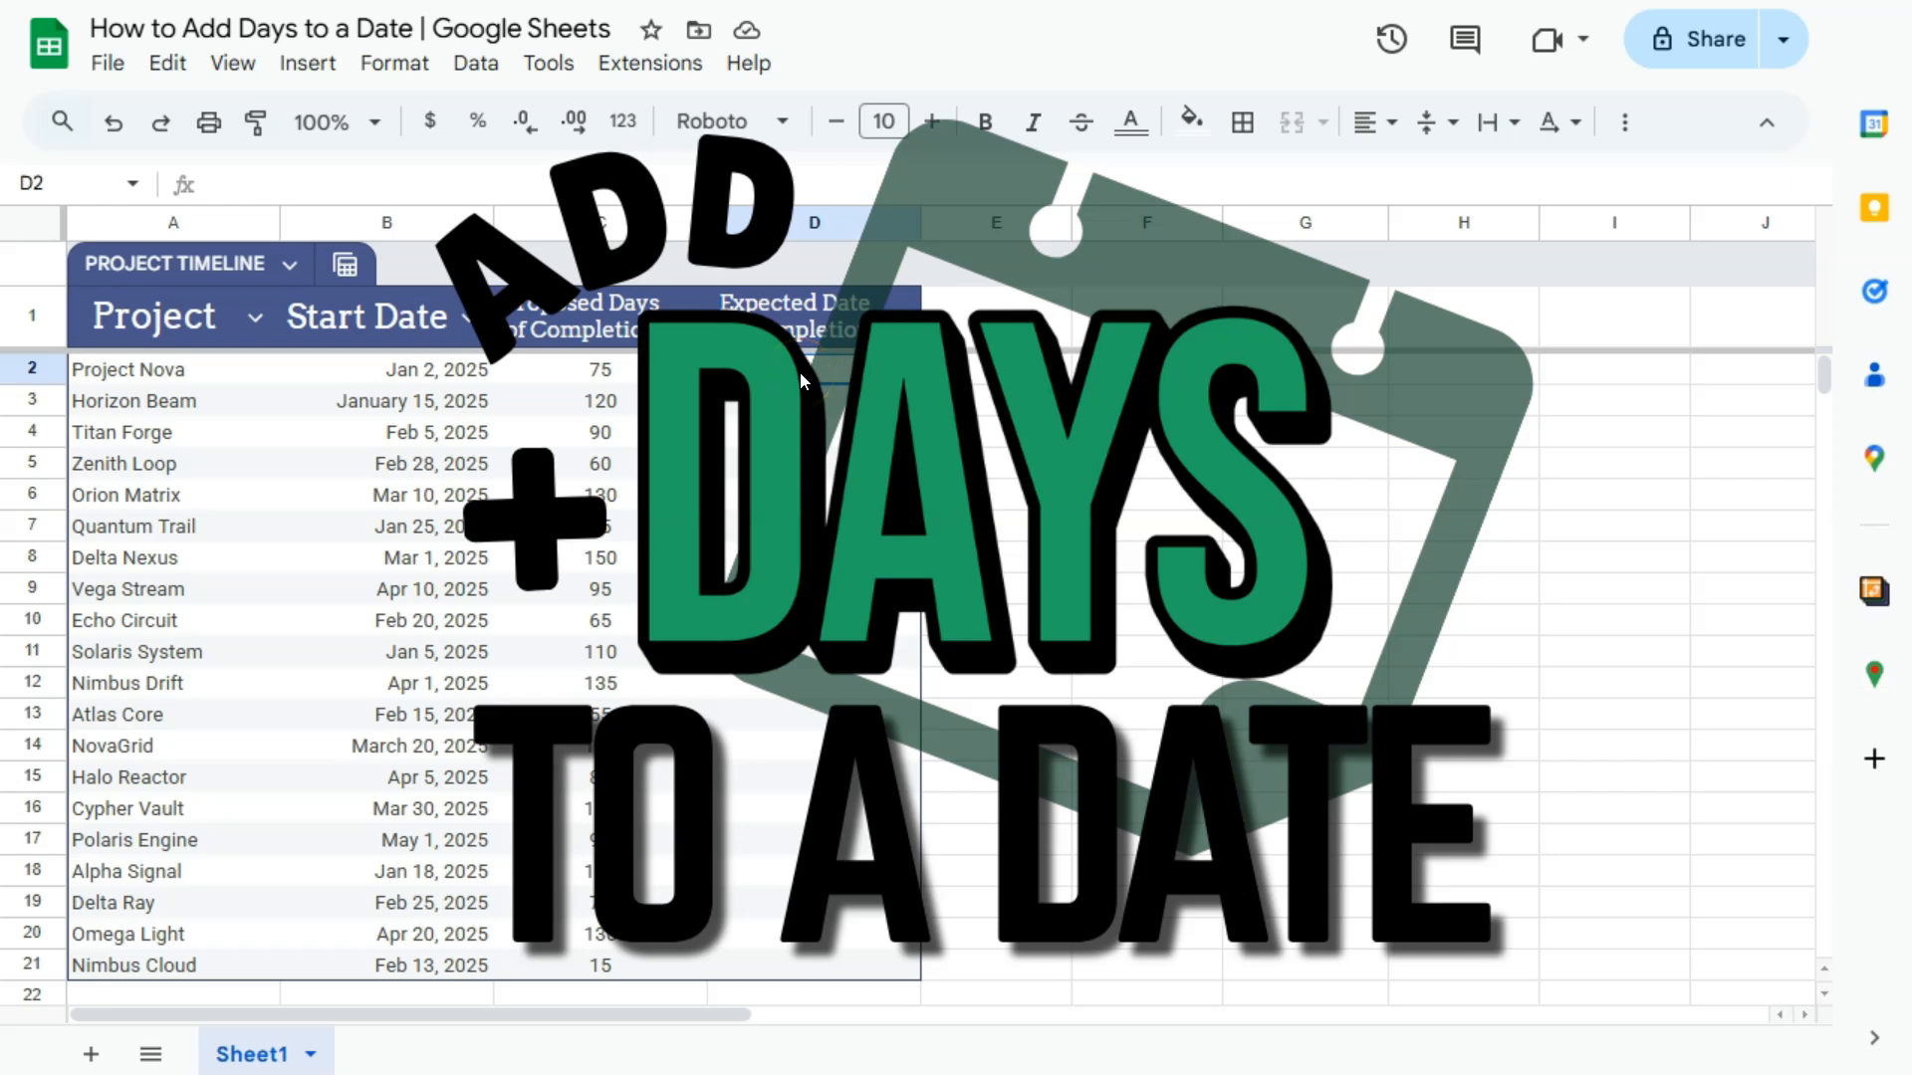
Enter =B2+C2 in D2 so Project Nova's expected completion shows Mar 18, 2025.
{"action": "left_click", "coordinate": [813, 368]}
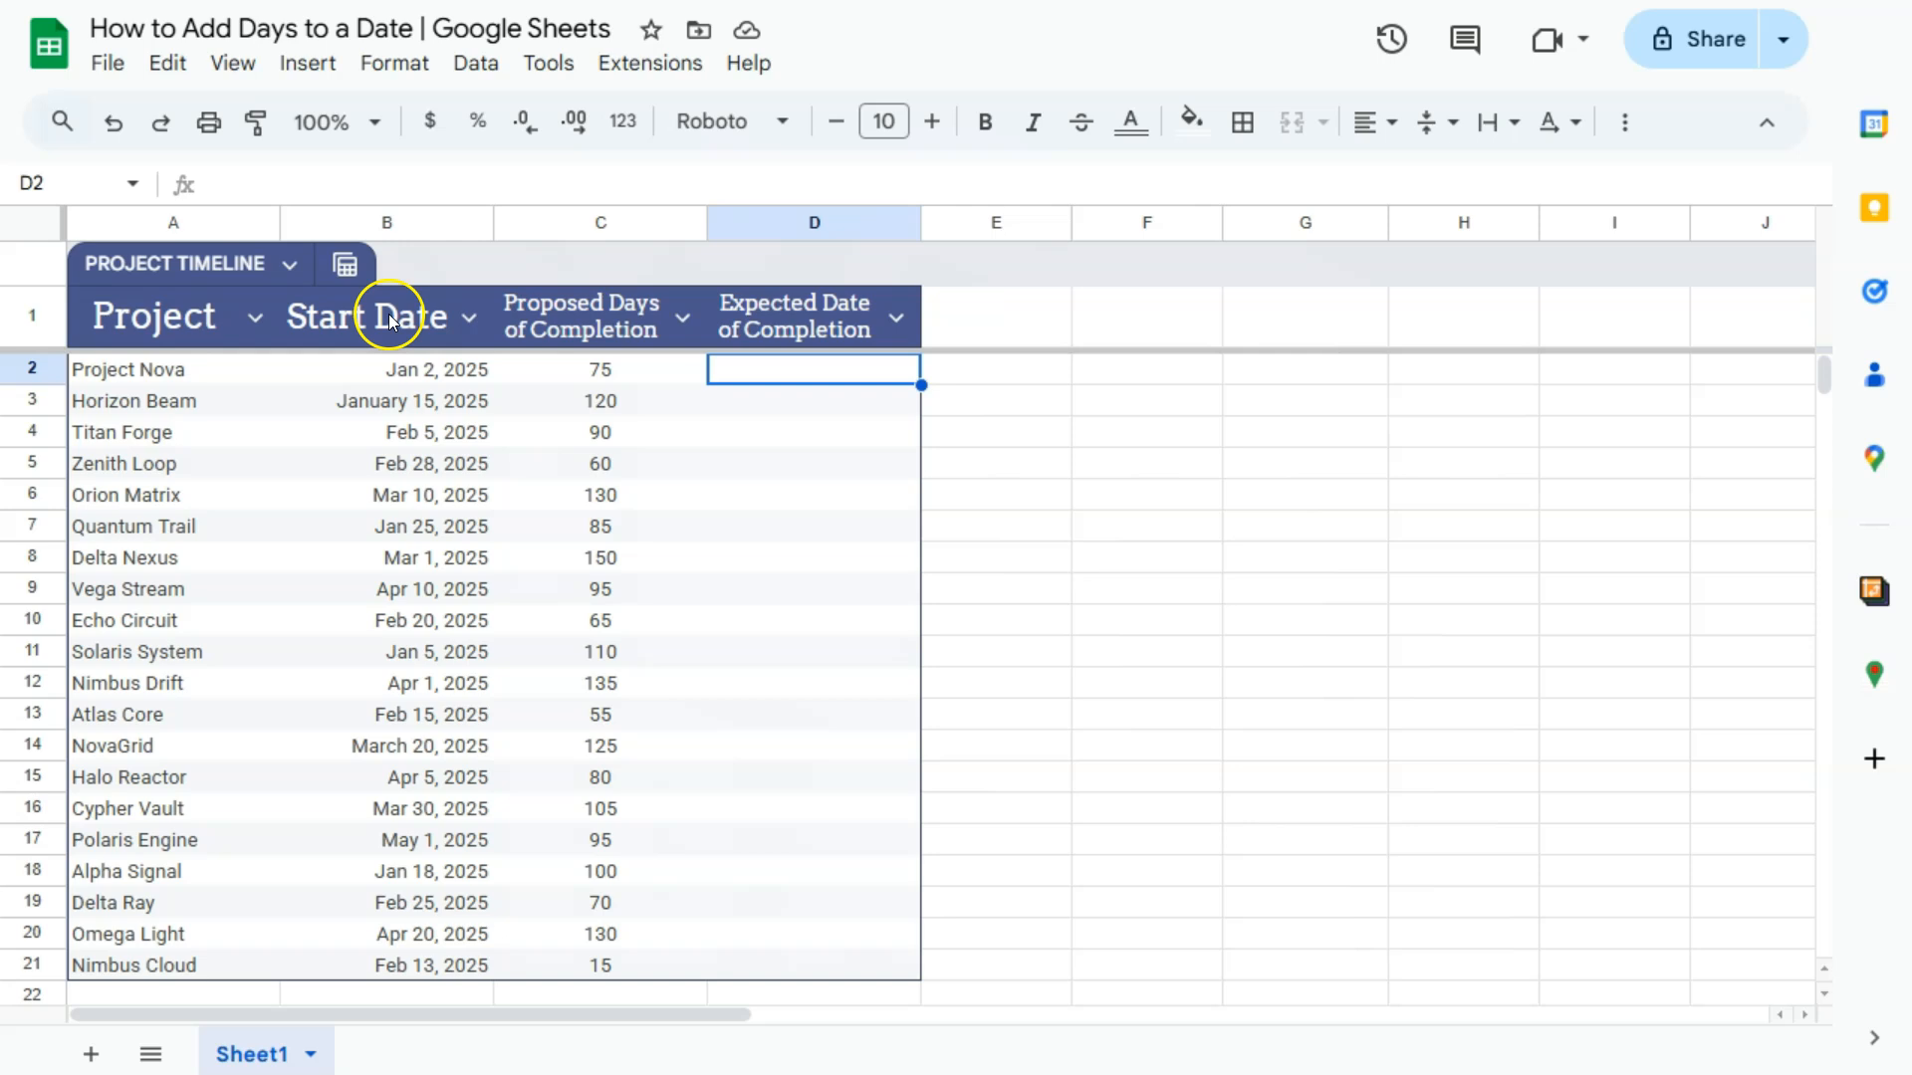
{"action": "mouse_move", "coordinate": [586, 354]}
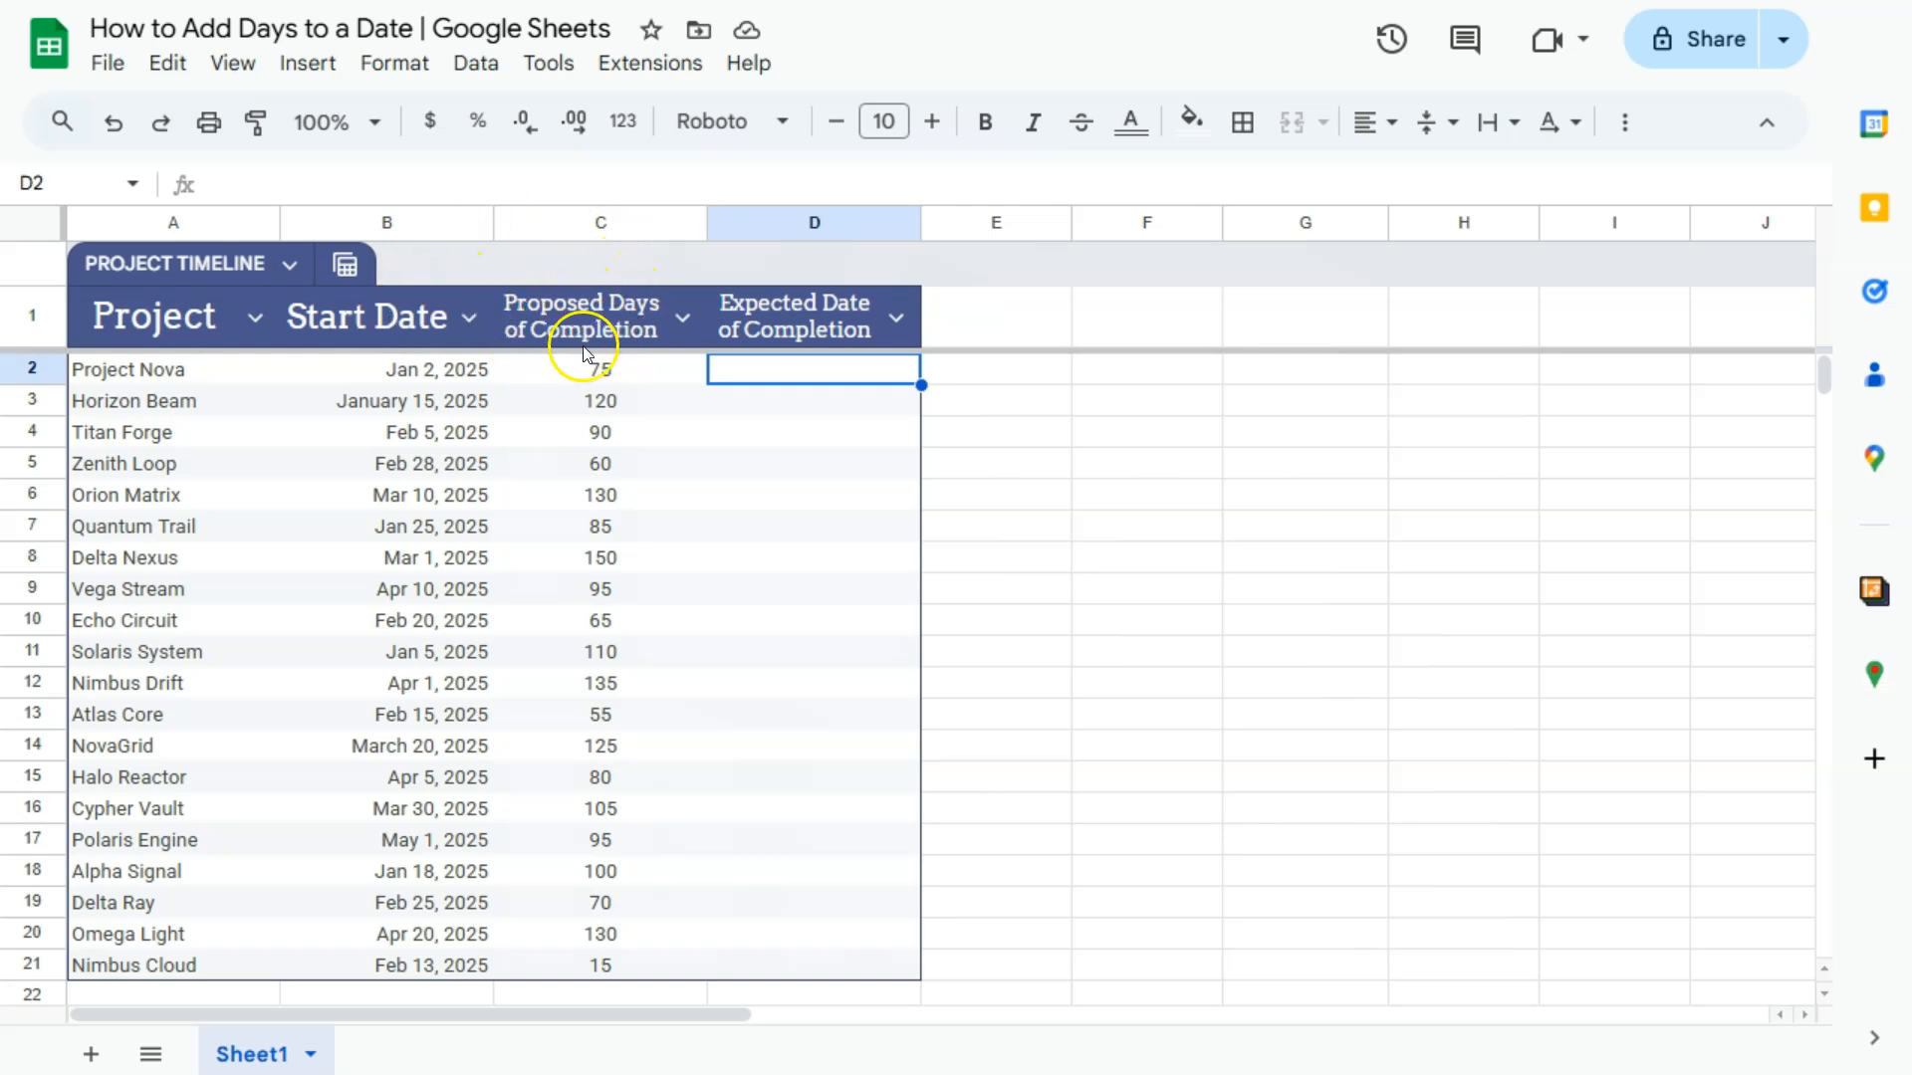
{"action": "mouse_move", "coordinate": [784, 309]}
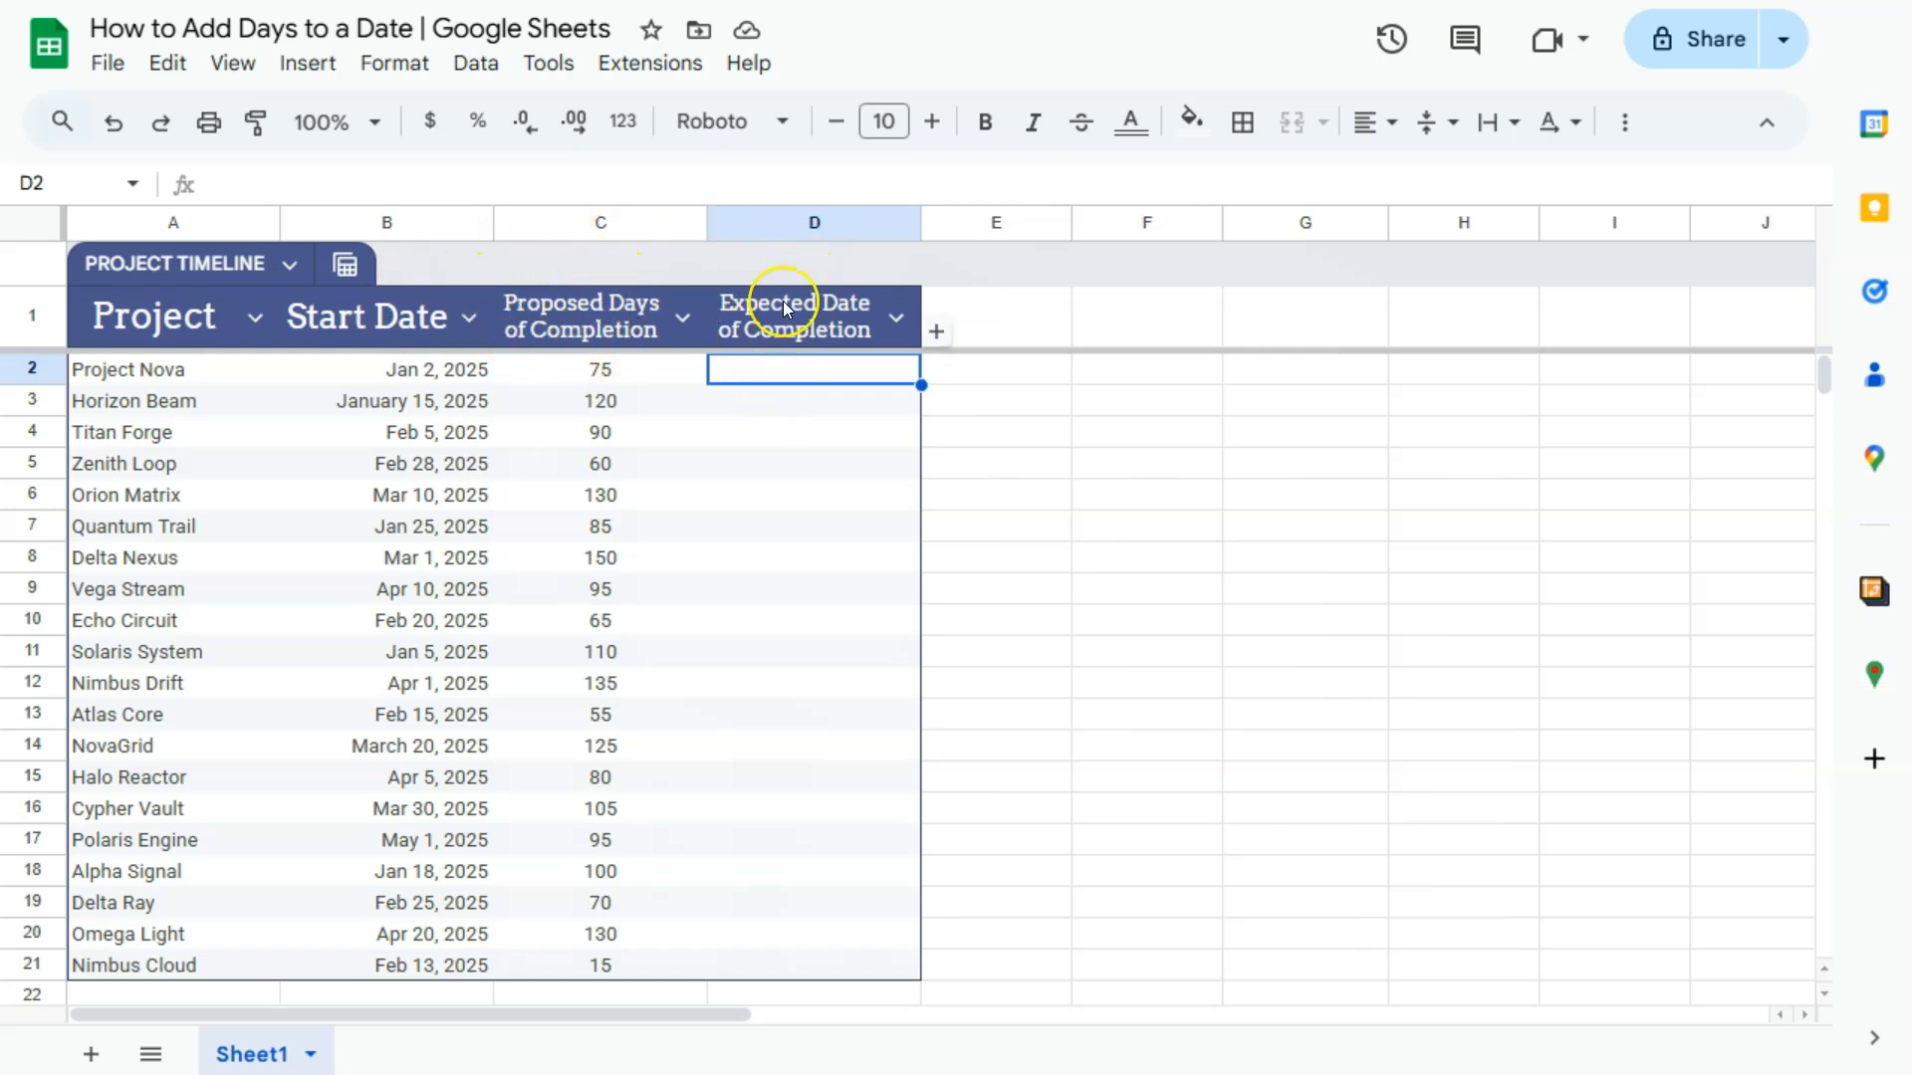
{"action": "mouse_move", "coordinate": [813, 384]}
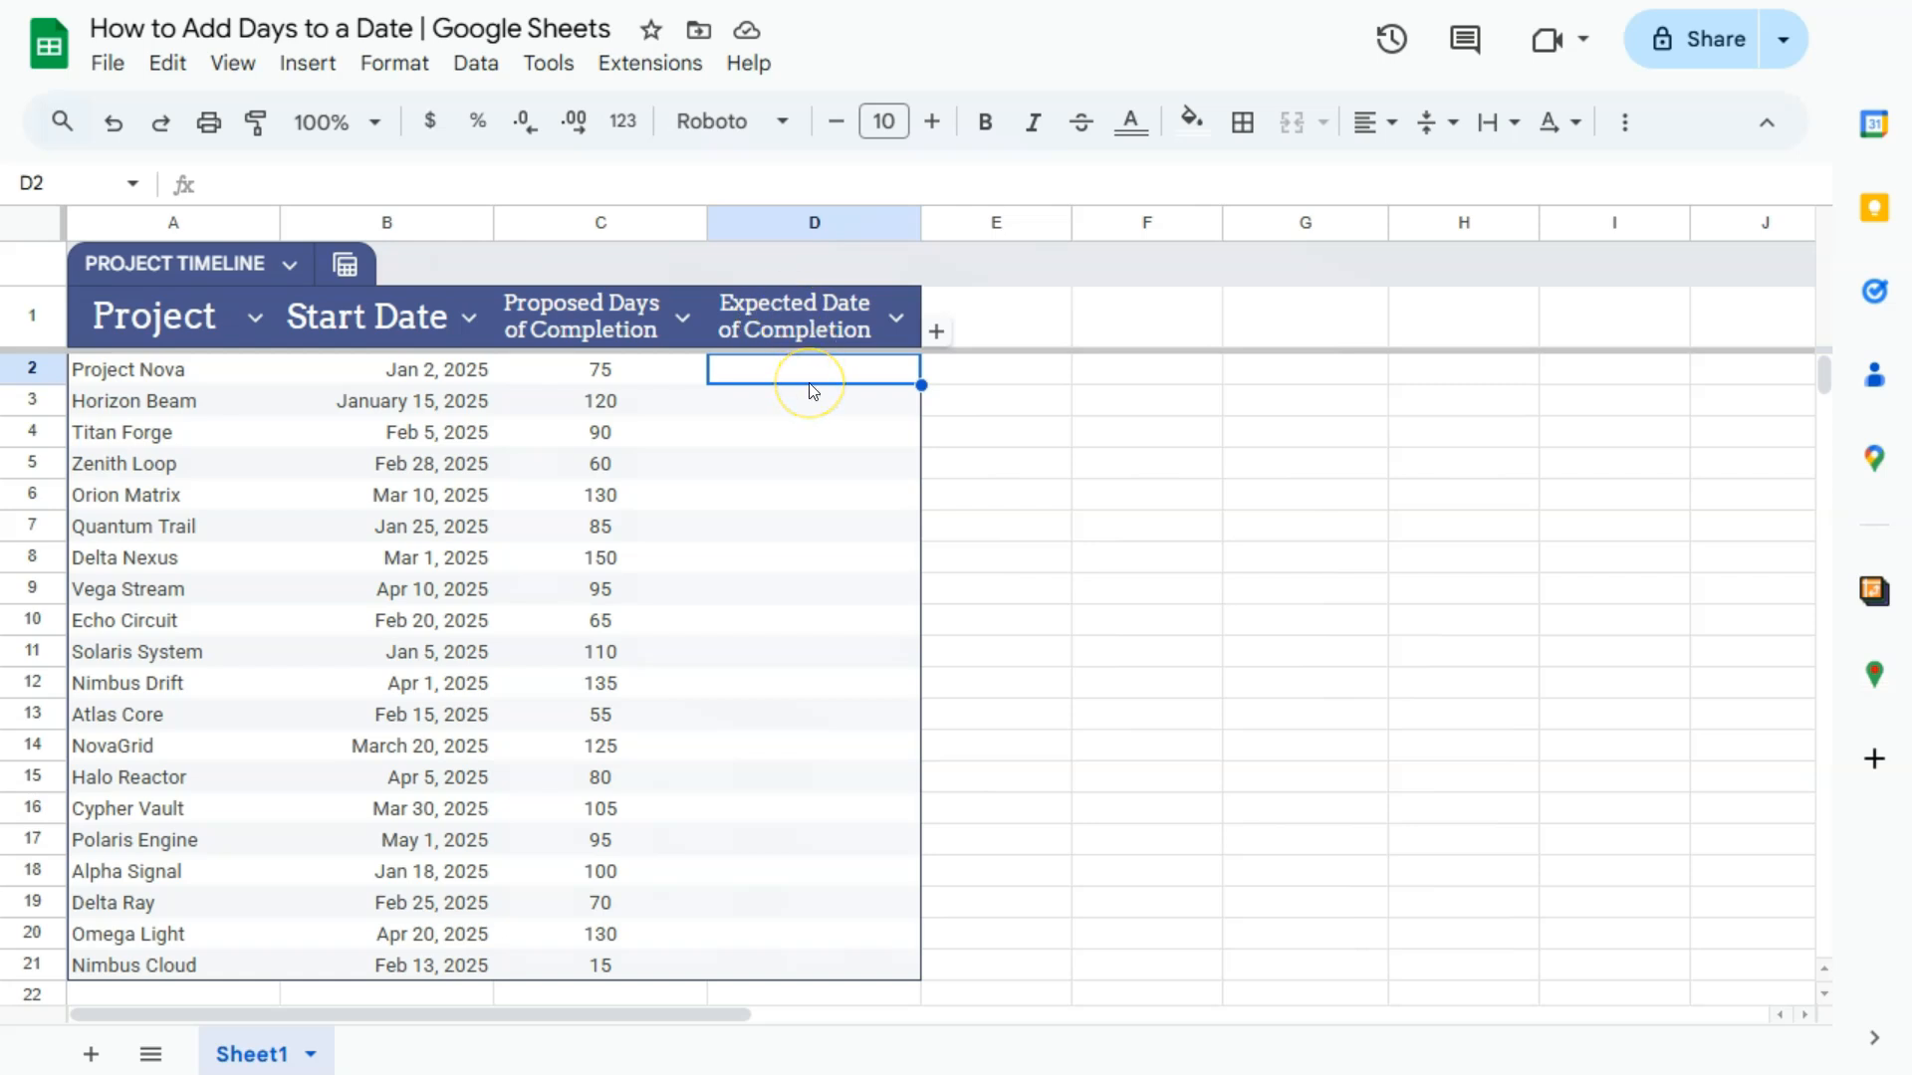
{"action": "mouse_move", "coordinate": [792, 363]}
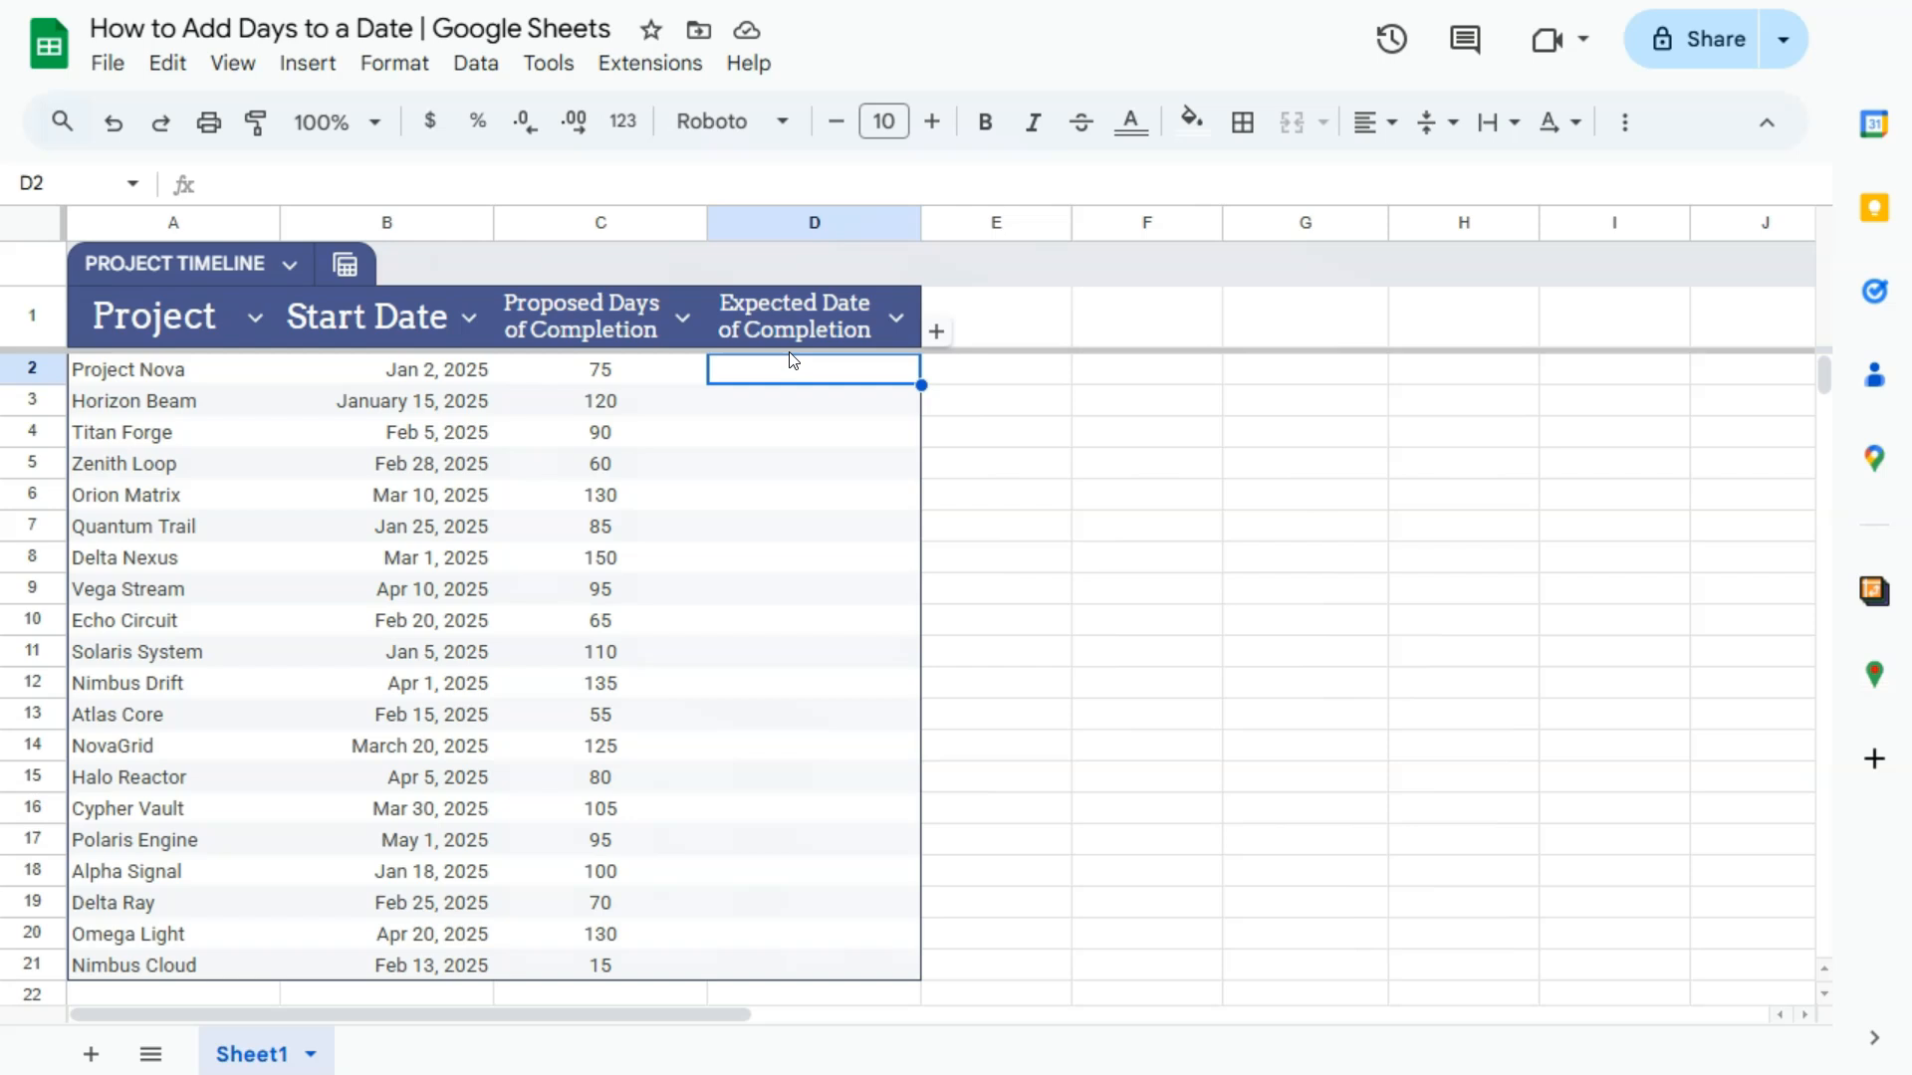
{"action": "mouse_move", "coordinate": [404, 382]}
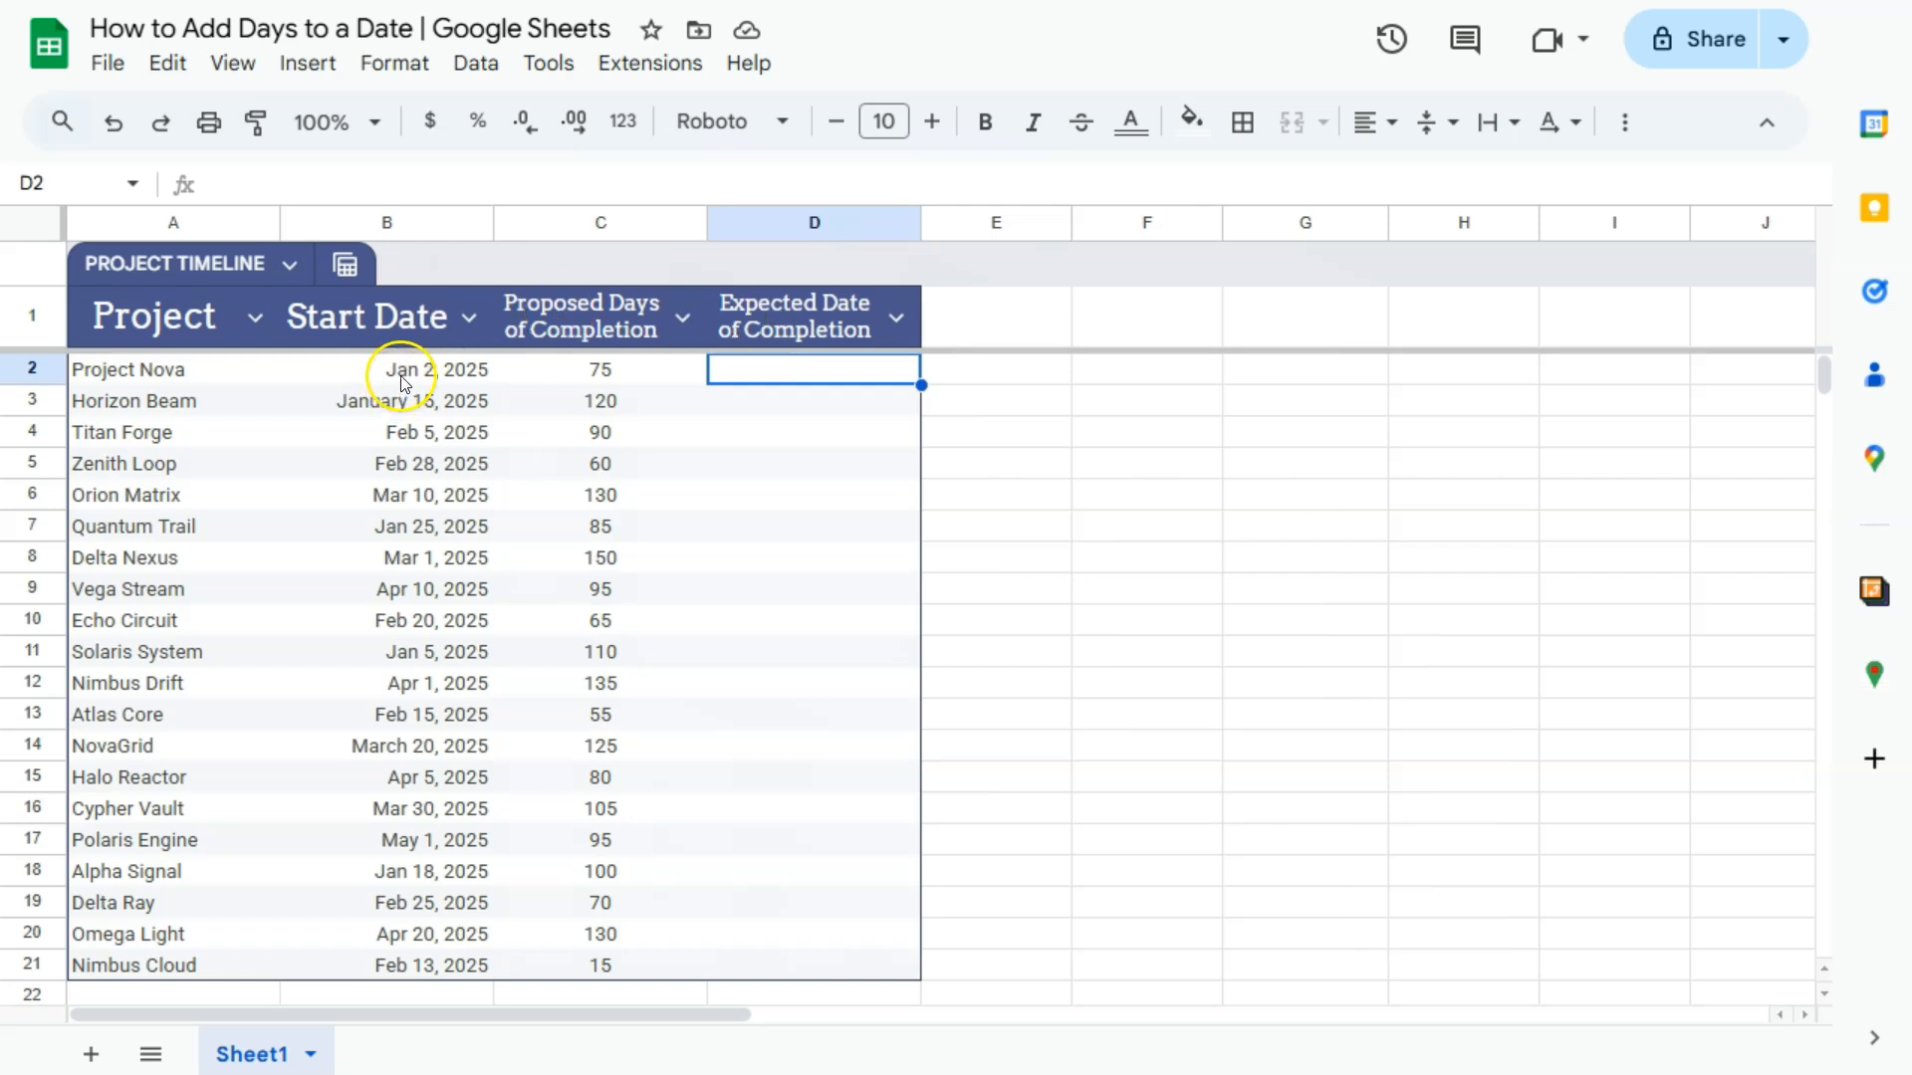
{"action": "left_click", "coordinate": [599, 370]}
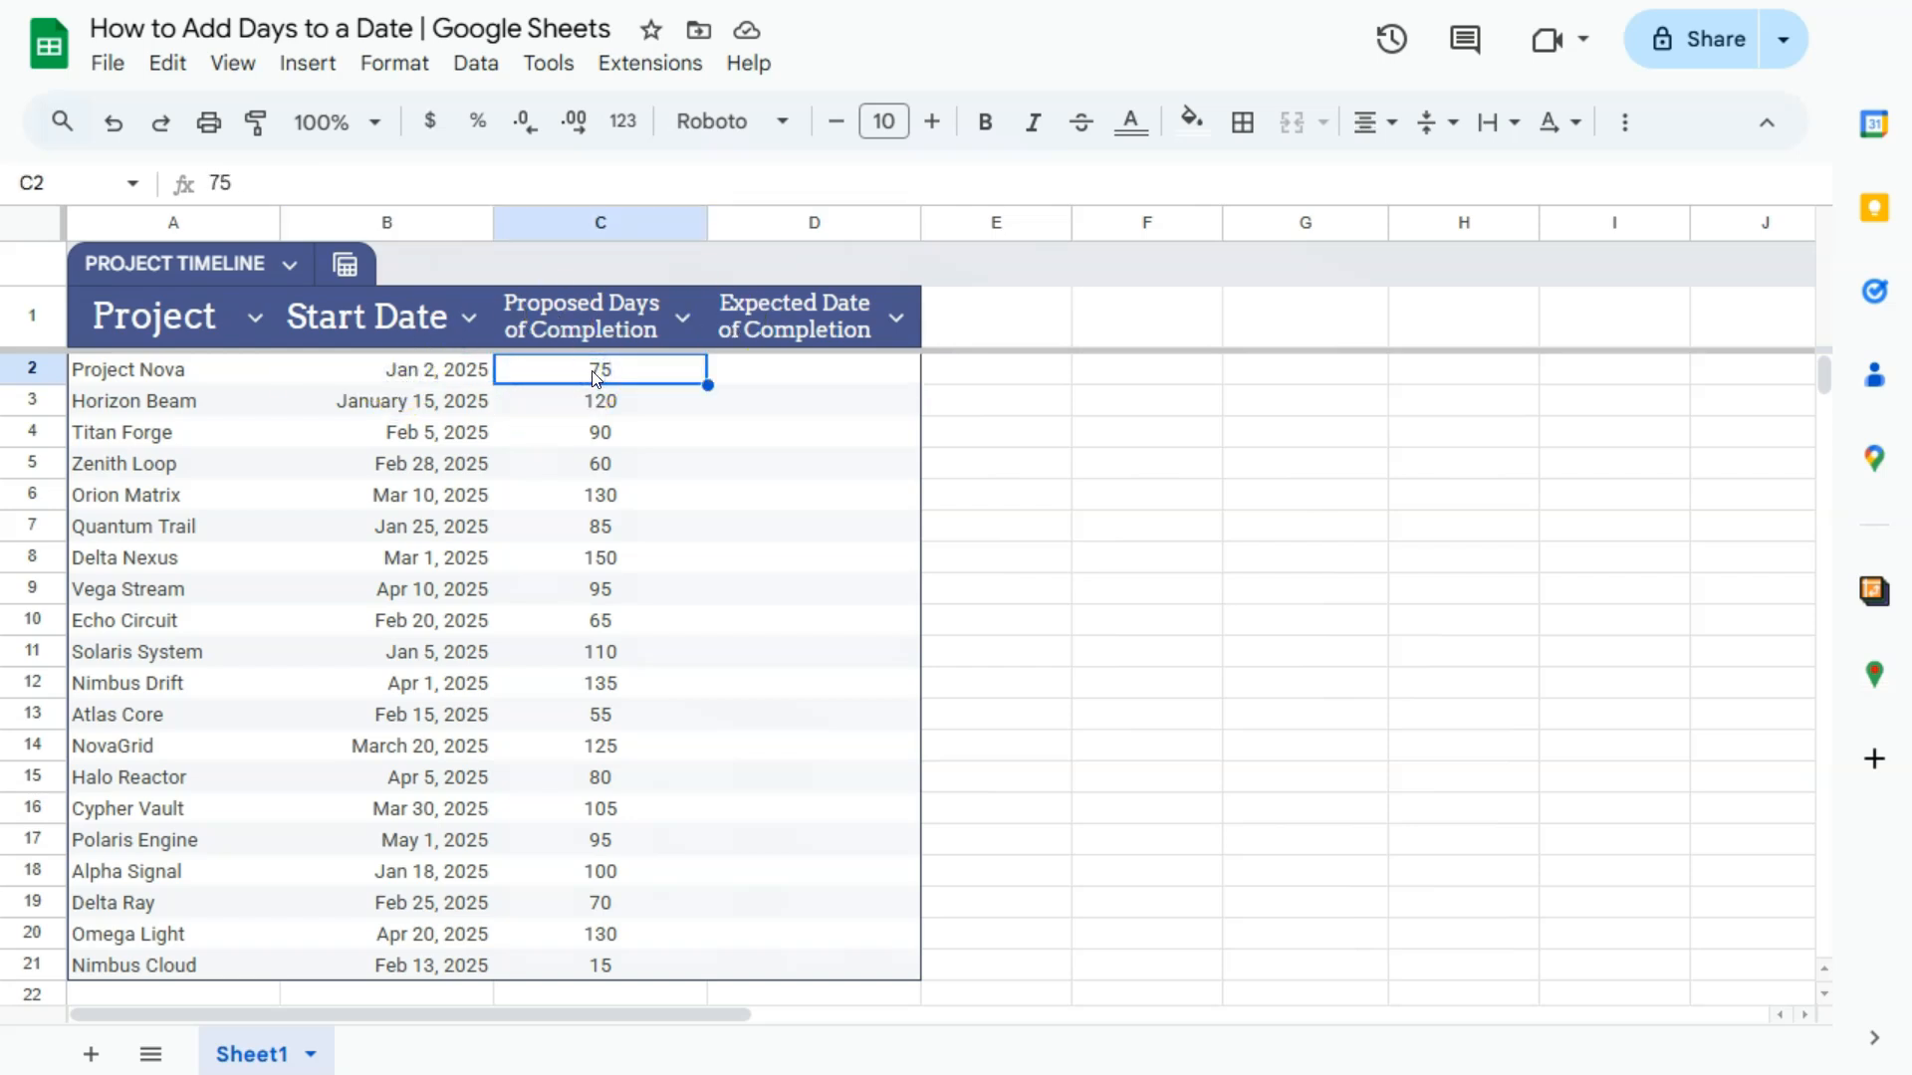
{"action": "left_click", "coordinate": [813, 370]}
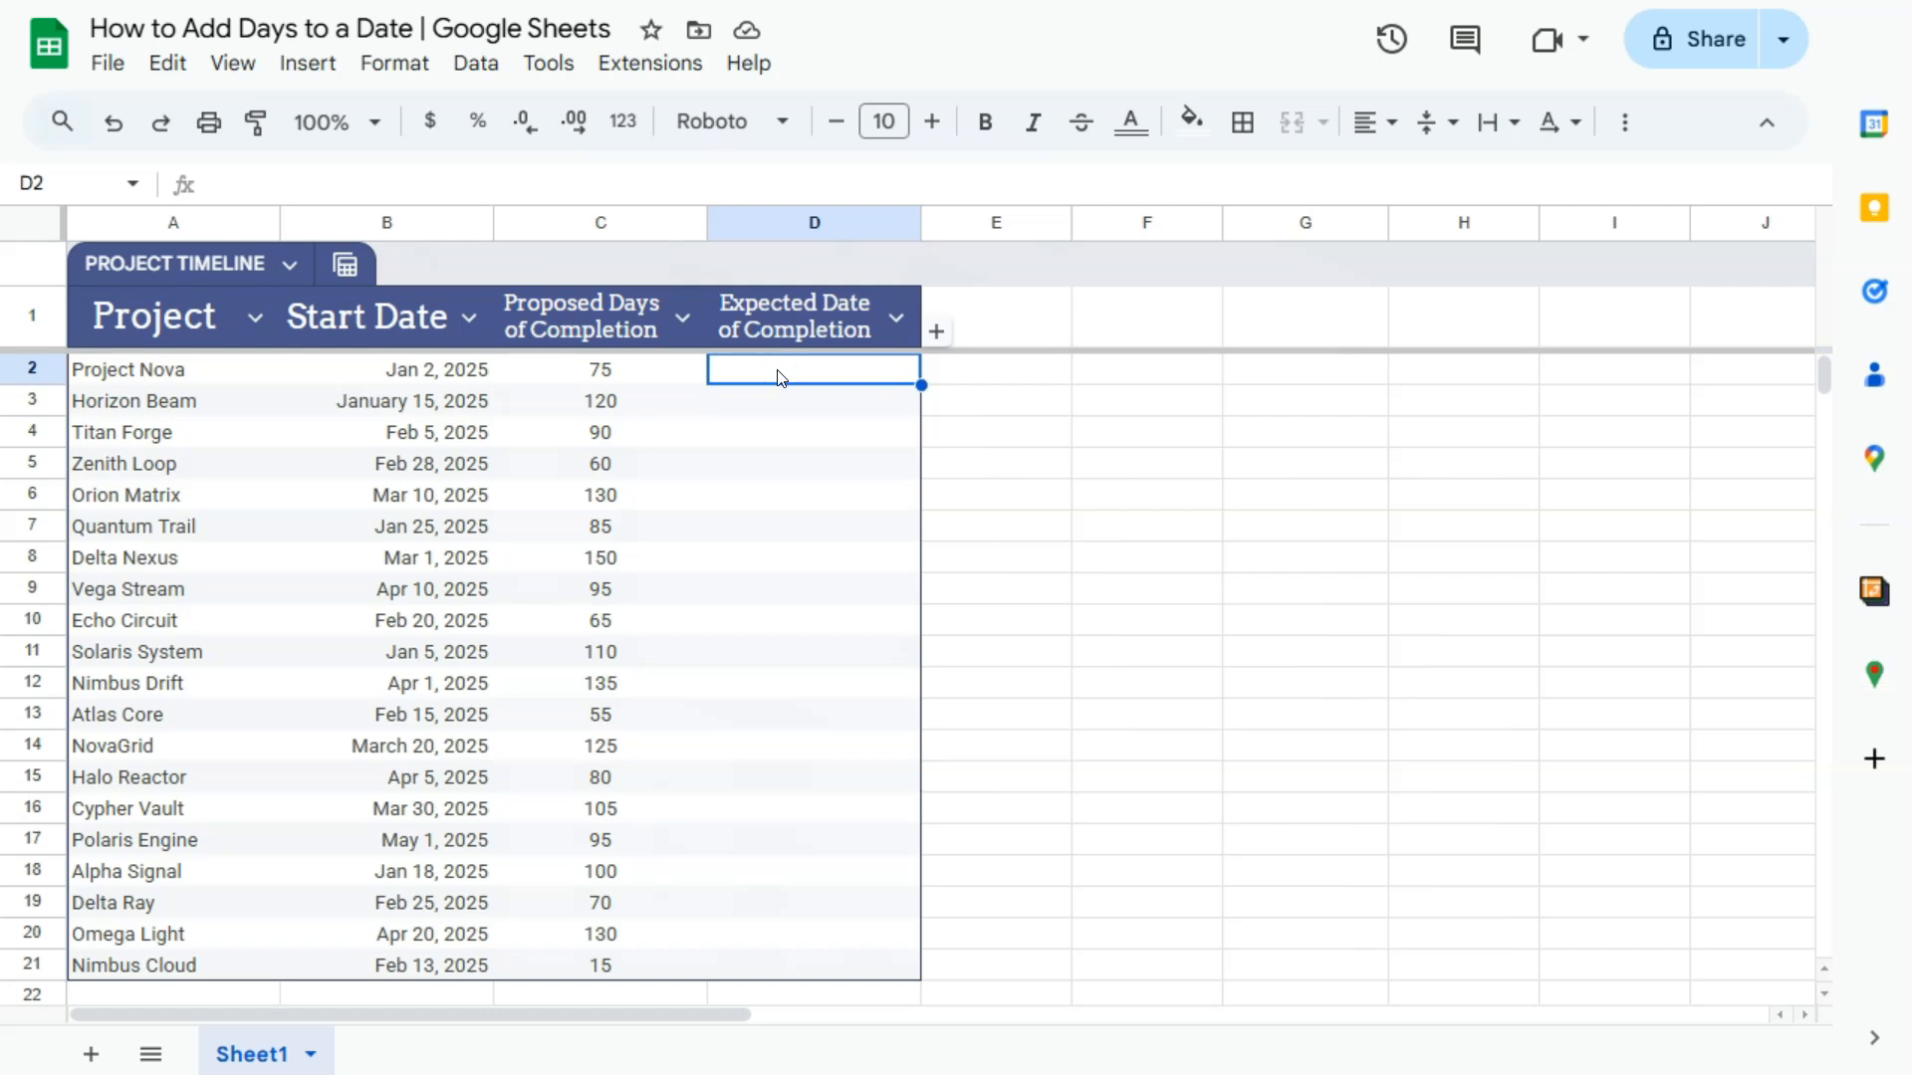
{"action": "type", "text": "="}
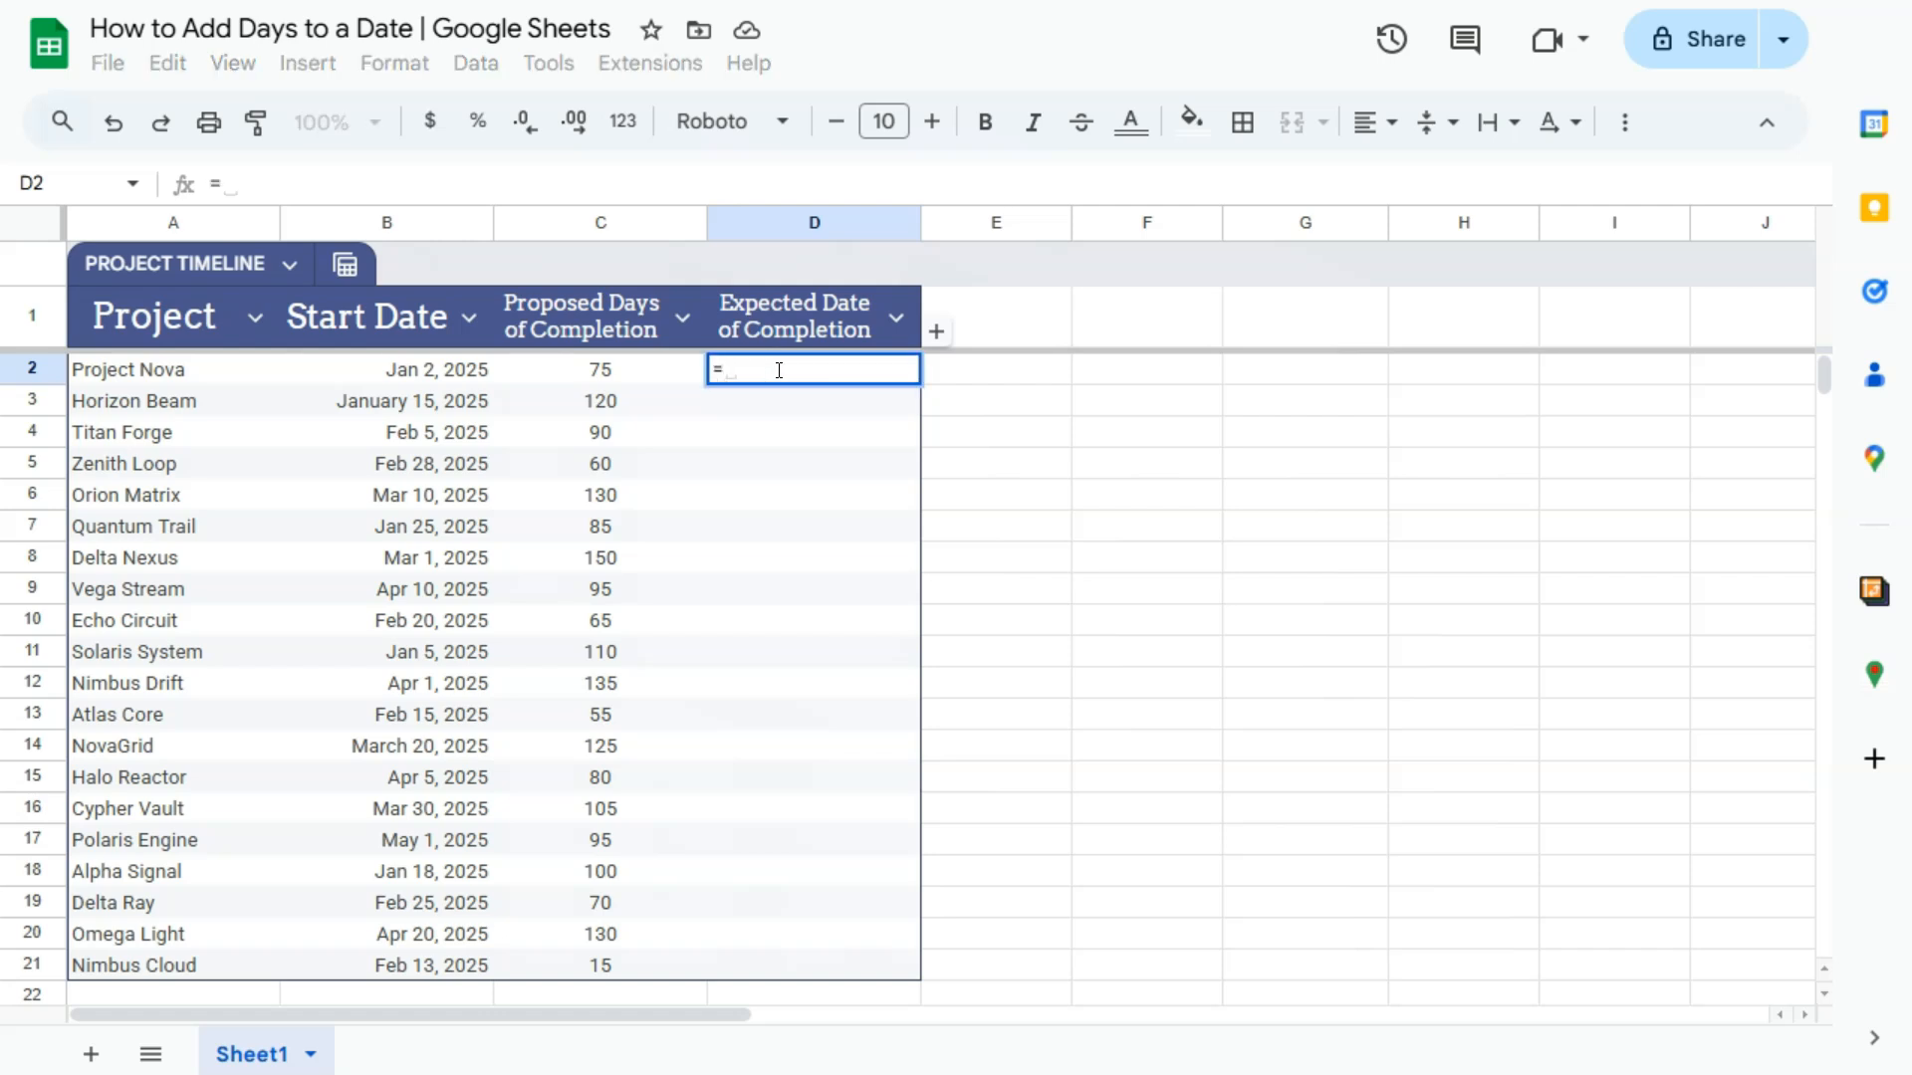
{"action": "left_click", "coordinate": [437, 370]}
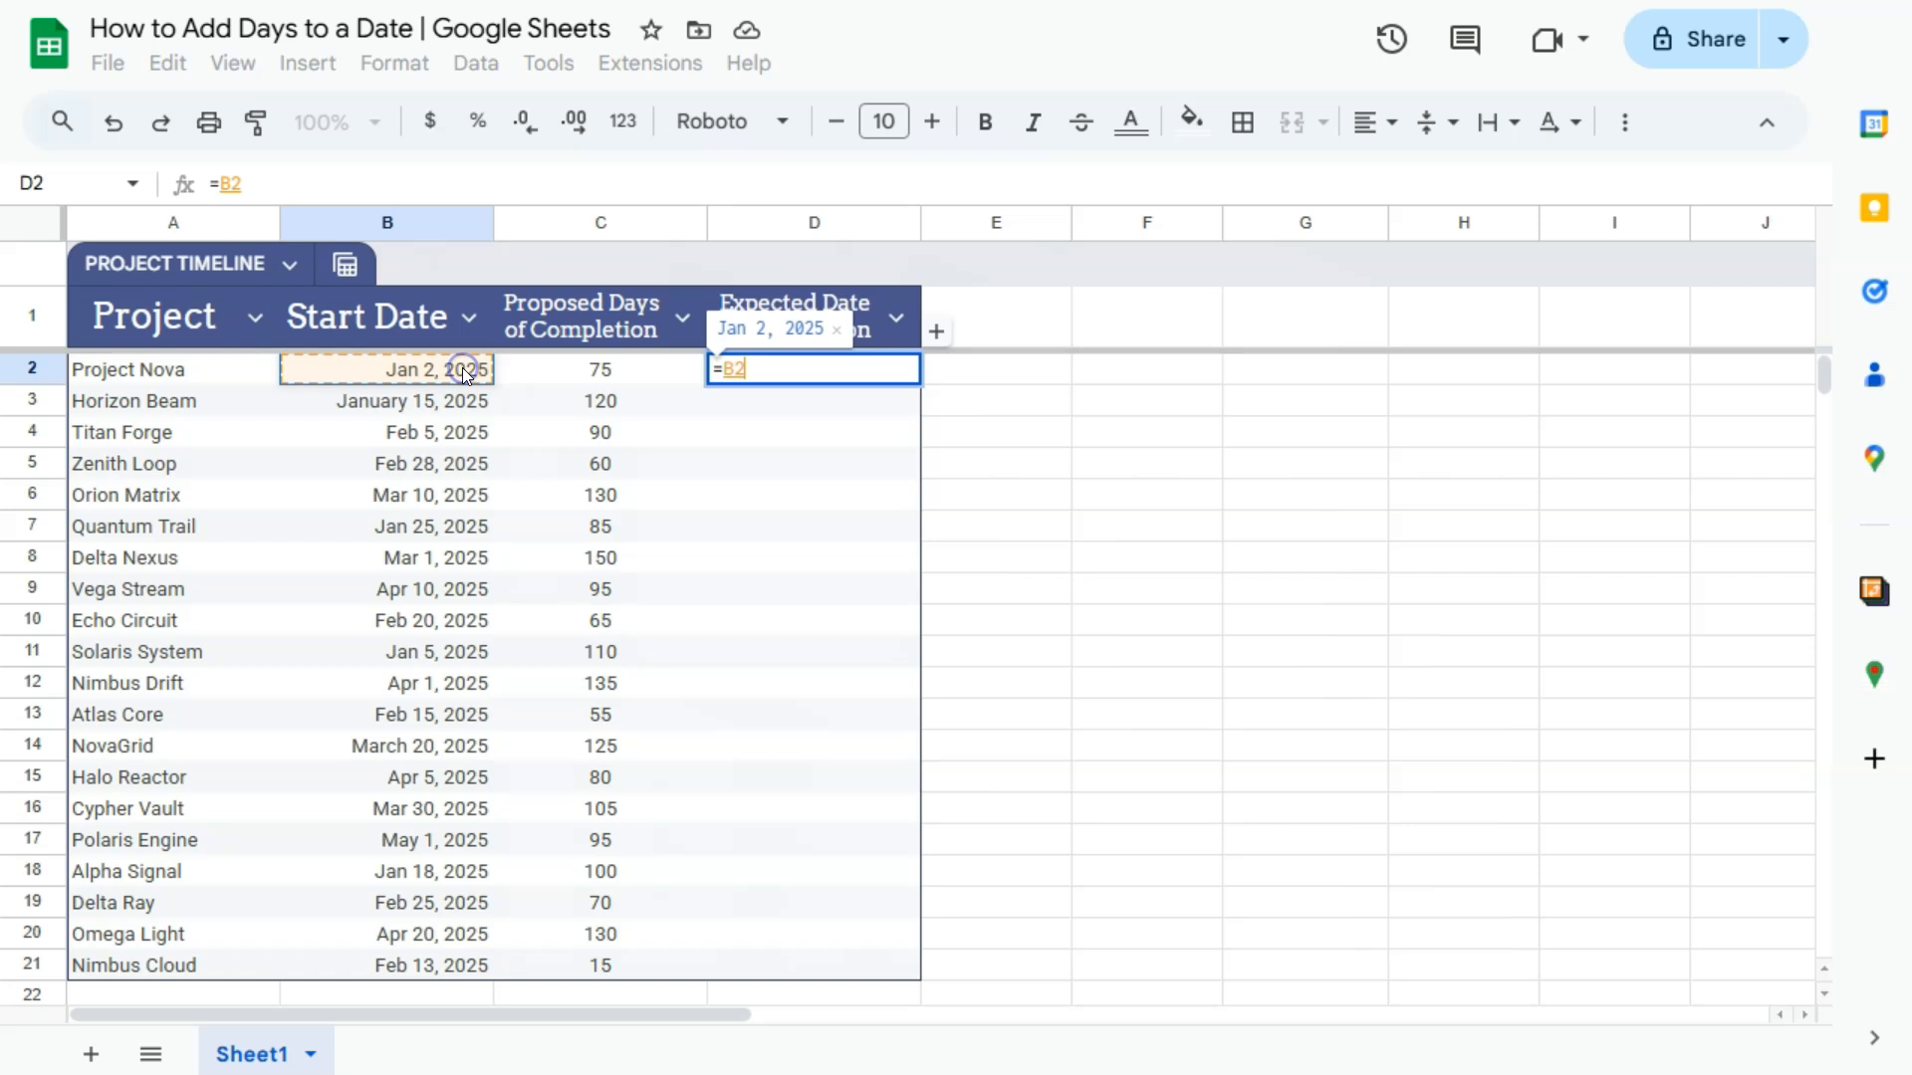
{"action": "type", "text": "+"}
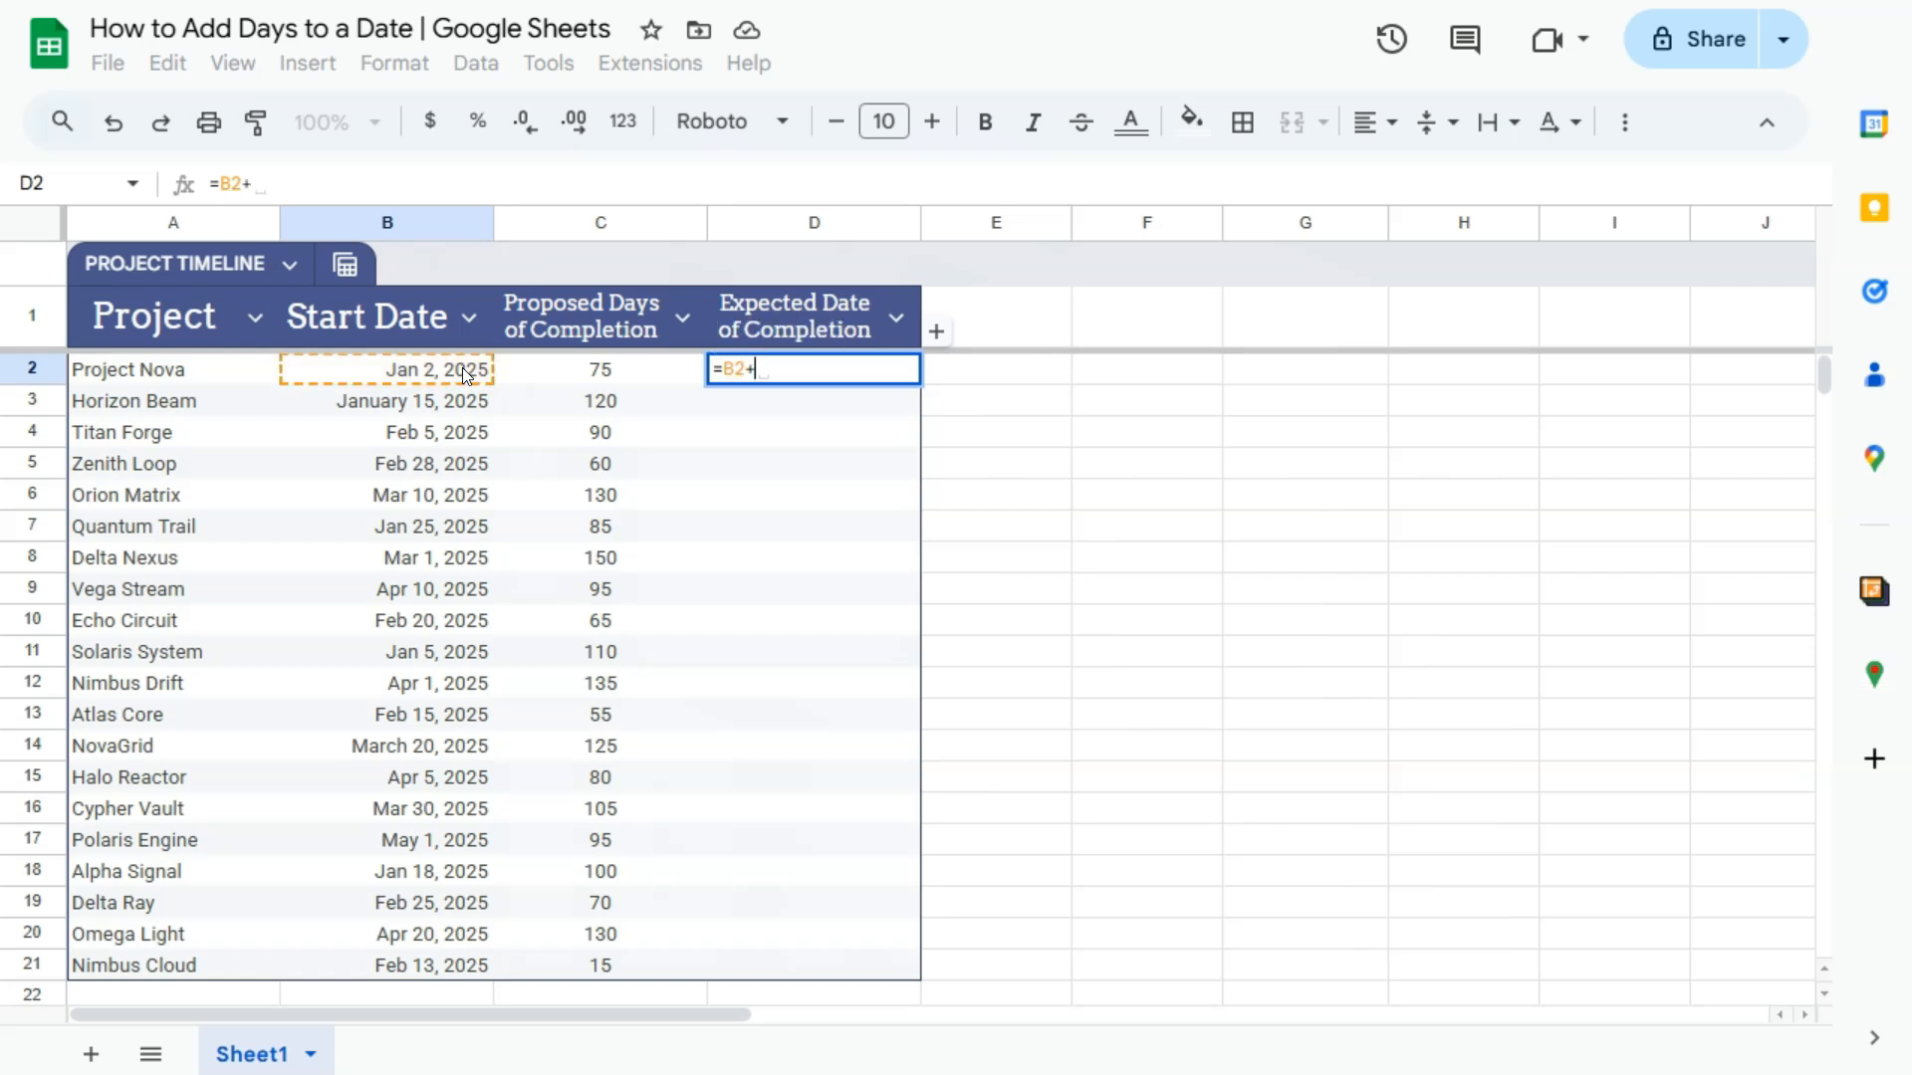
{"action": "left_click", "coordinate": [600, 368]}
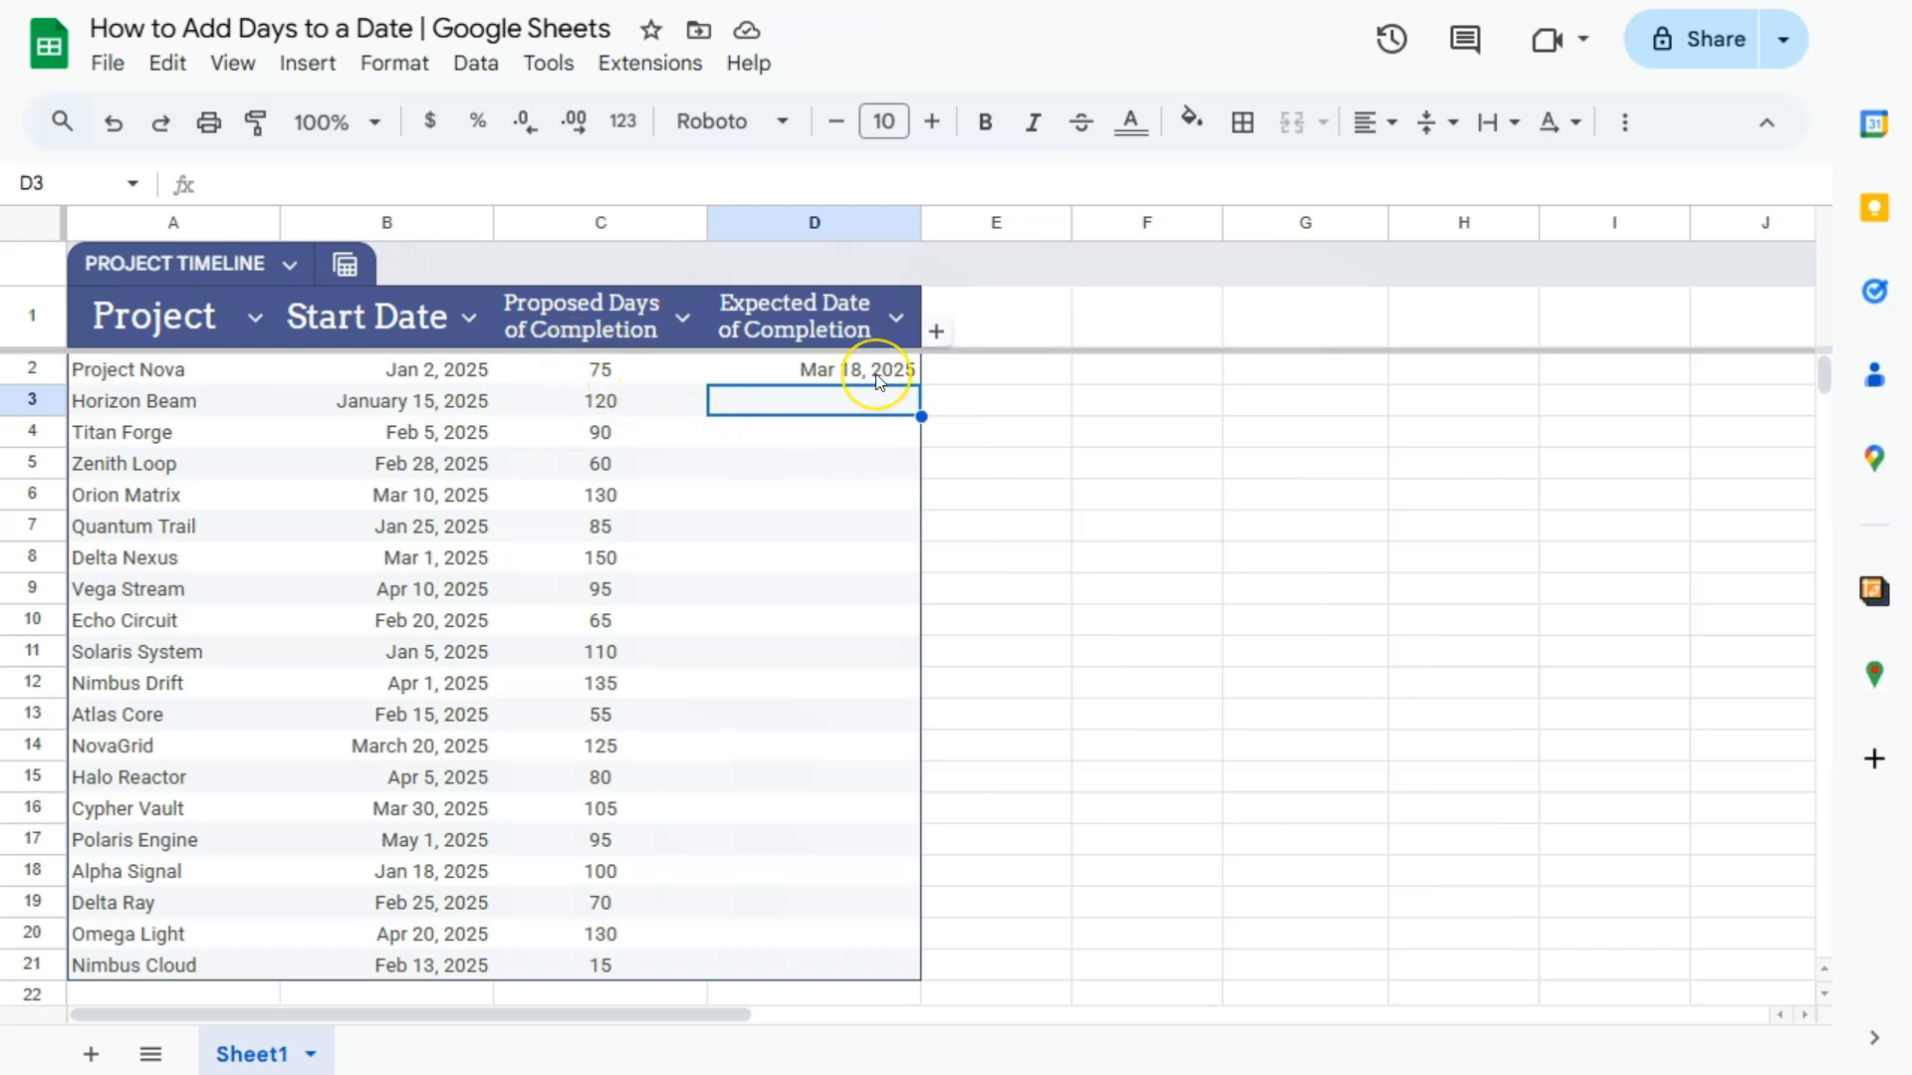
{"action": "mouse_move", "coordinate": [876, 379]}
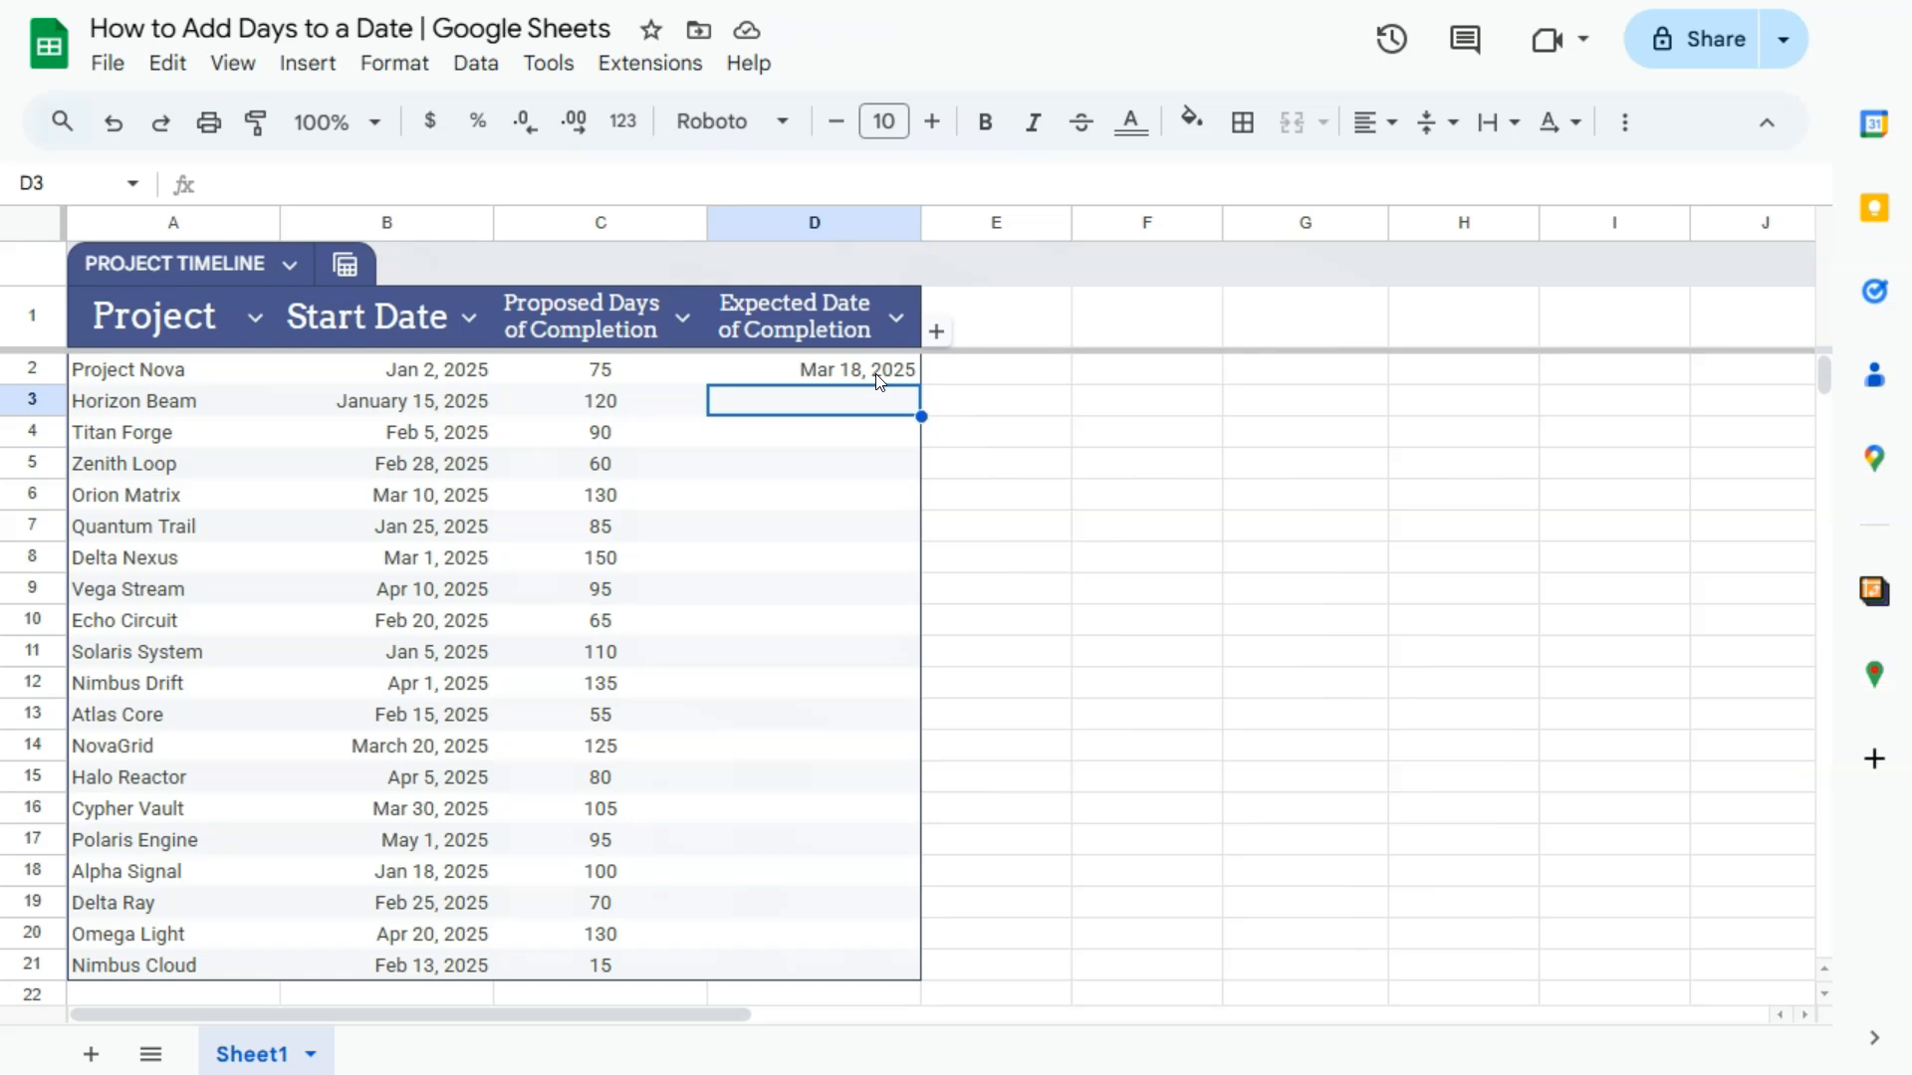
{"action": "mouse_move", "coordinate": [781, 413]}
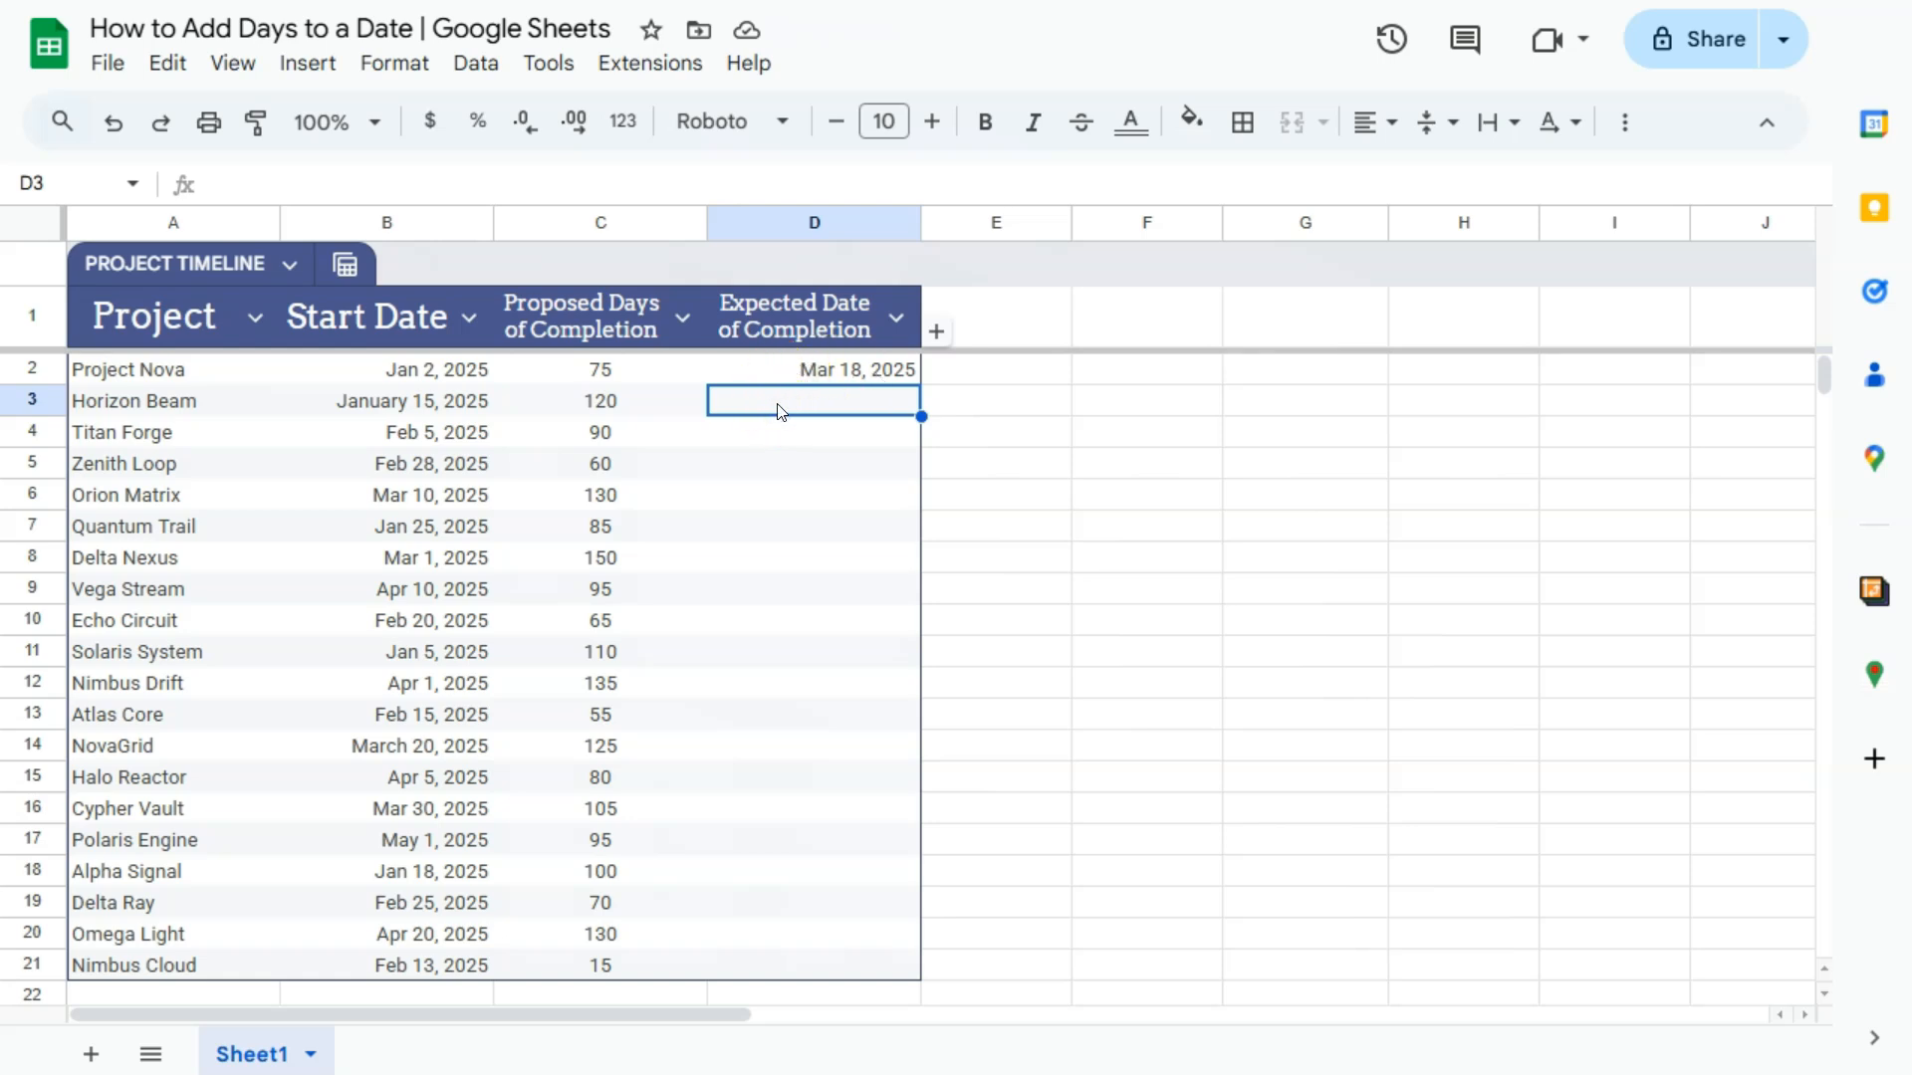
Enter =B3+C3 in D3 giving Horizon Beam's expected completion of May 15, 2025.
{"action": "type", "text": "=B3+C3"}
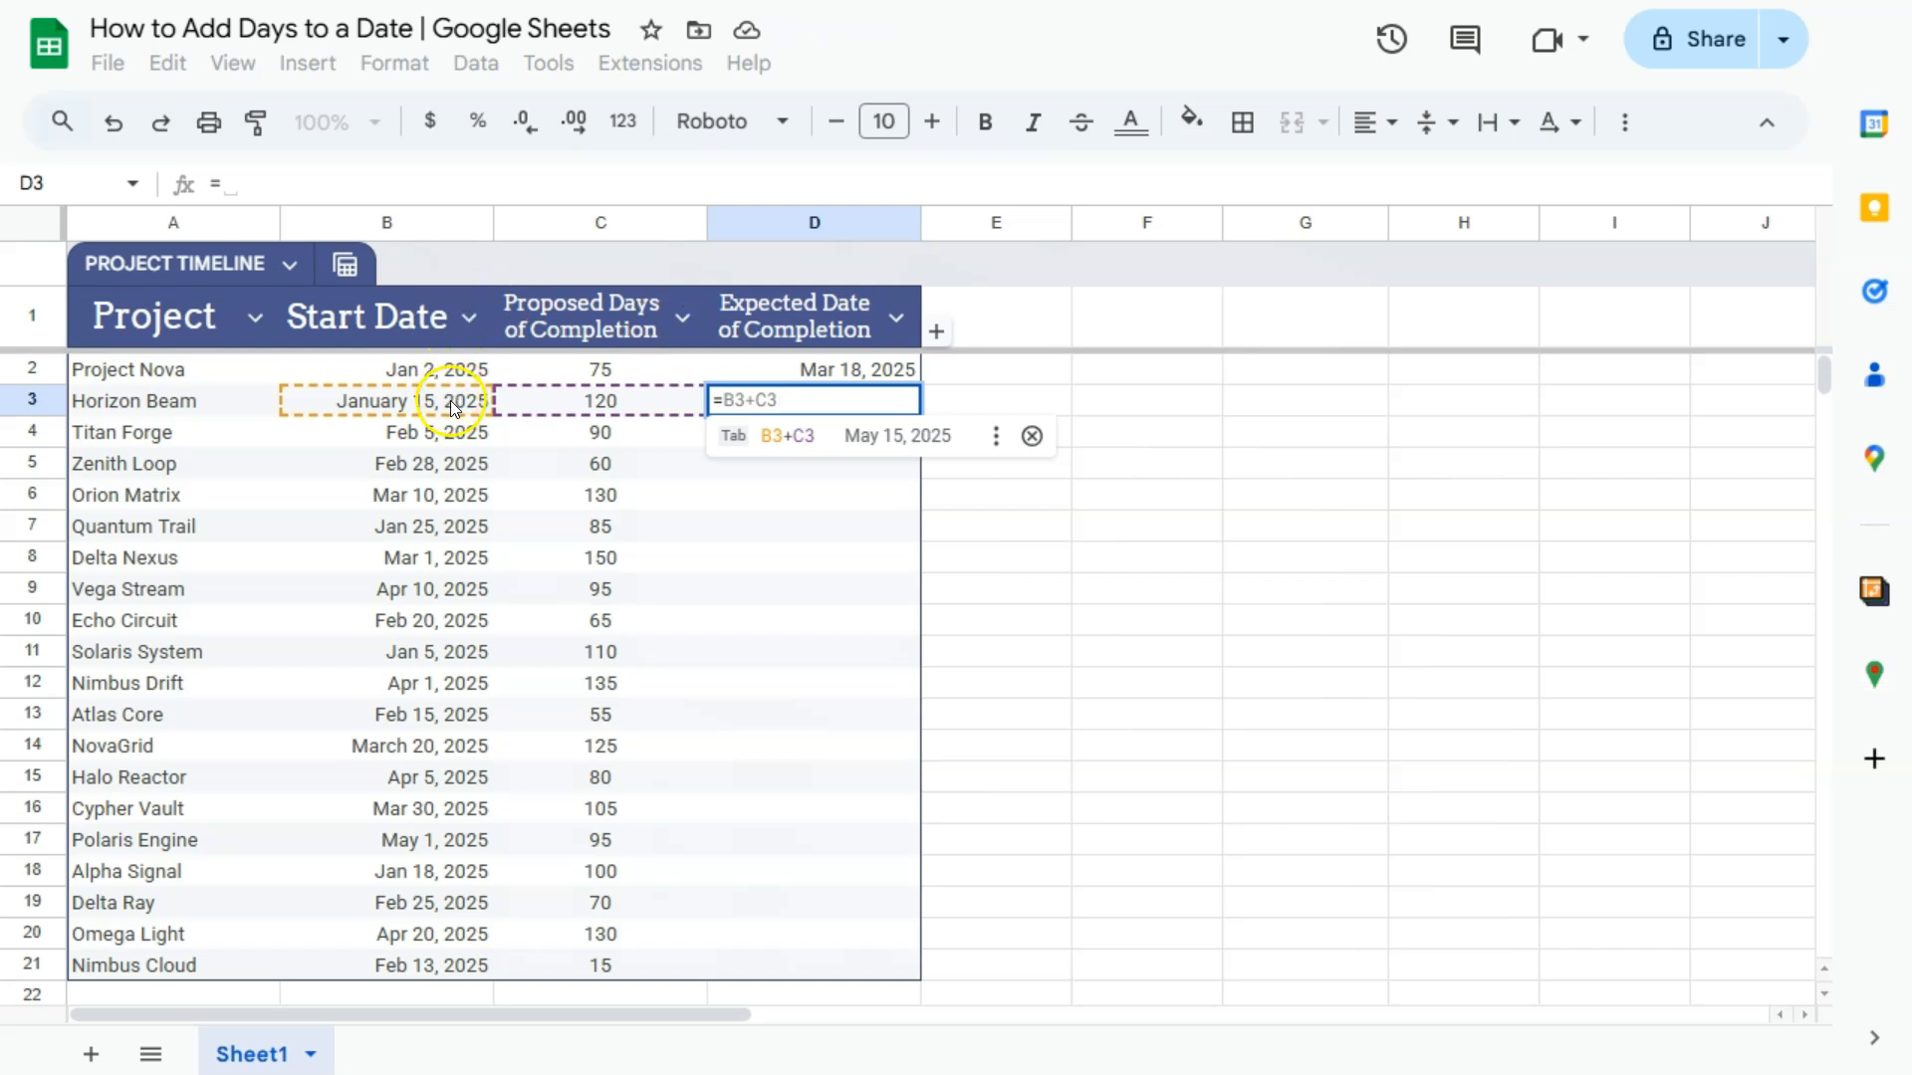
{"action": "mouse_move", "coordinate": [649, 423]}
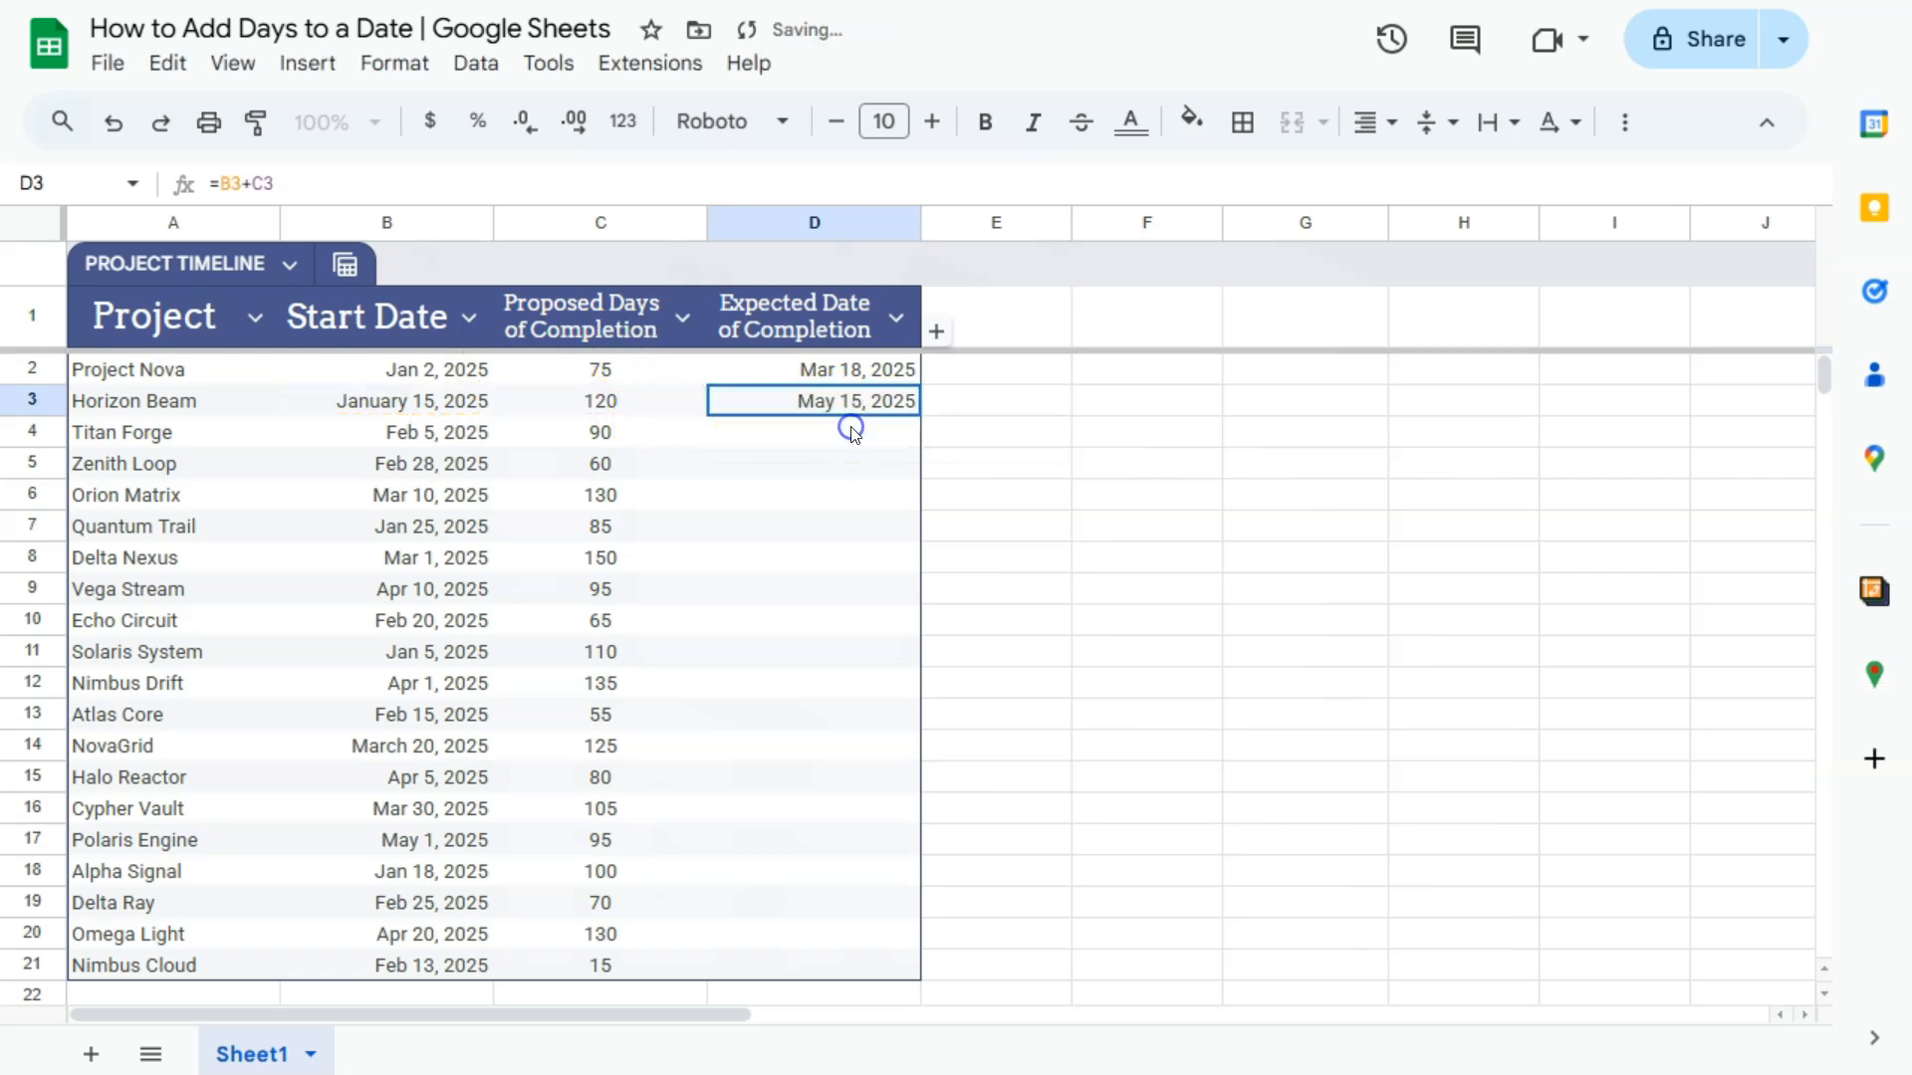
{"action": "left_click", "coordinate": [813, 432]}
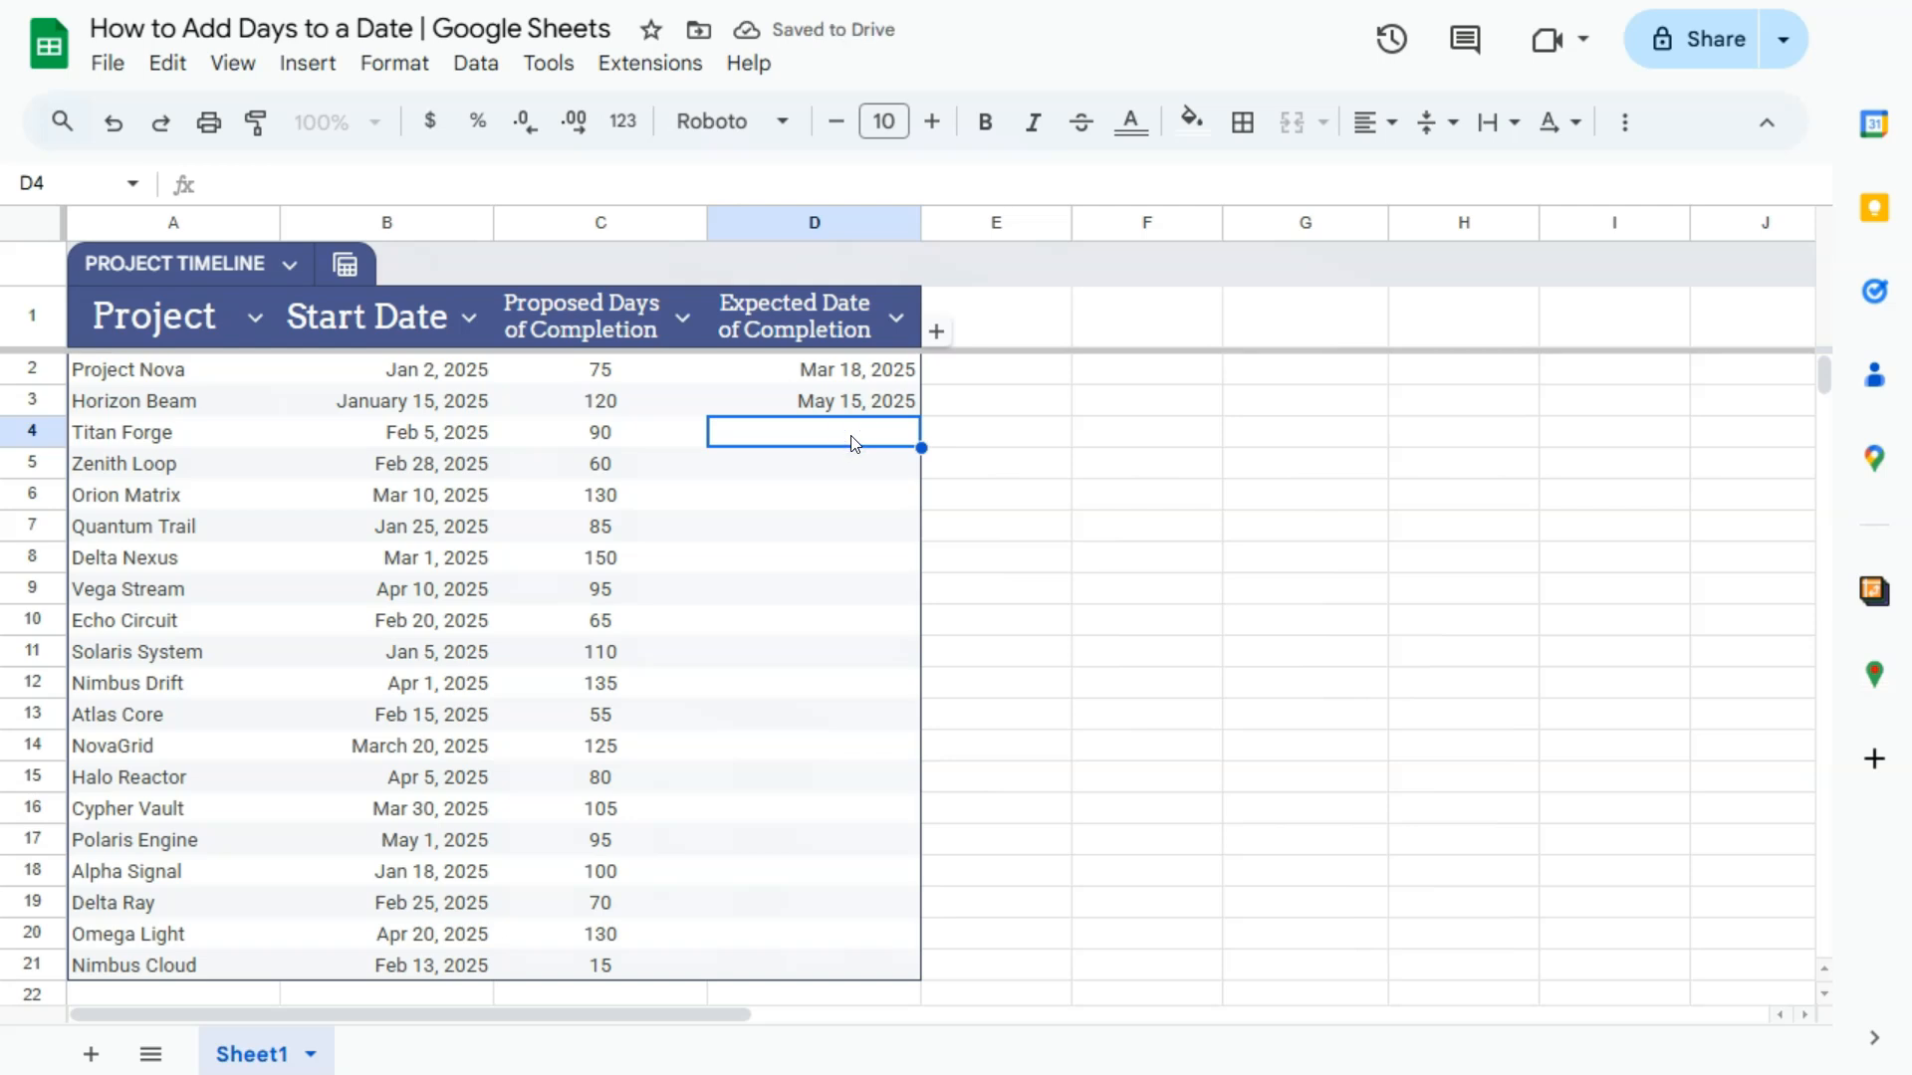
Enter Titan Forge's formula in D4 as its start date plus 90 days, May 6, 2025.
{"action": "type", "text": "=B4+C4"}
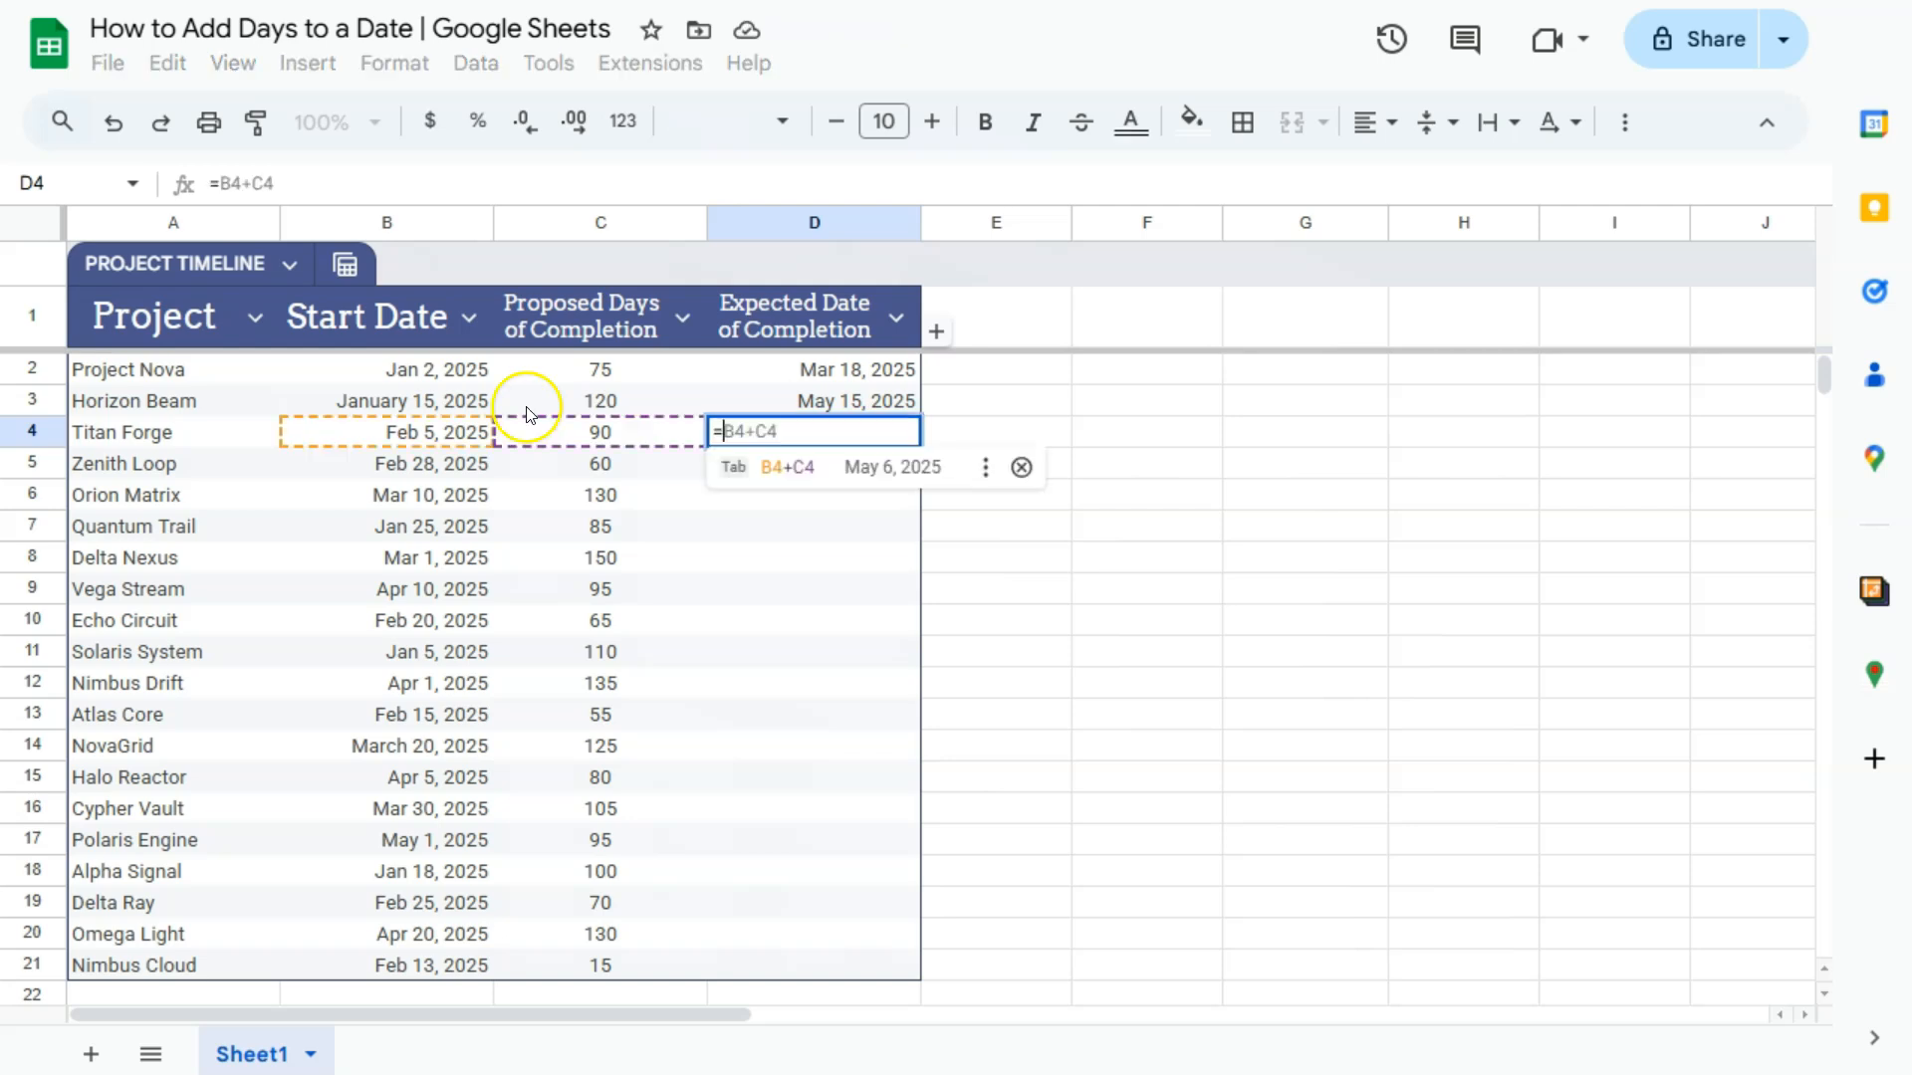
{"action": "left_click", "coordinate": [414, 432]}
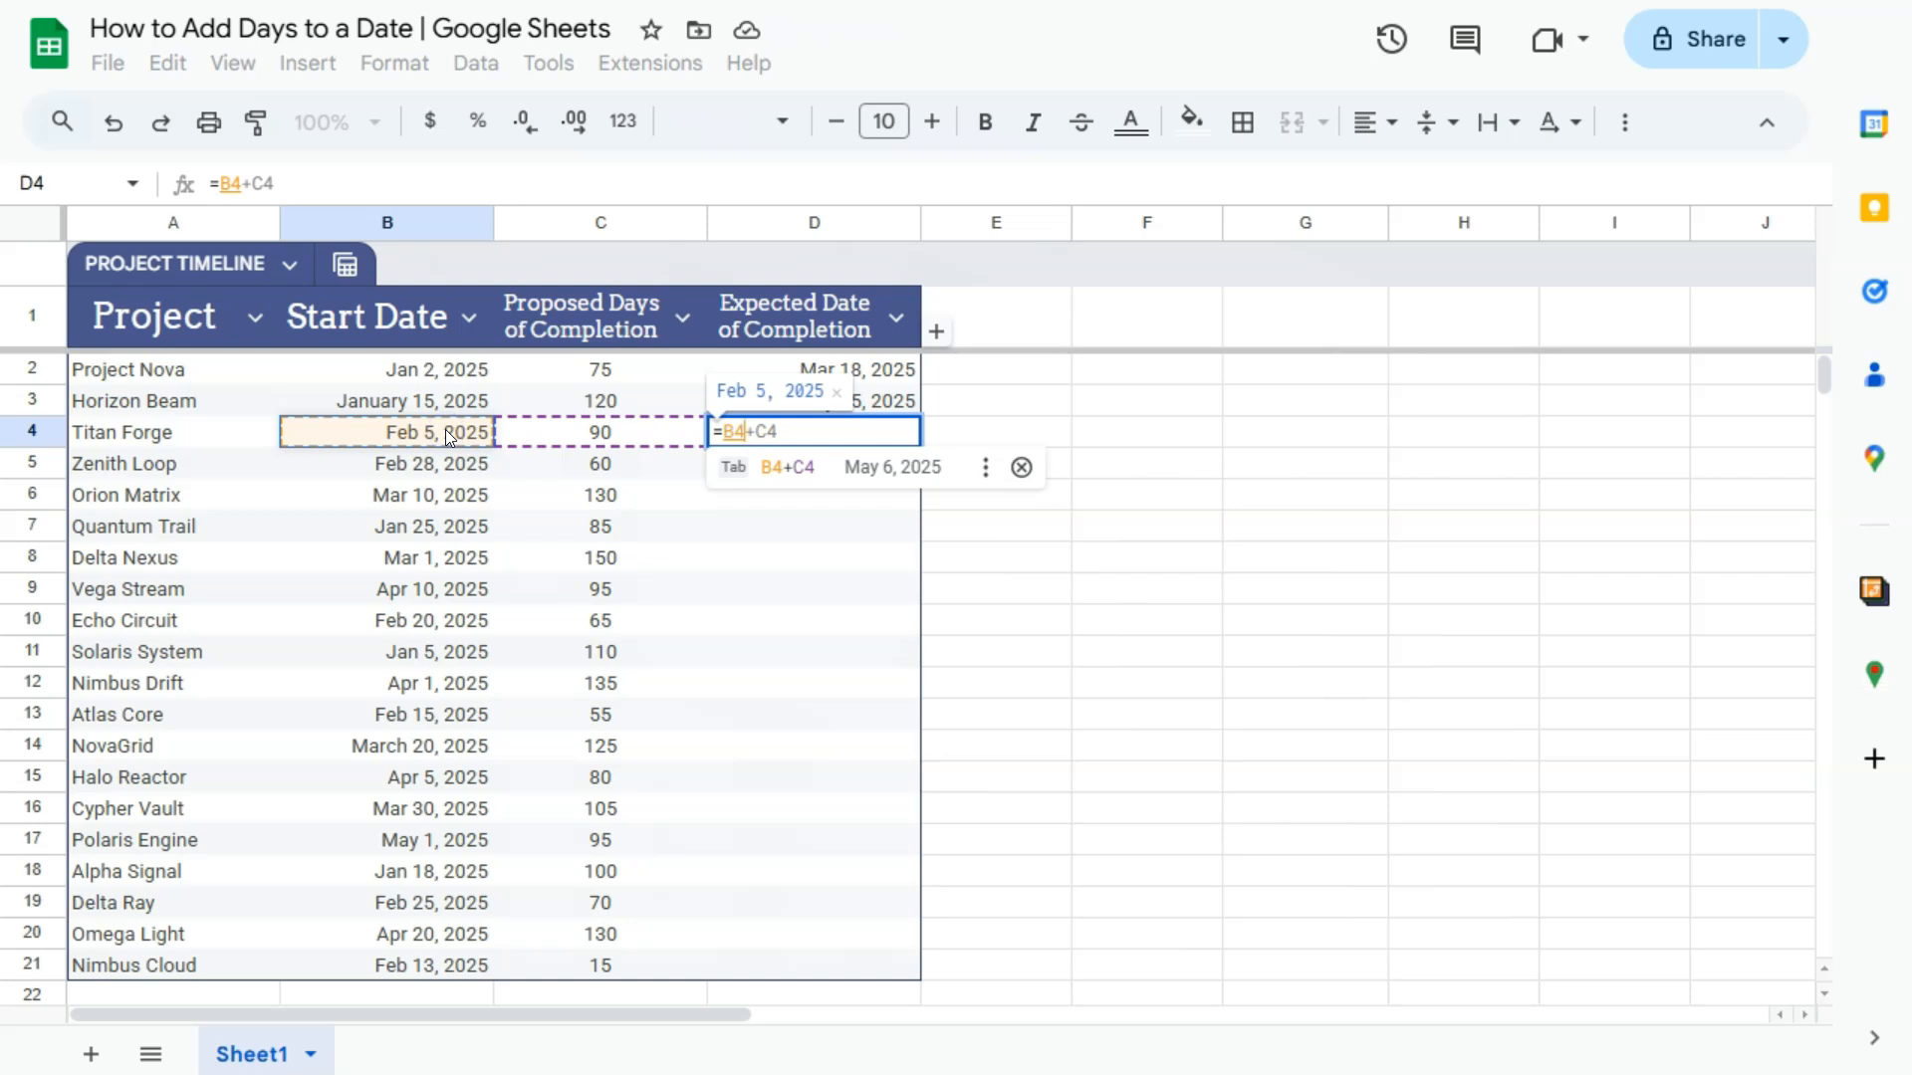
{"action": "type", "text": "90"}
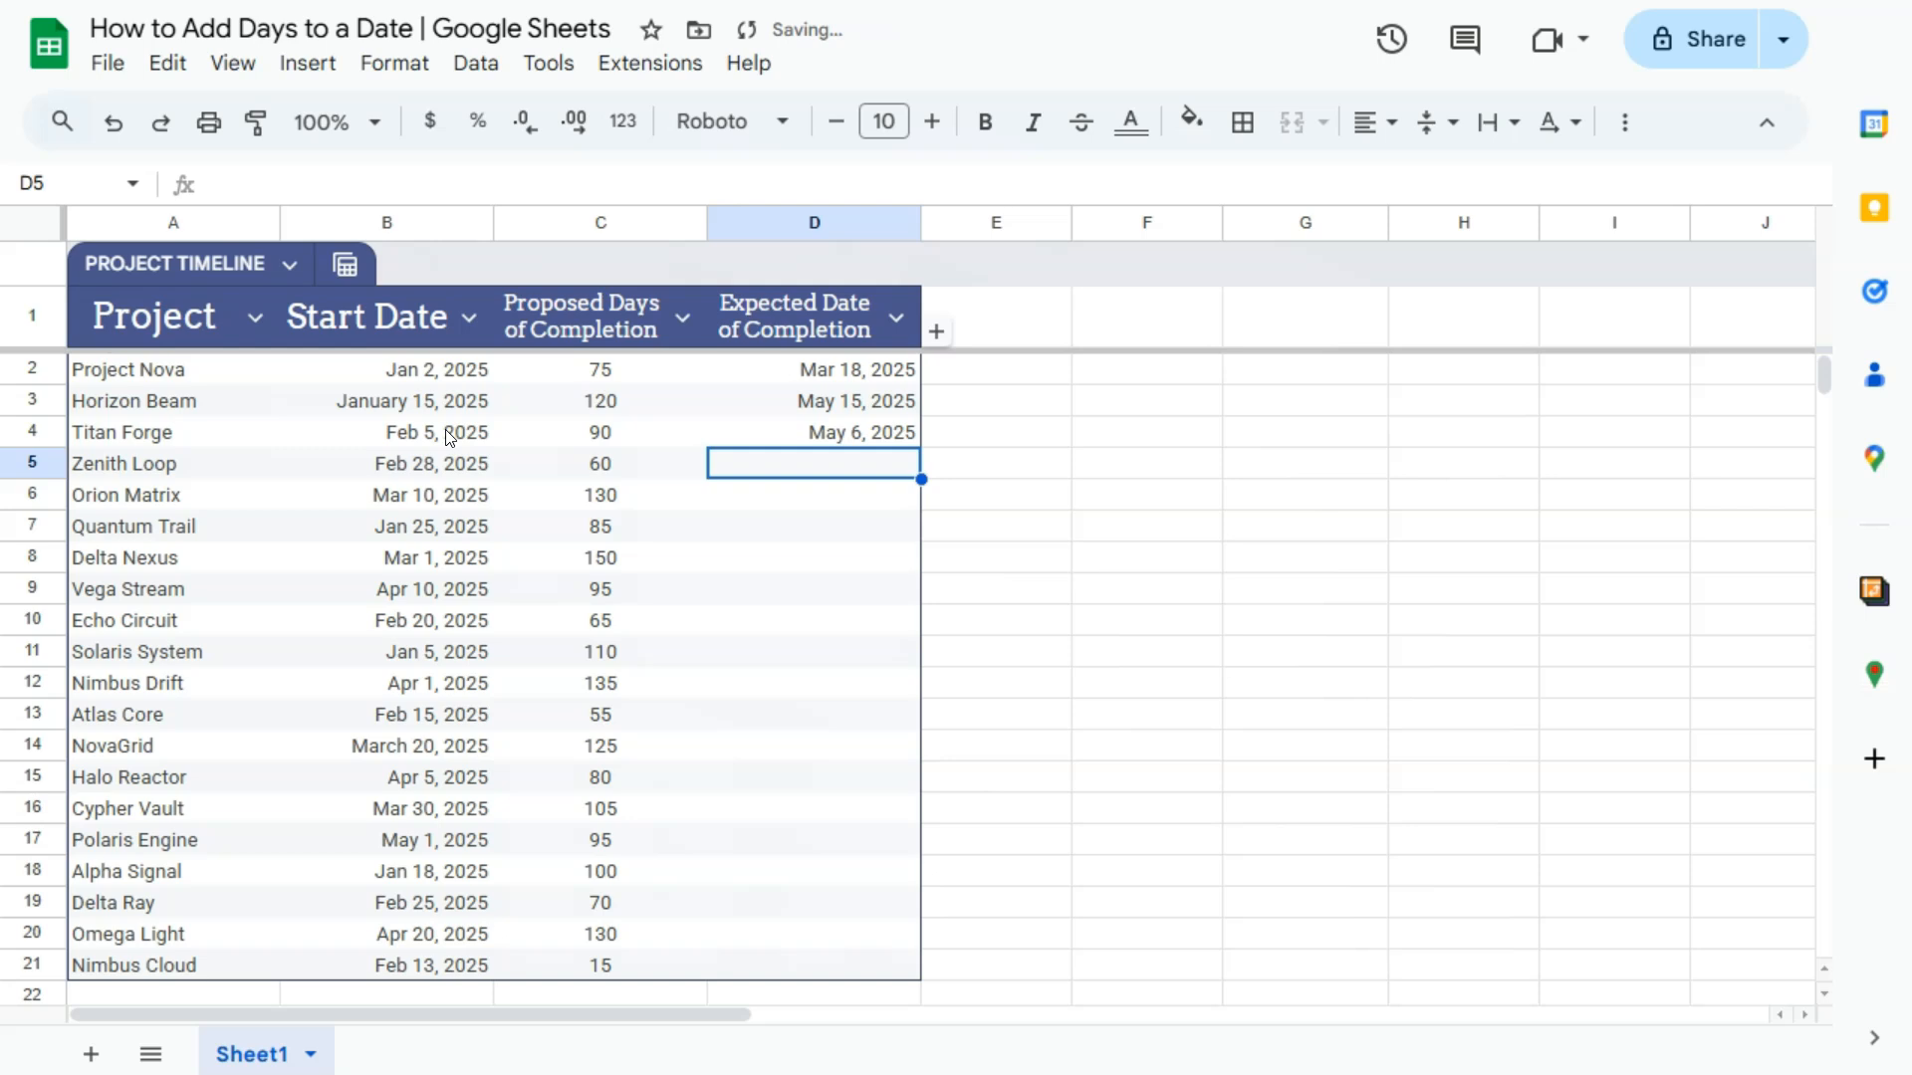
{"action": "mouse_move", "coordinate": [1006, 431]}
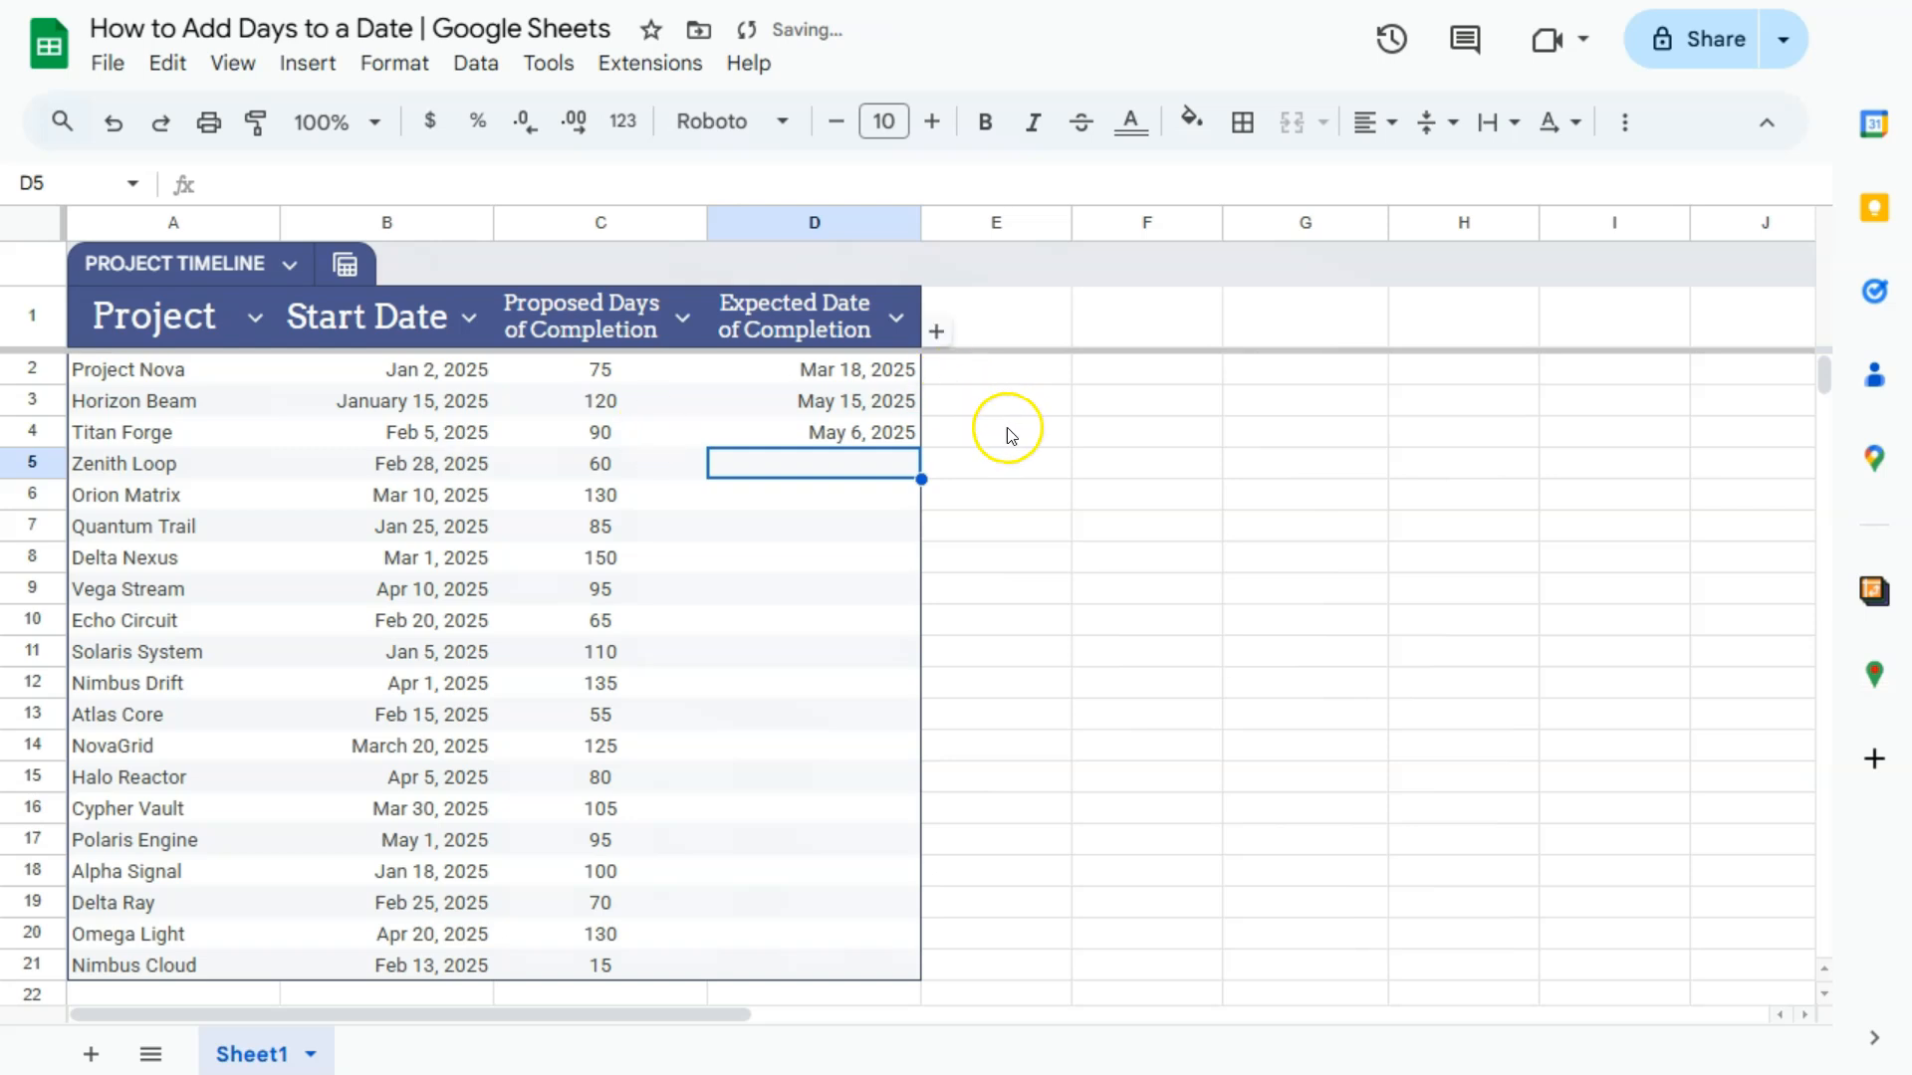
Add a formula in E4 referencing Titan Forge's start date, showing May 6, 2025.
{"action": "left_click", "coordinate": [995, 433]}
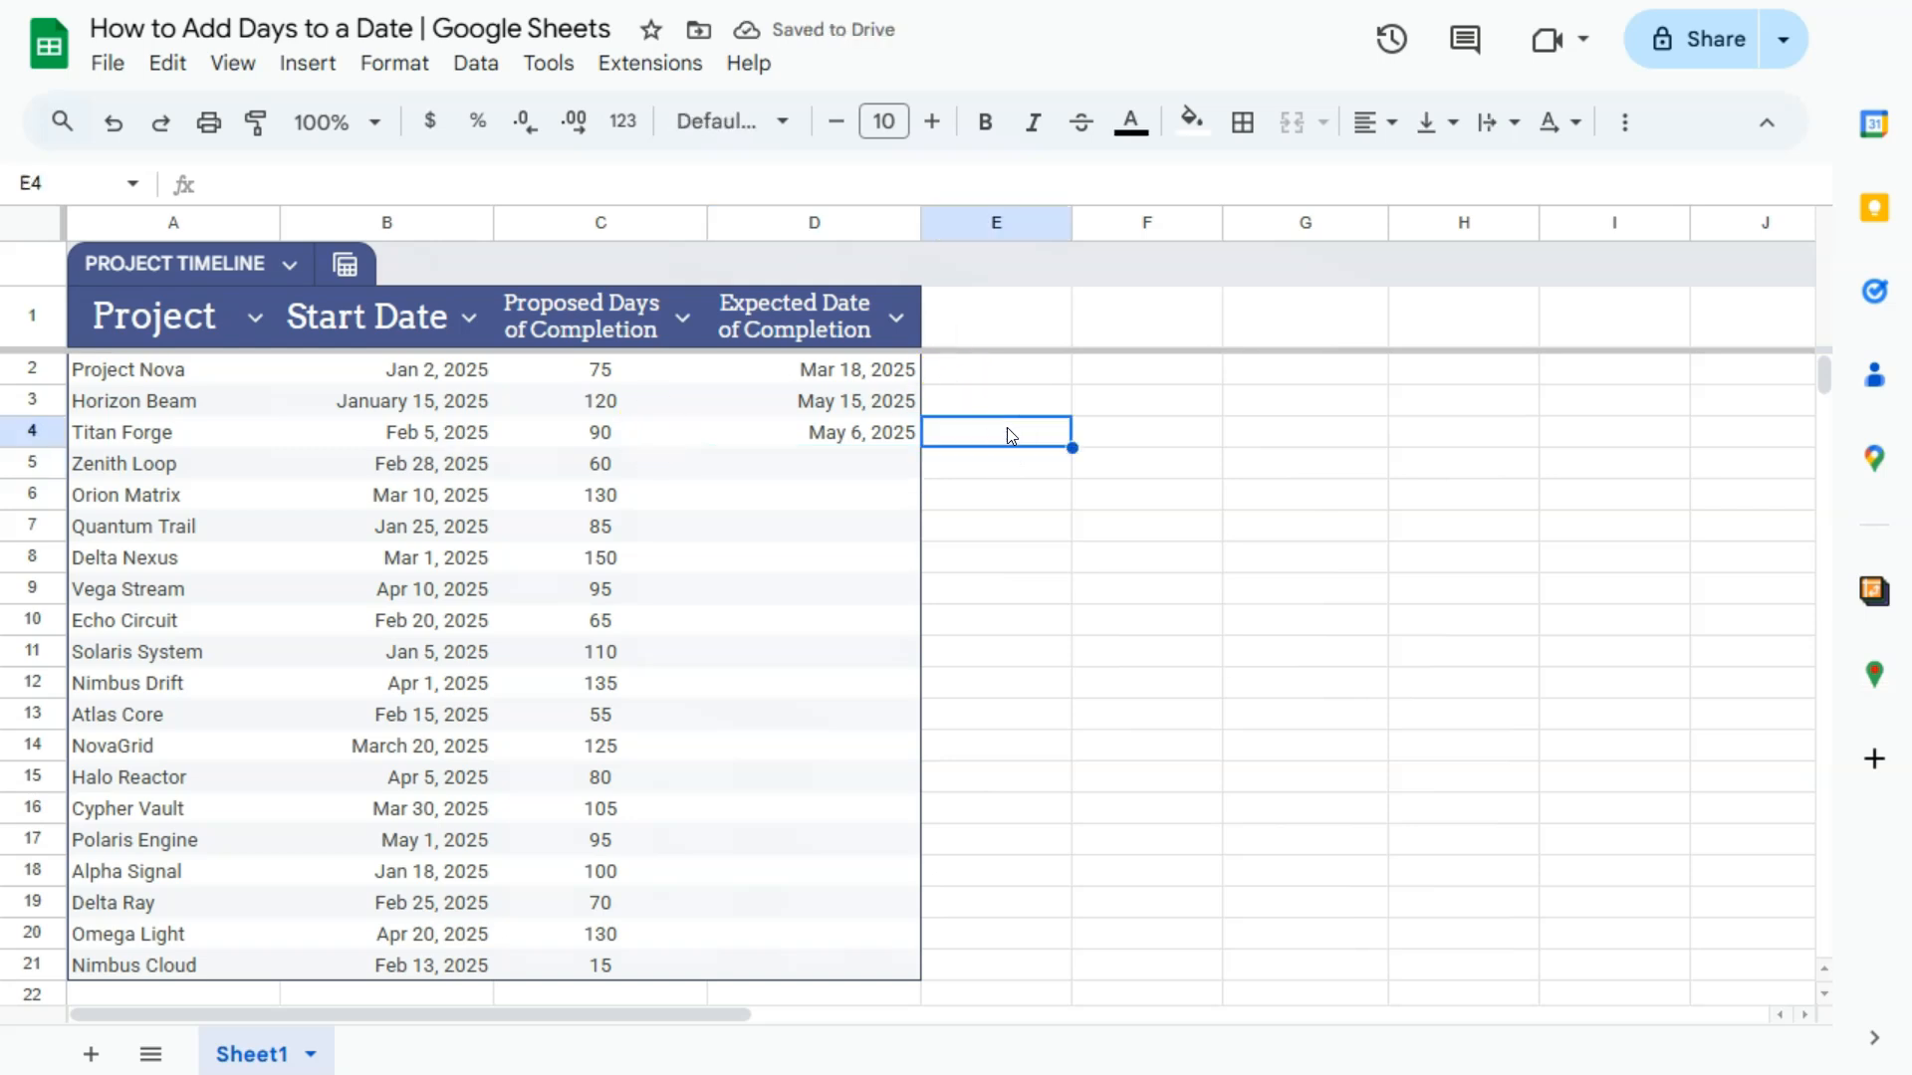
{"action": "type", "text": "="}
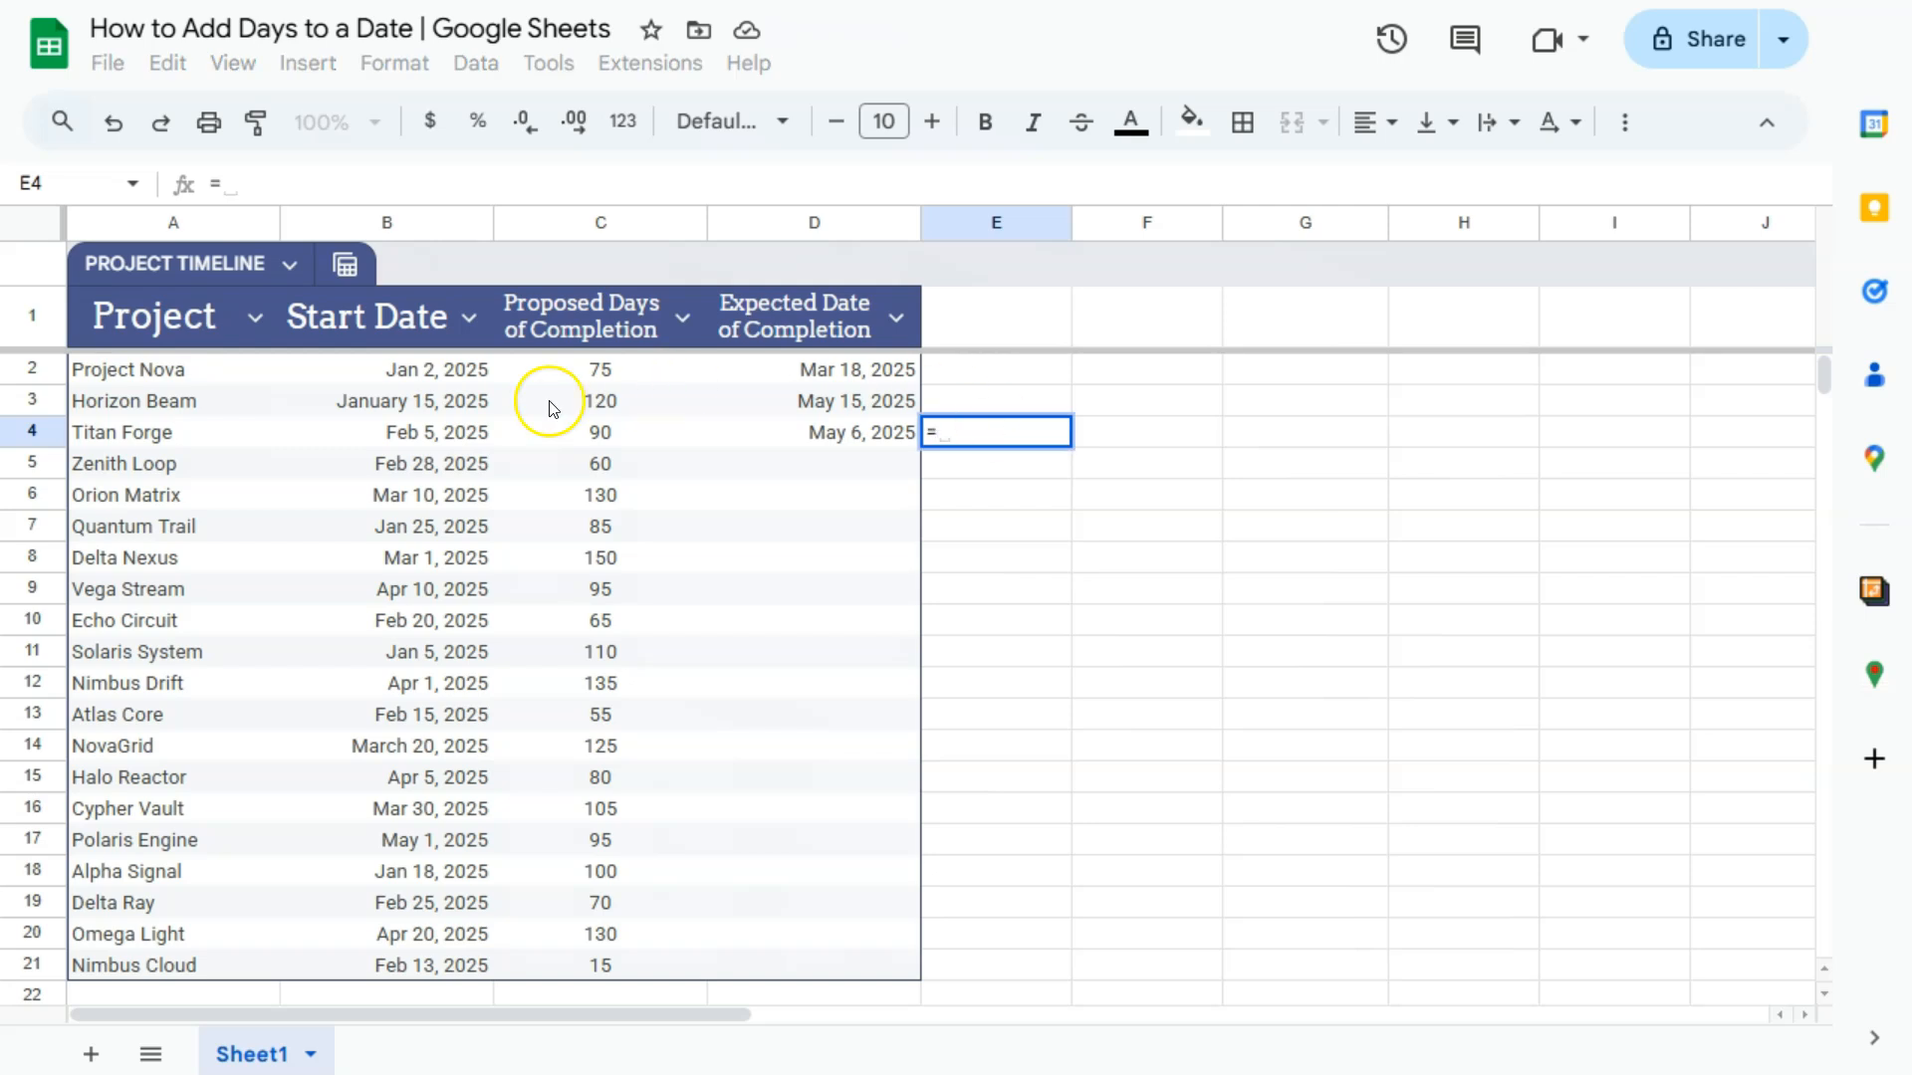
{"action": "left_click", "coordinate": [387, 432]}
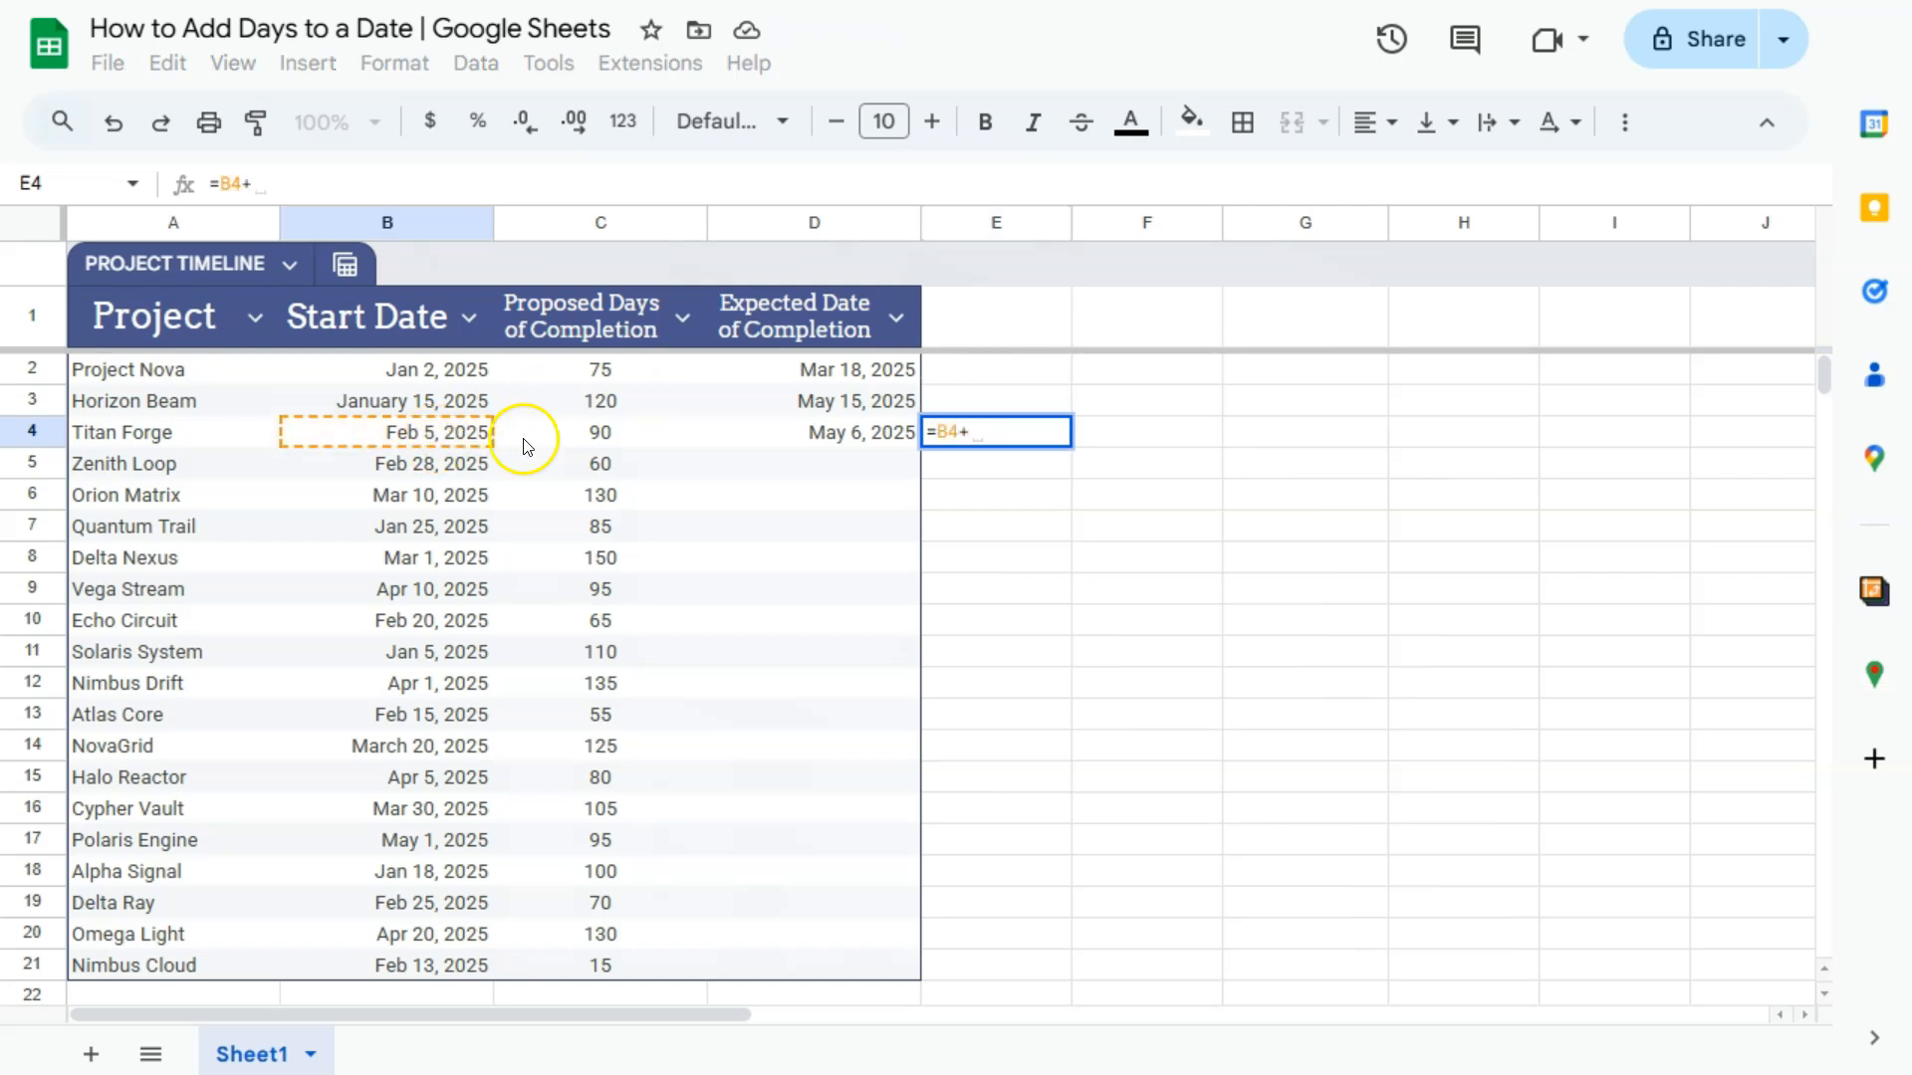
{"action": "key", "text": "Return"}
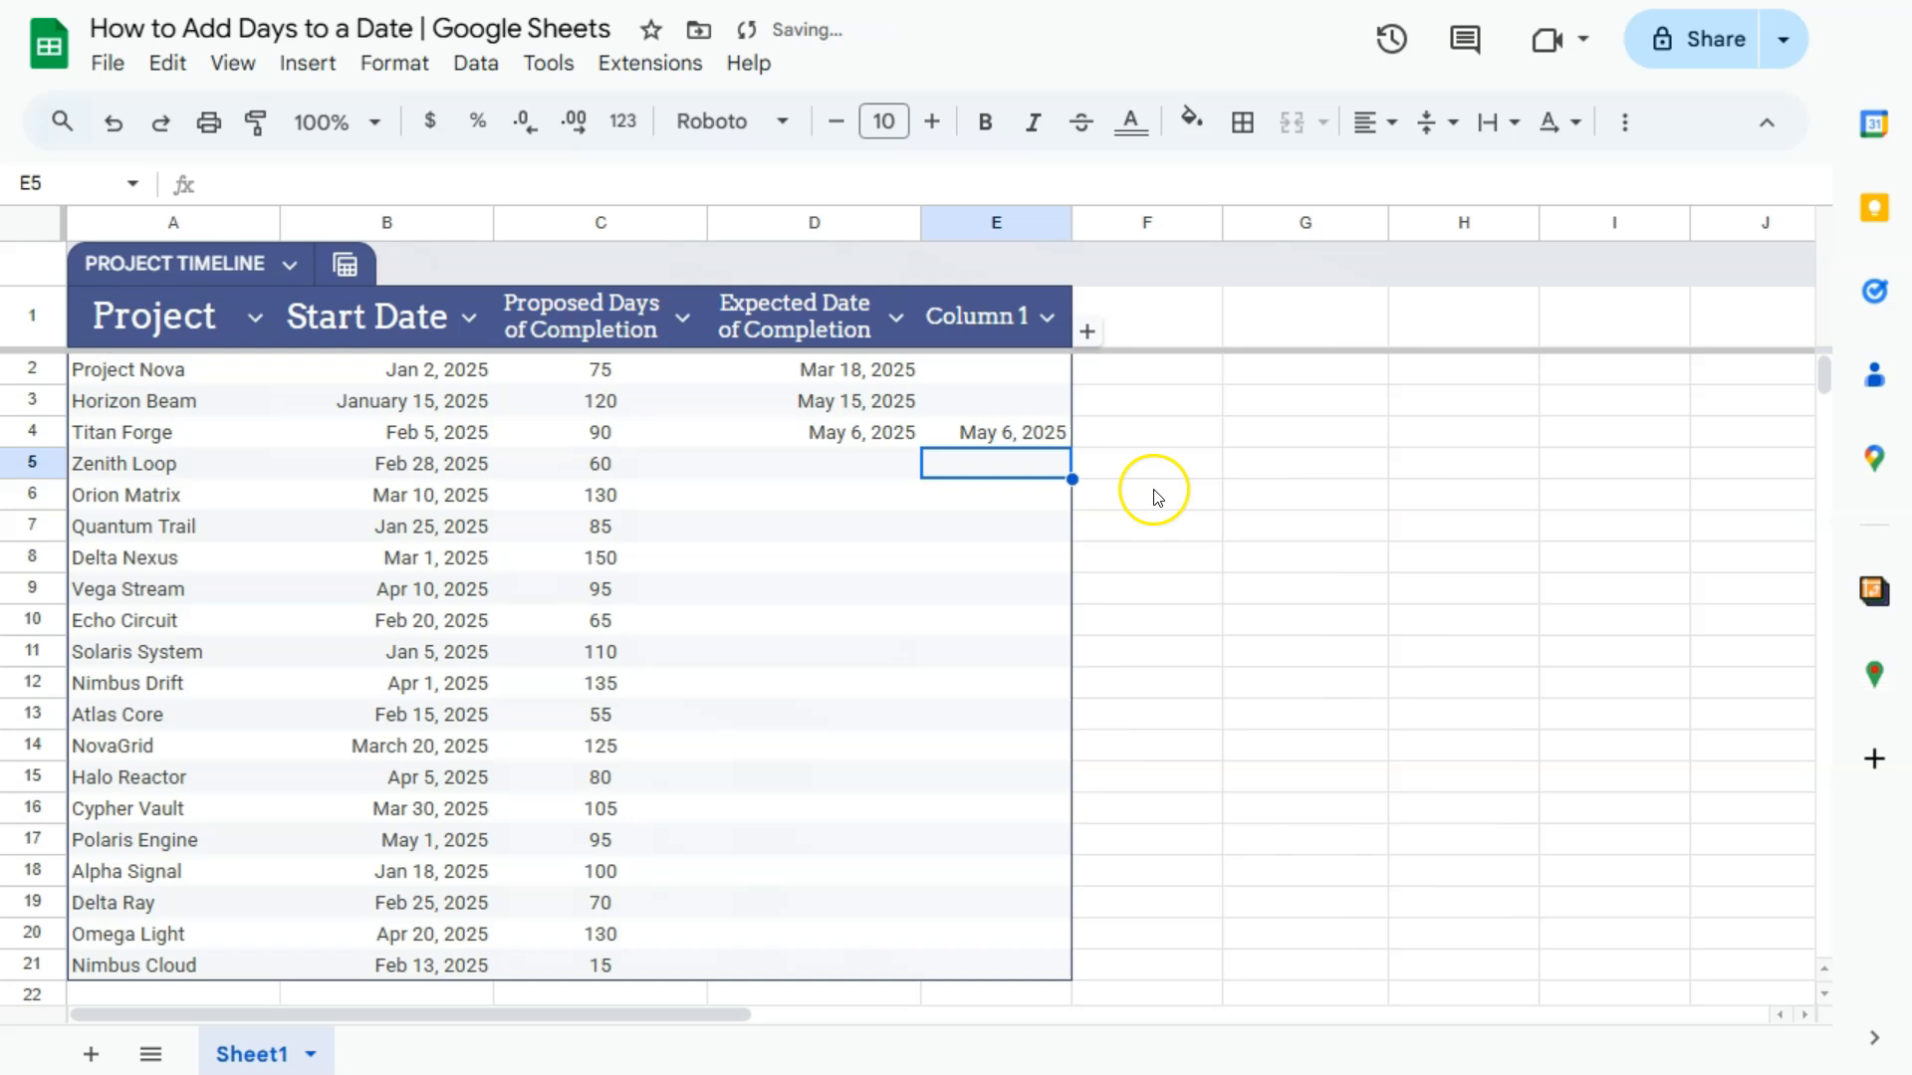
{"action": "mouse_move", "coordinate": [872, 781]}
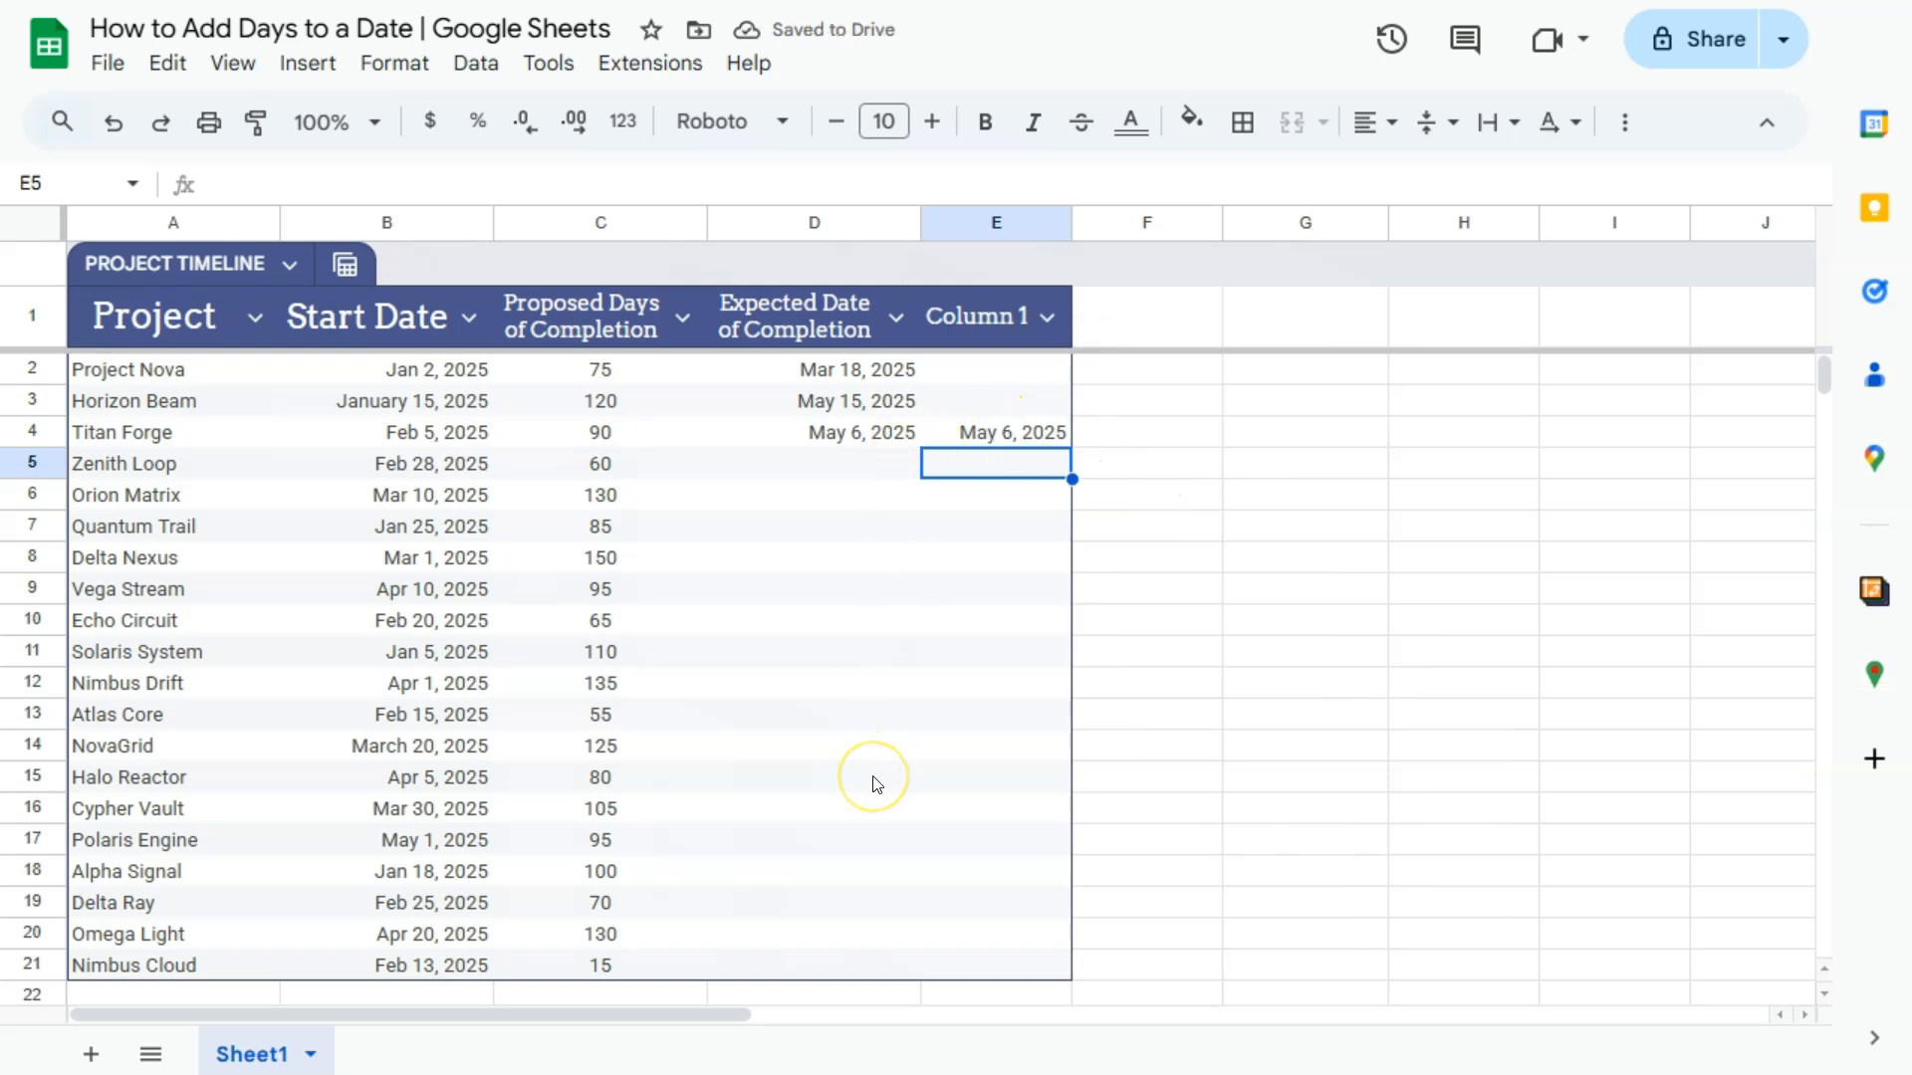
Undo the extra E4 entry and the filled-down dates in column D.
{"action": "left_click", "coordinate": [110, 121]}
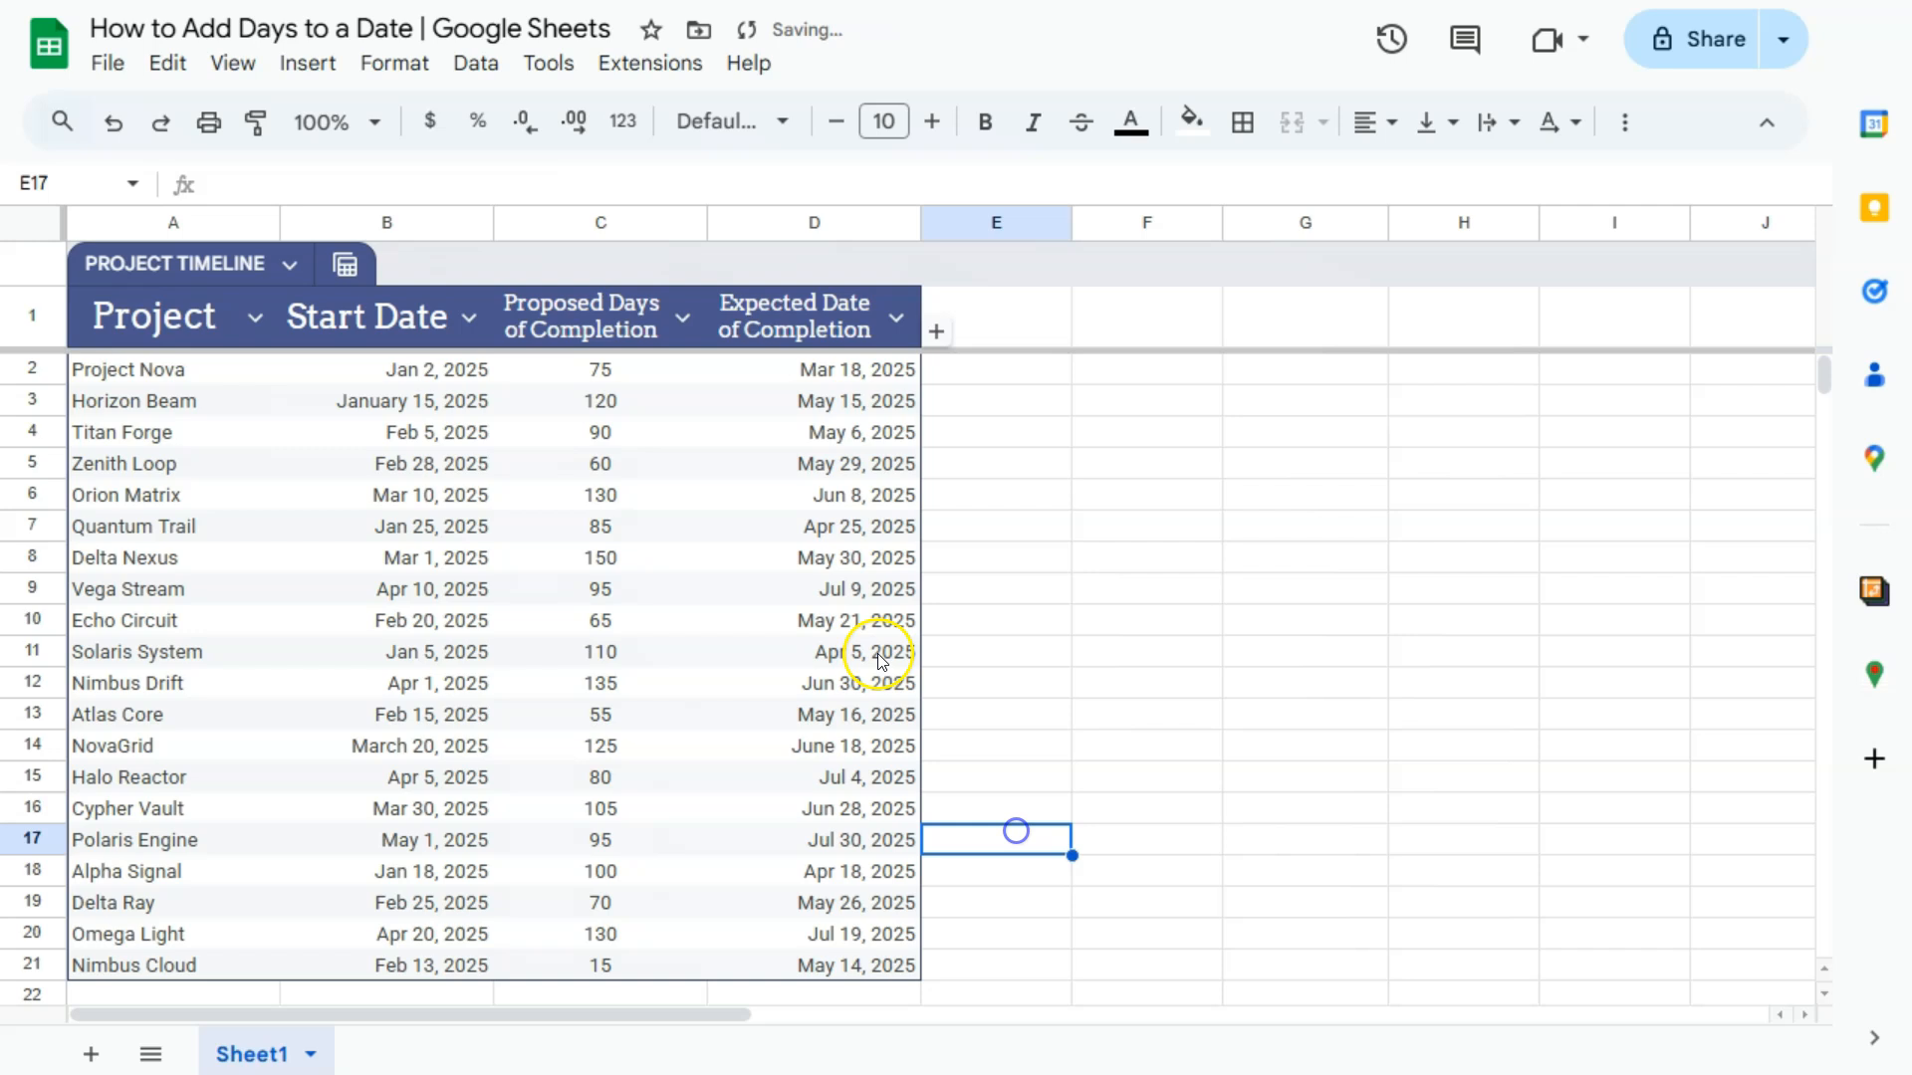
{"action": "left_click", "coordinate": [812, 464]}
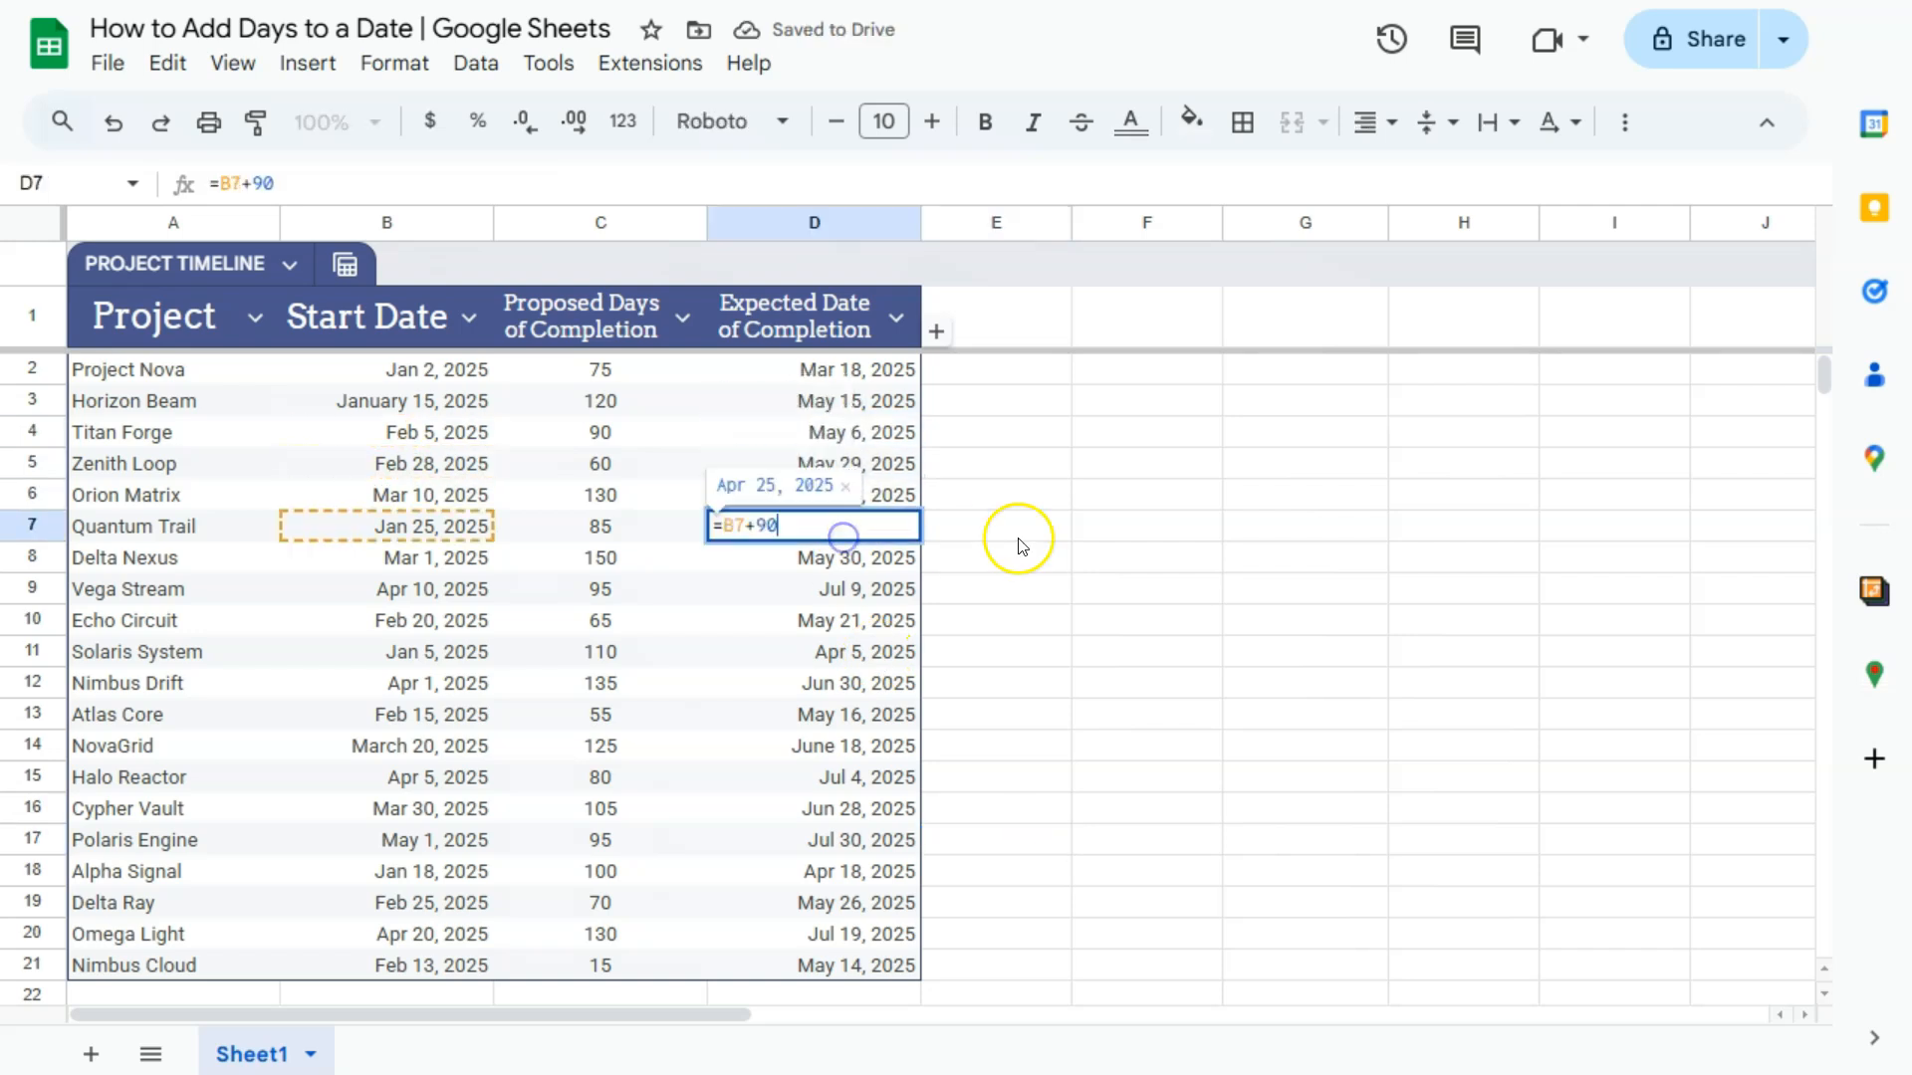
{"action": "left_click", "coordinate": [112, 122]}
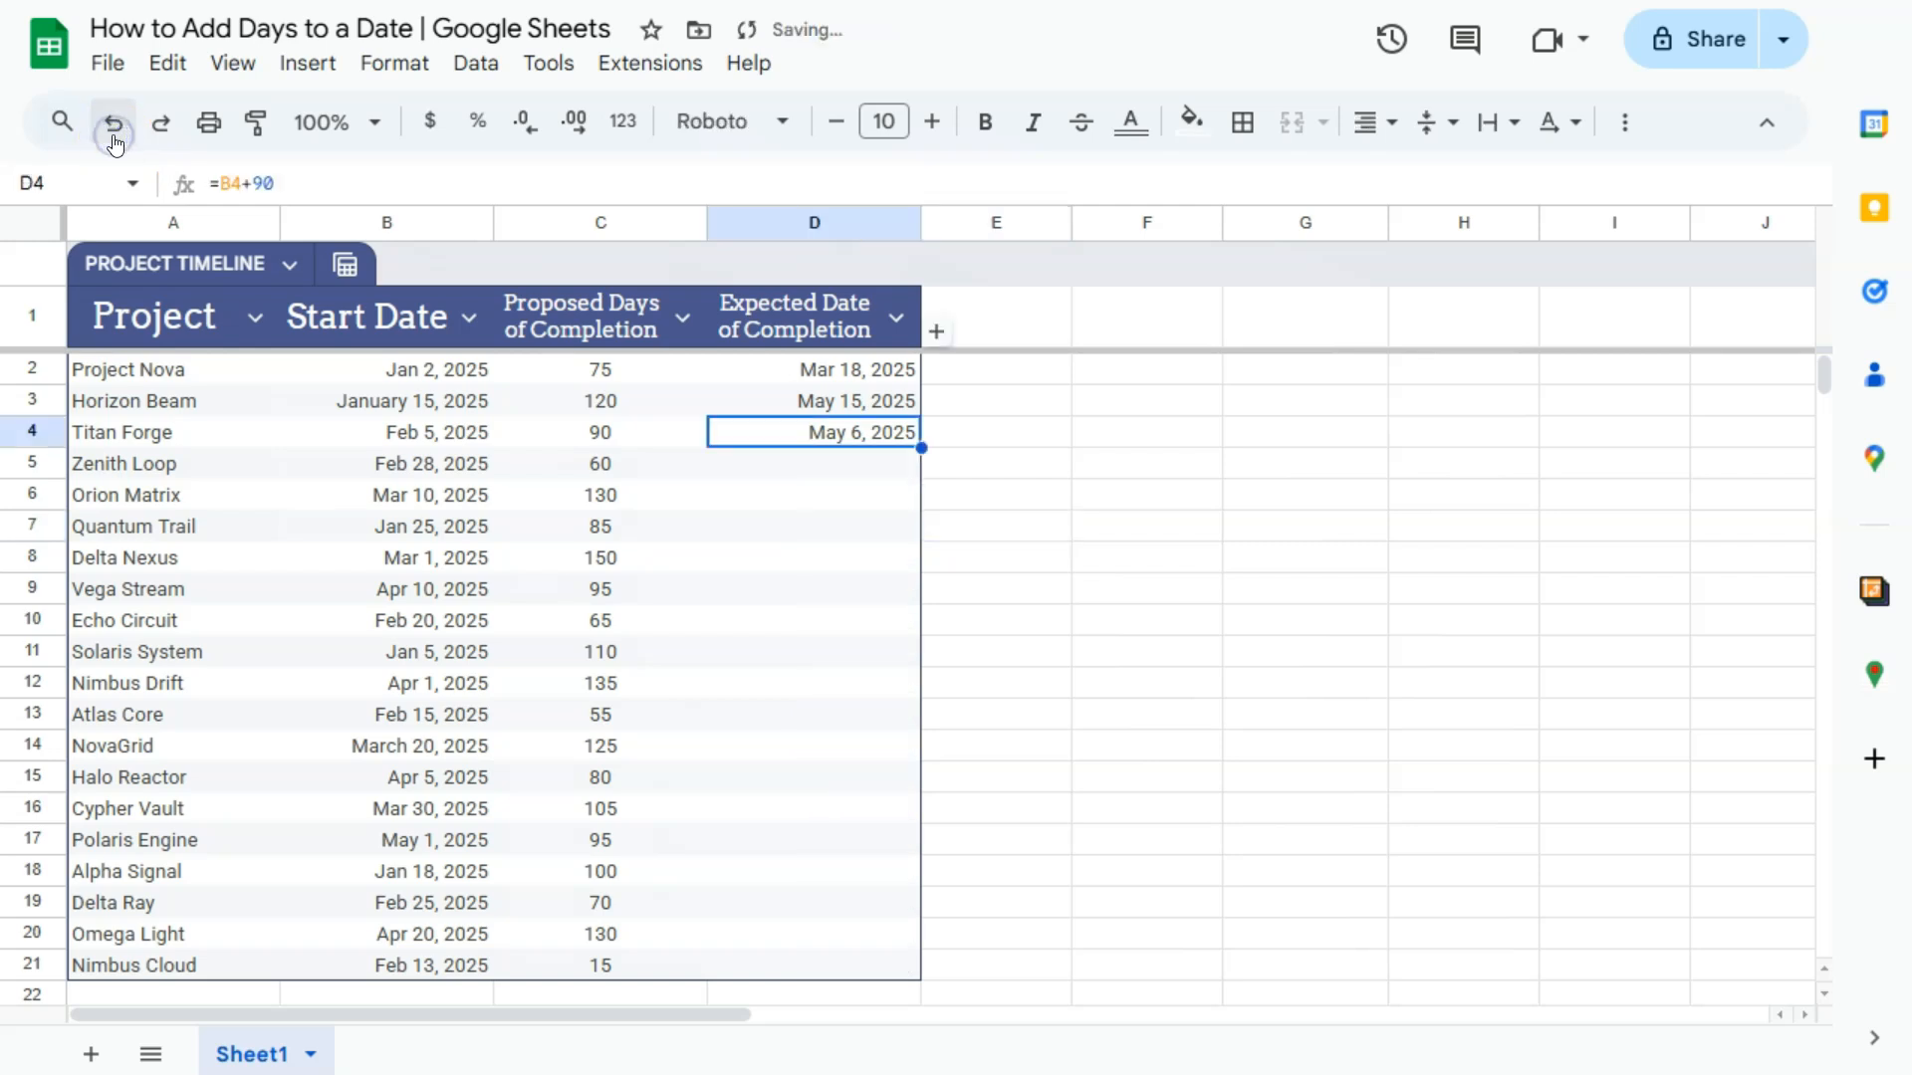
Undo Titan Forge's fixed 90-day formula and verify D4 uses =B4+C4 filled down column D.
{"action": "left_click", "coordinate": [111, 121]}
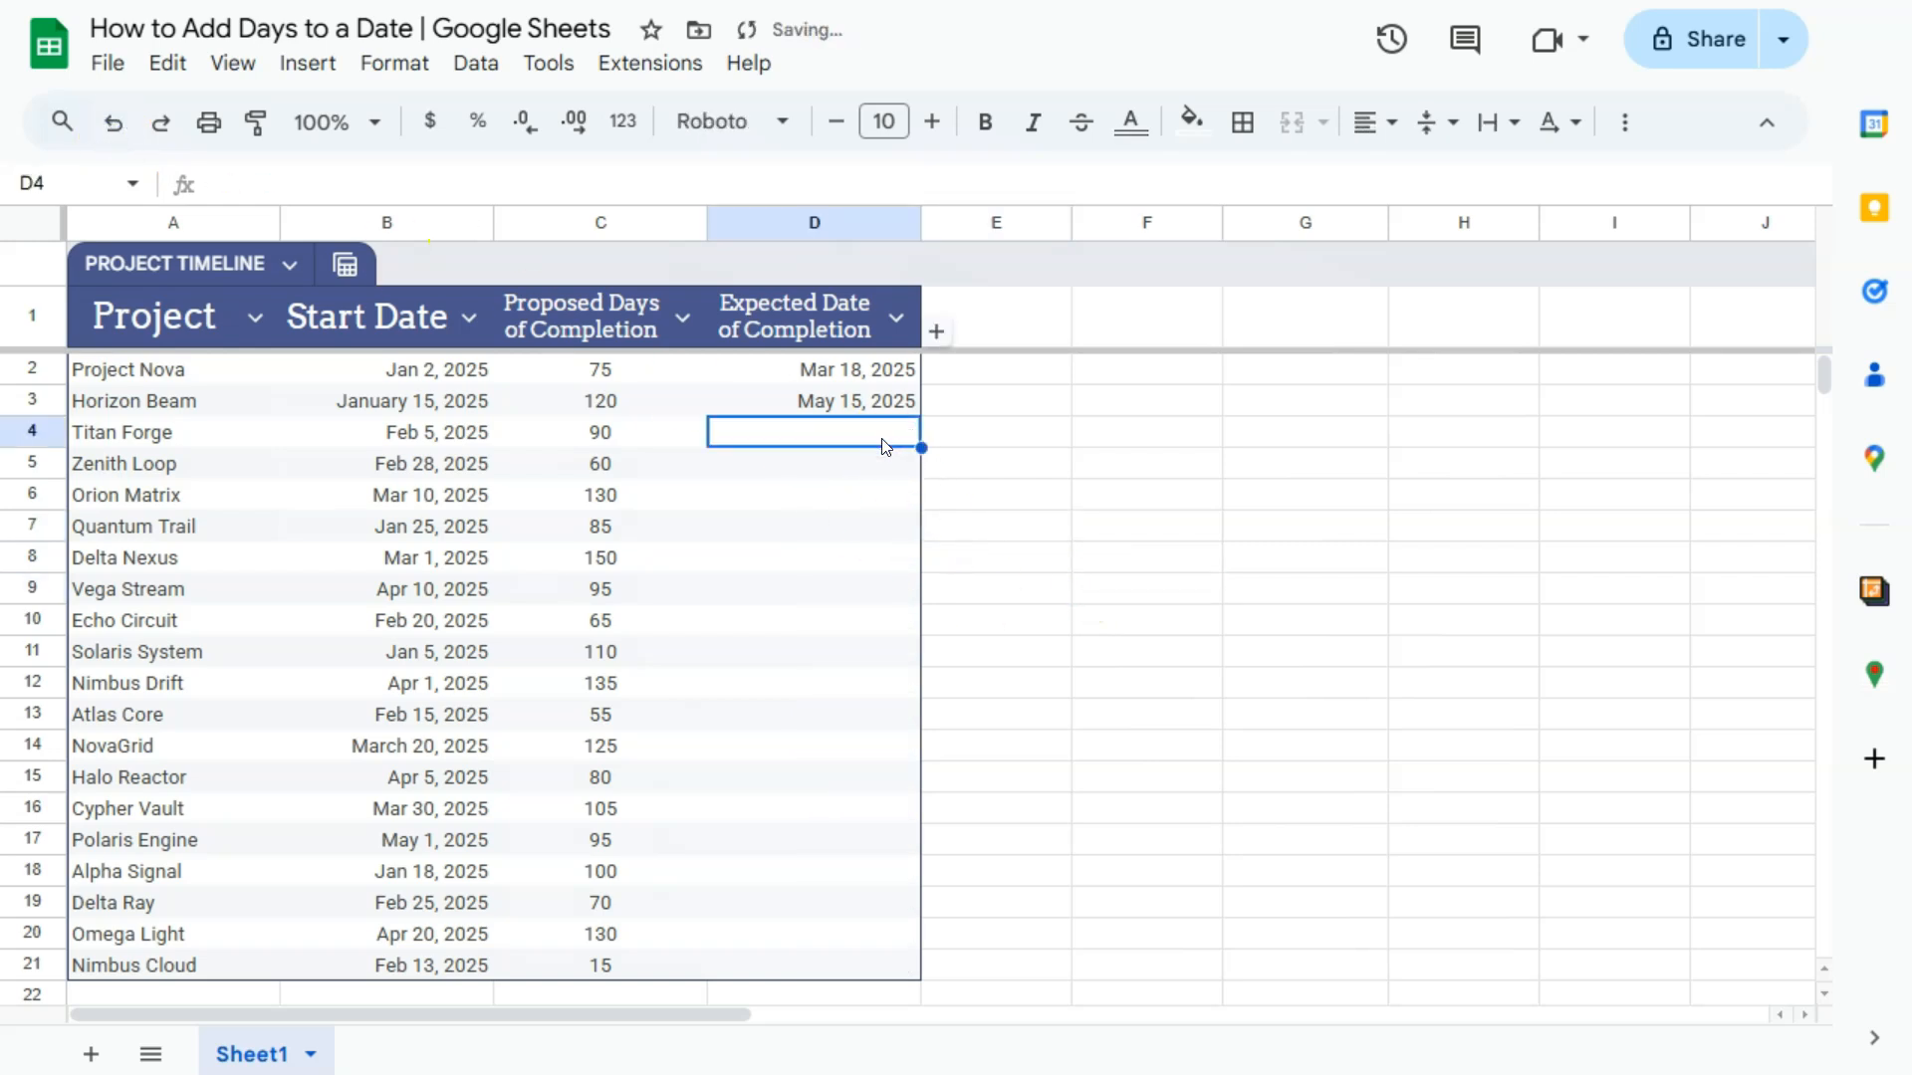
{"action": "left_click", "coordinate": [813, 400]}
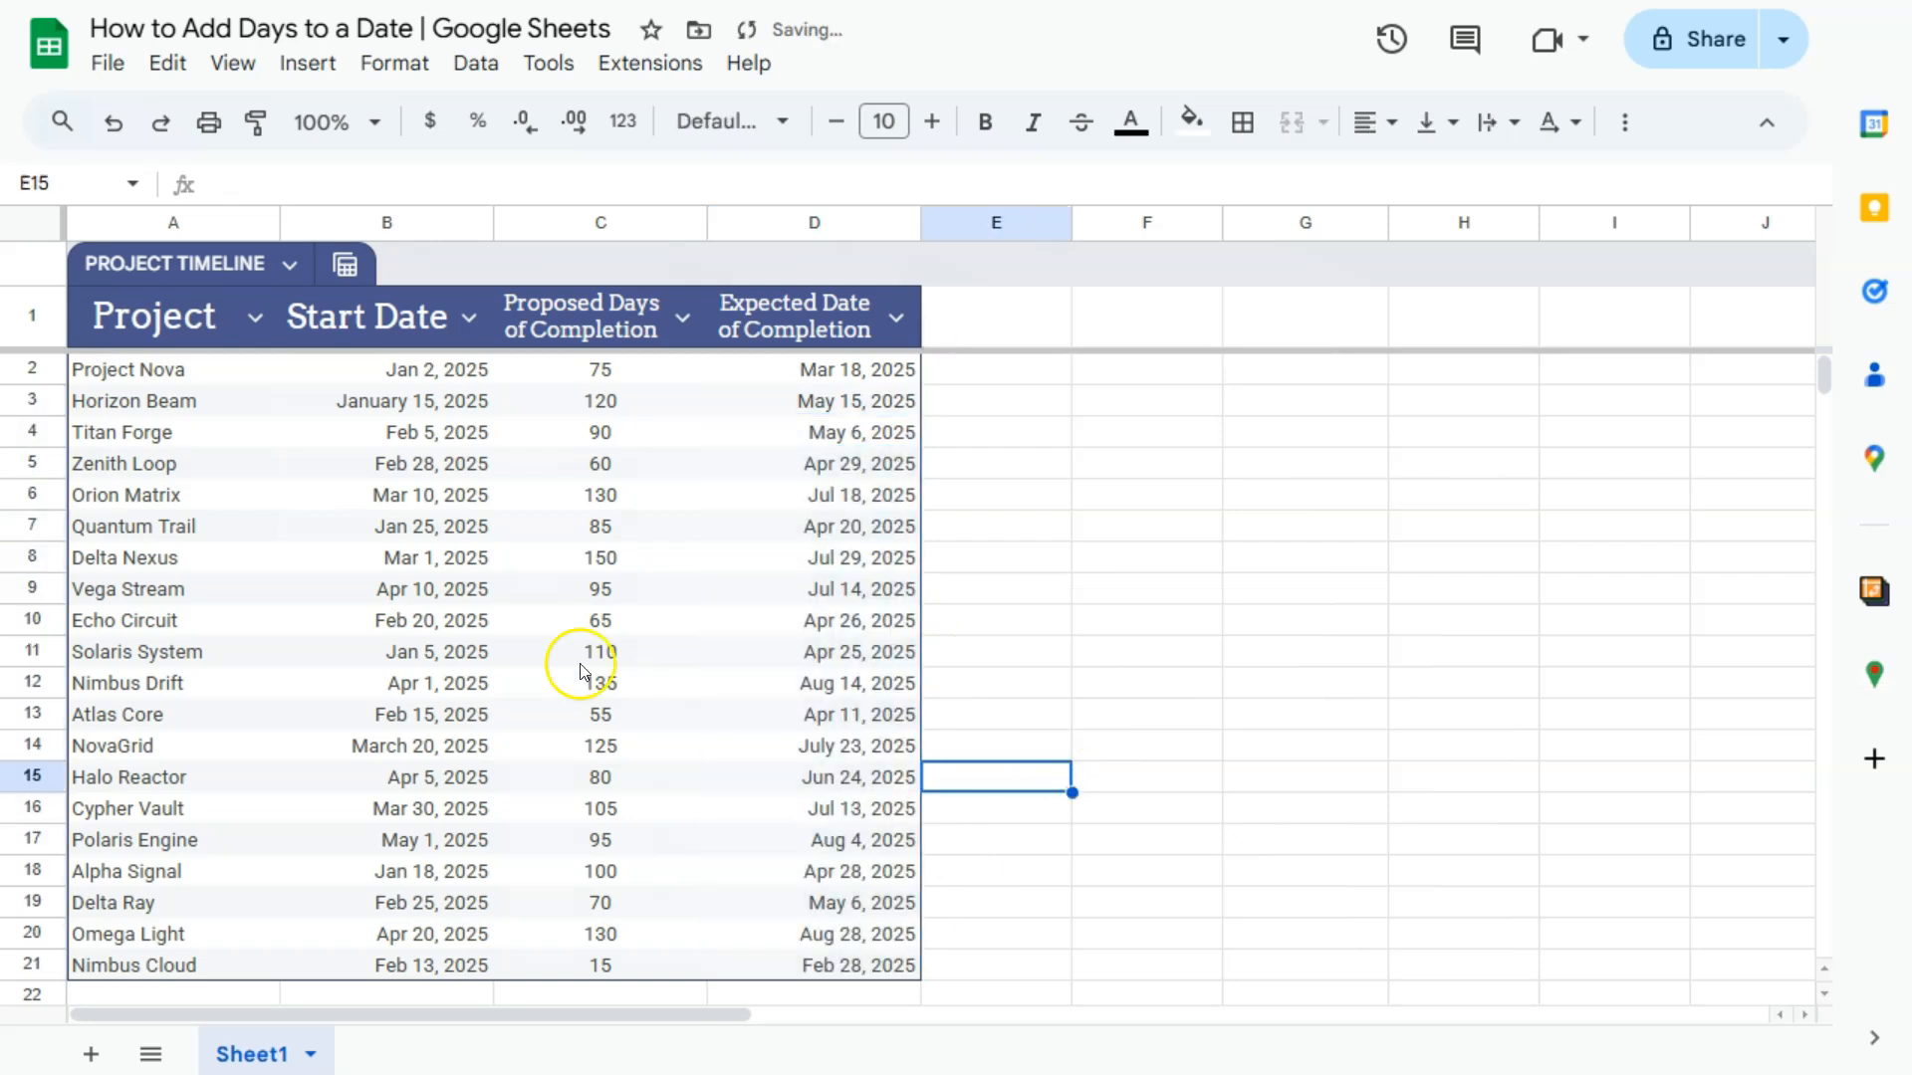
{"action": "left_click", "coordinate": [814, 432]}
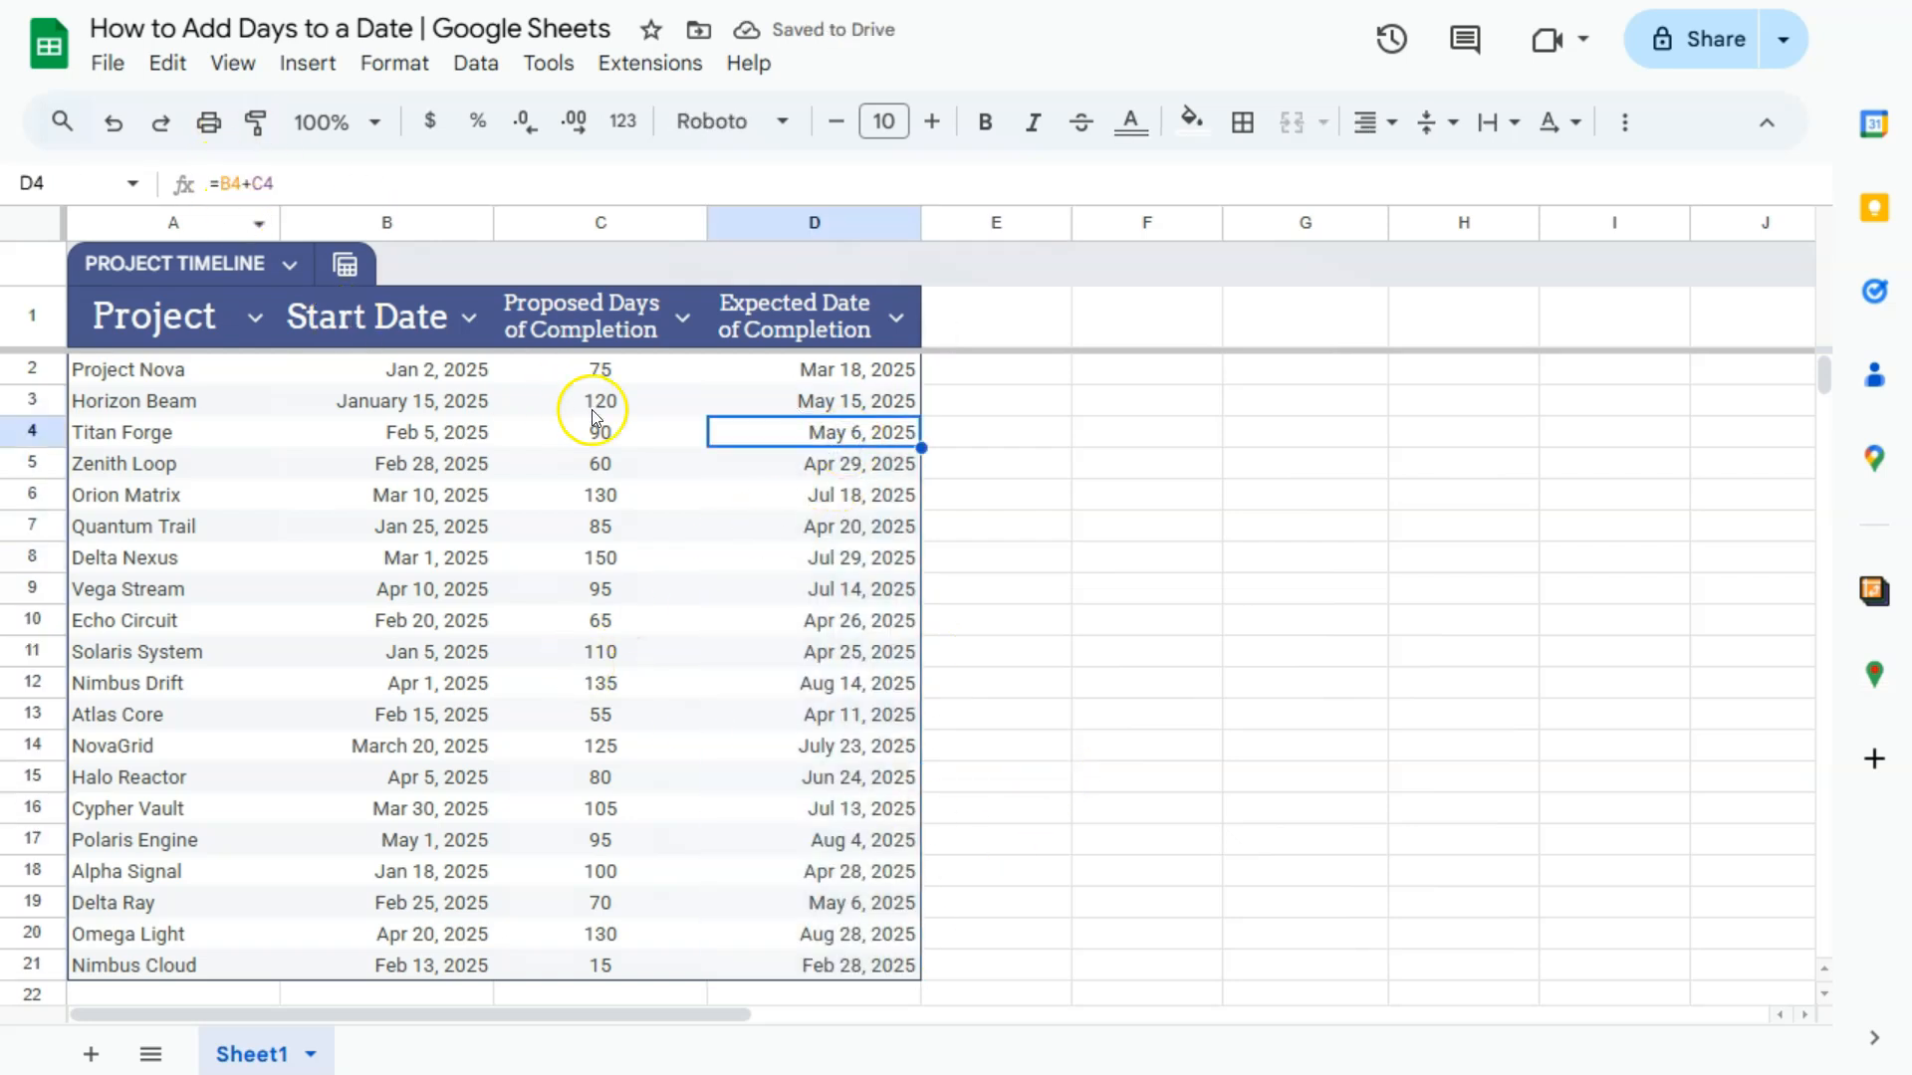
{"action": "left_click", "coordinate": [814, 558]}
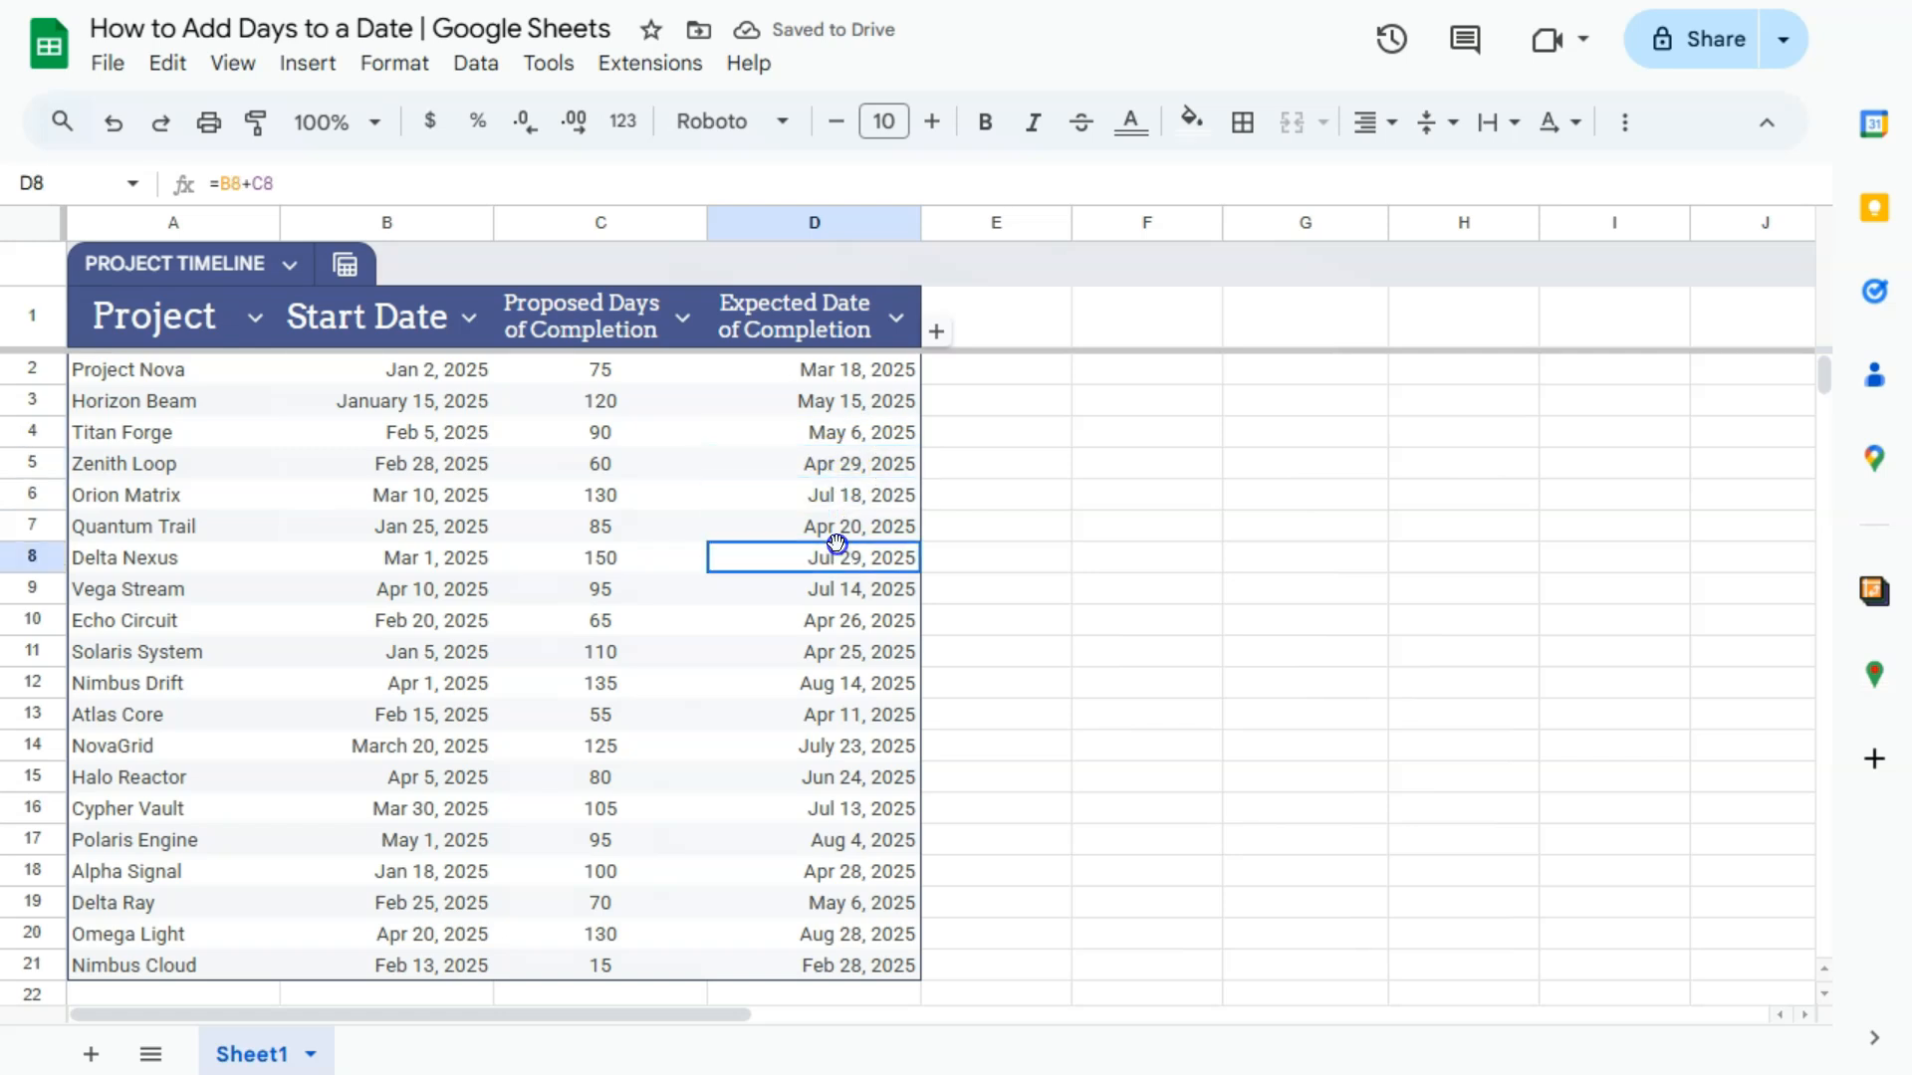
{"action": "left_click", "coordinate": [995, 370]}
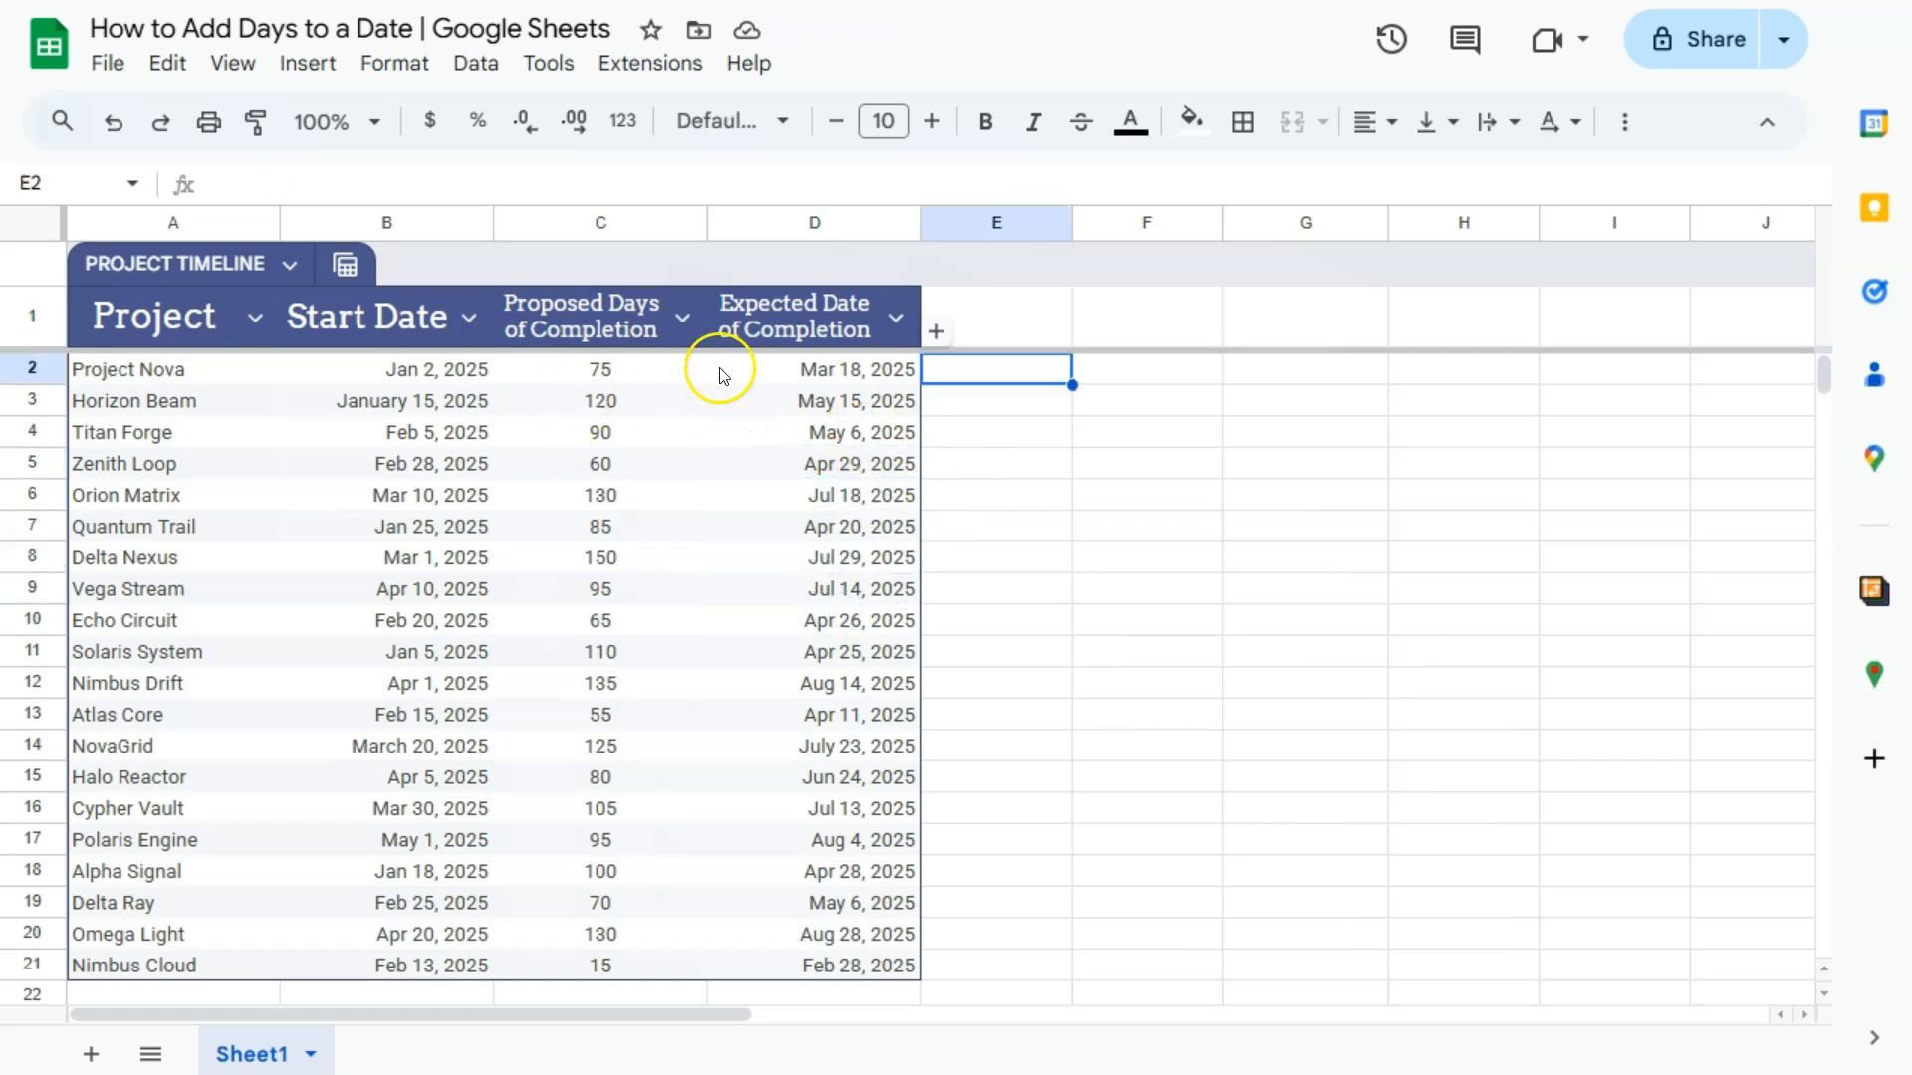
{"action": "mouse_move", "coordinate": [165, 370]}
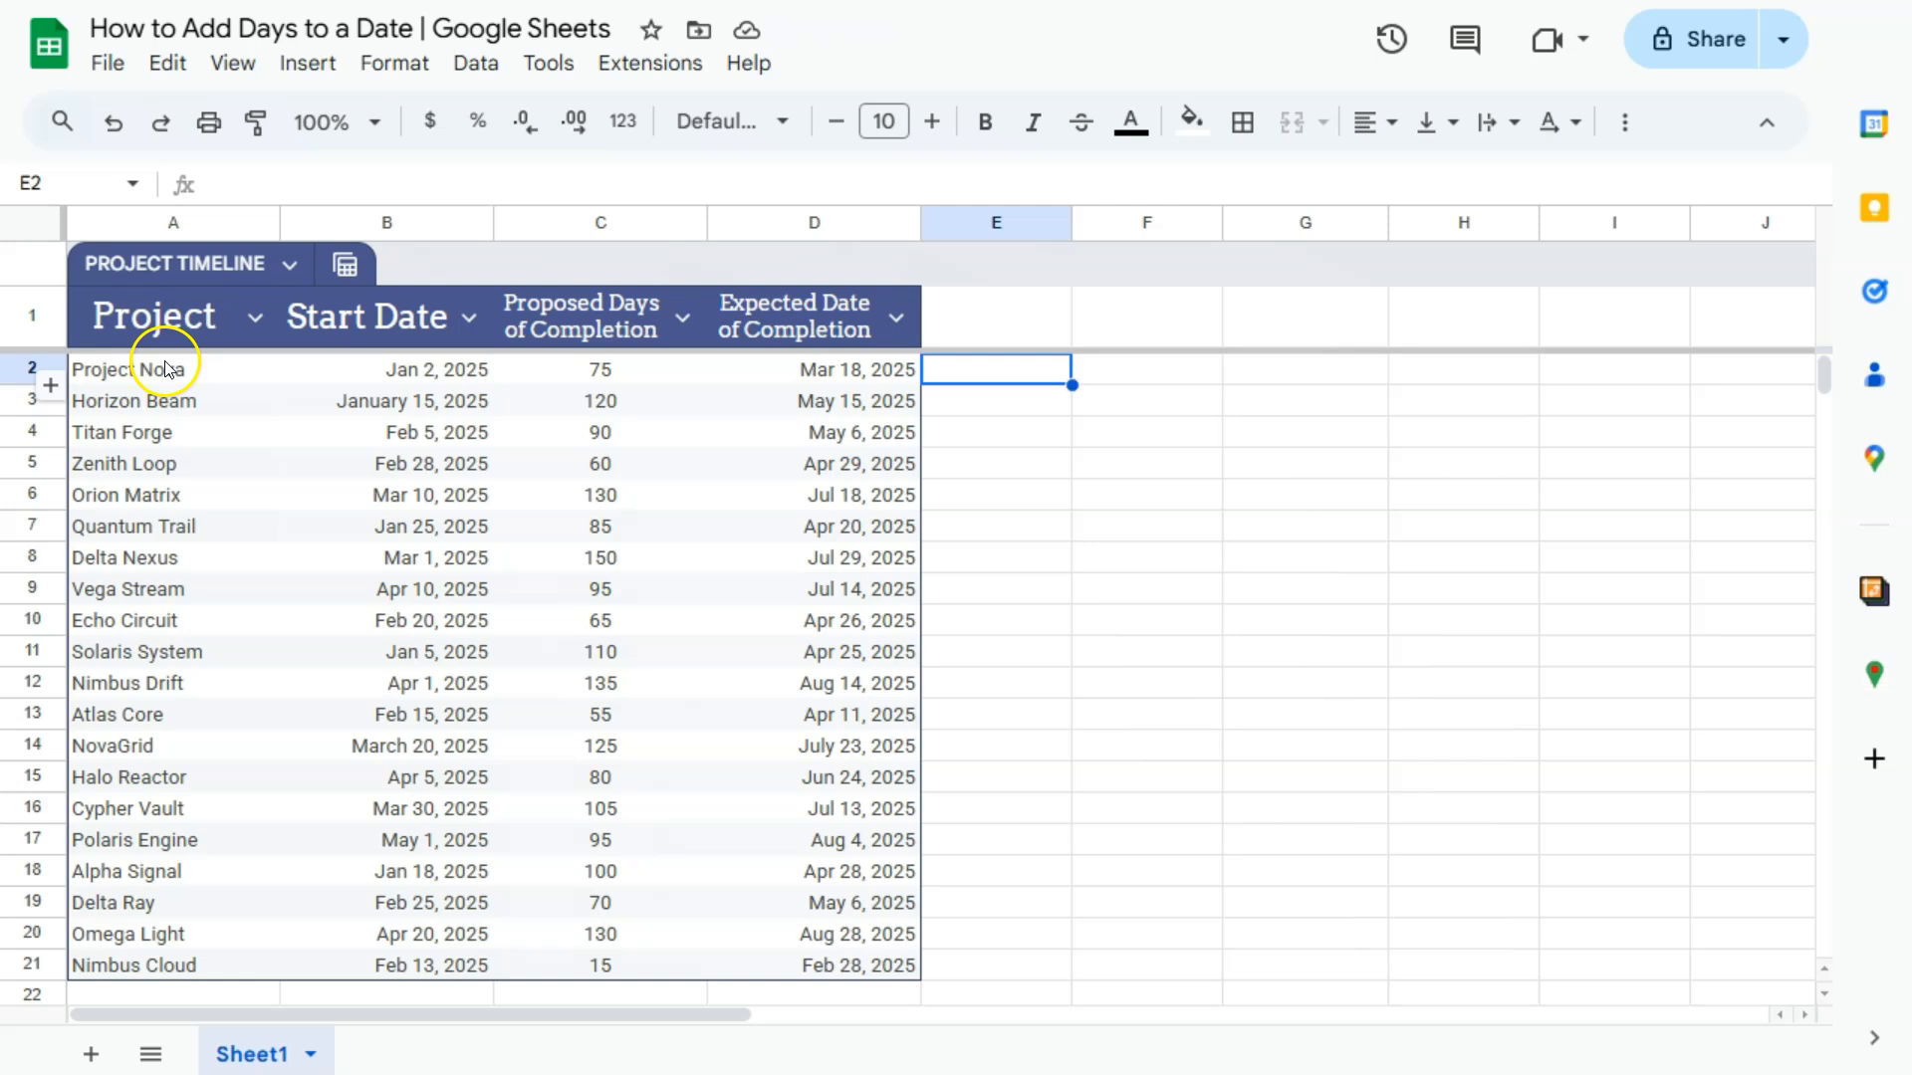
{"action": "mouse_move", "coordinate": [454, 402]}
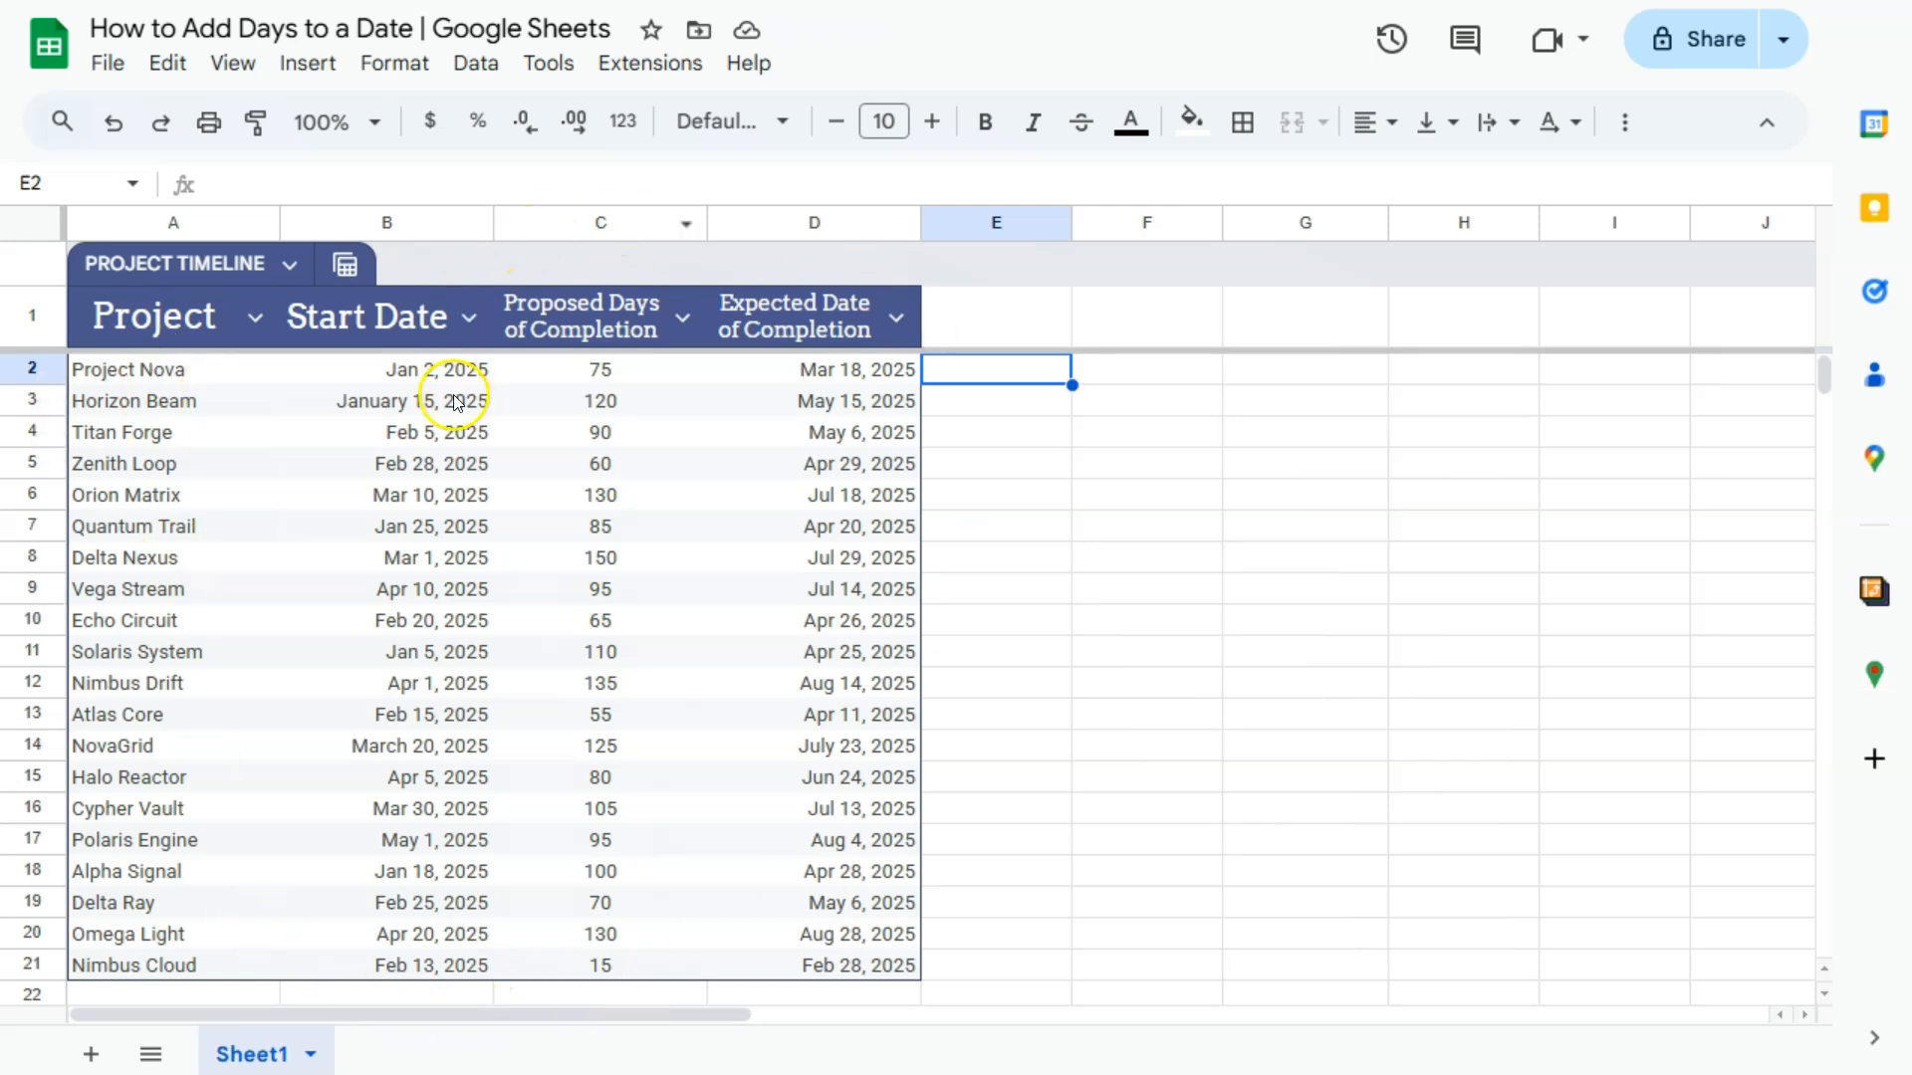
{"action": "left_click", "coordinate": [812, 371]}
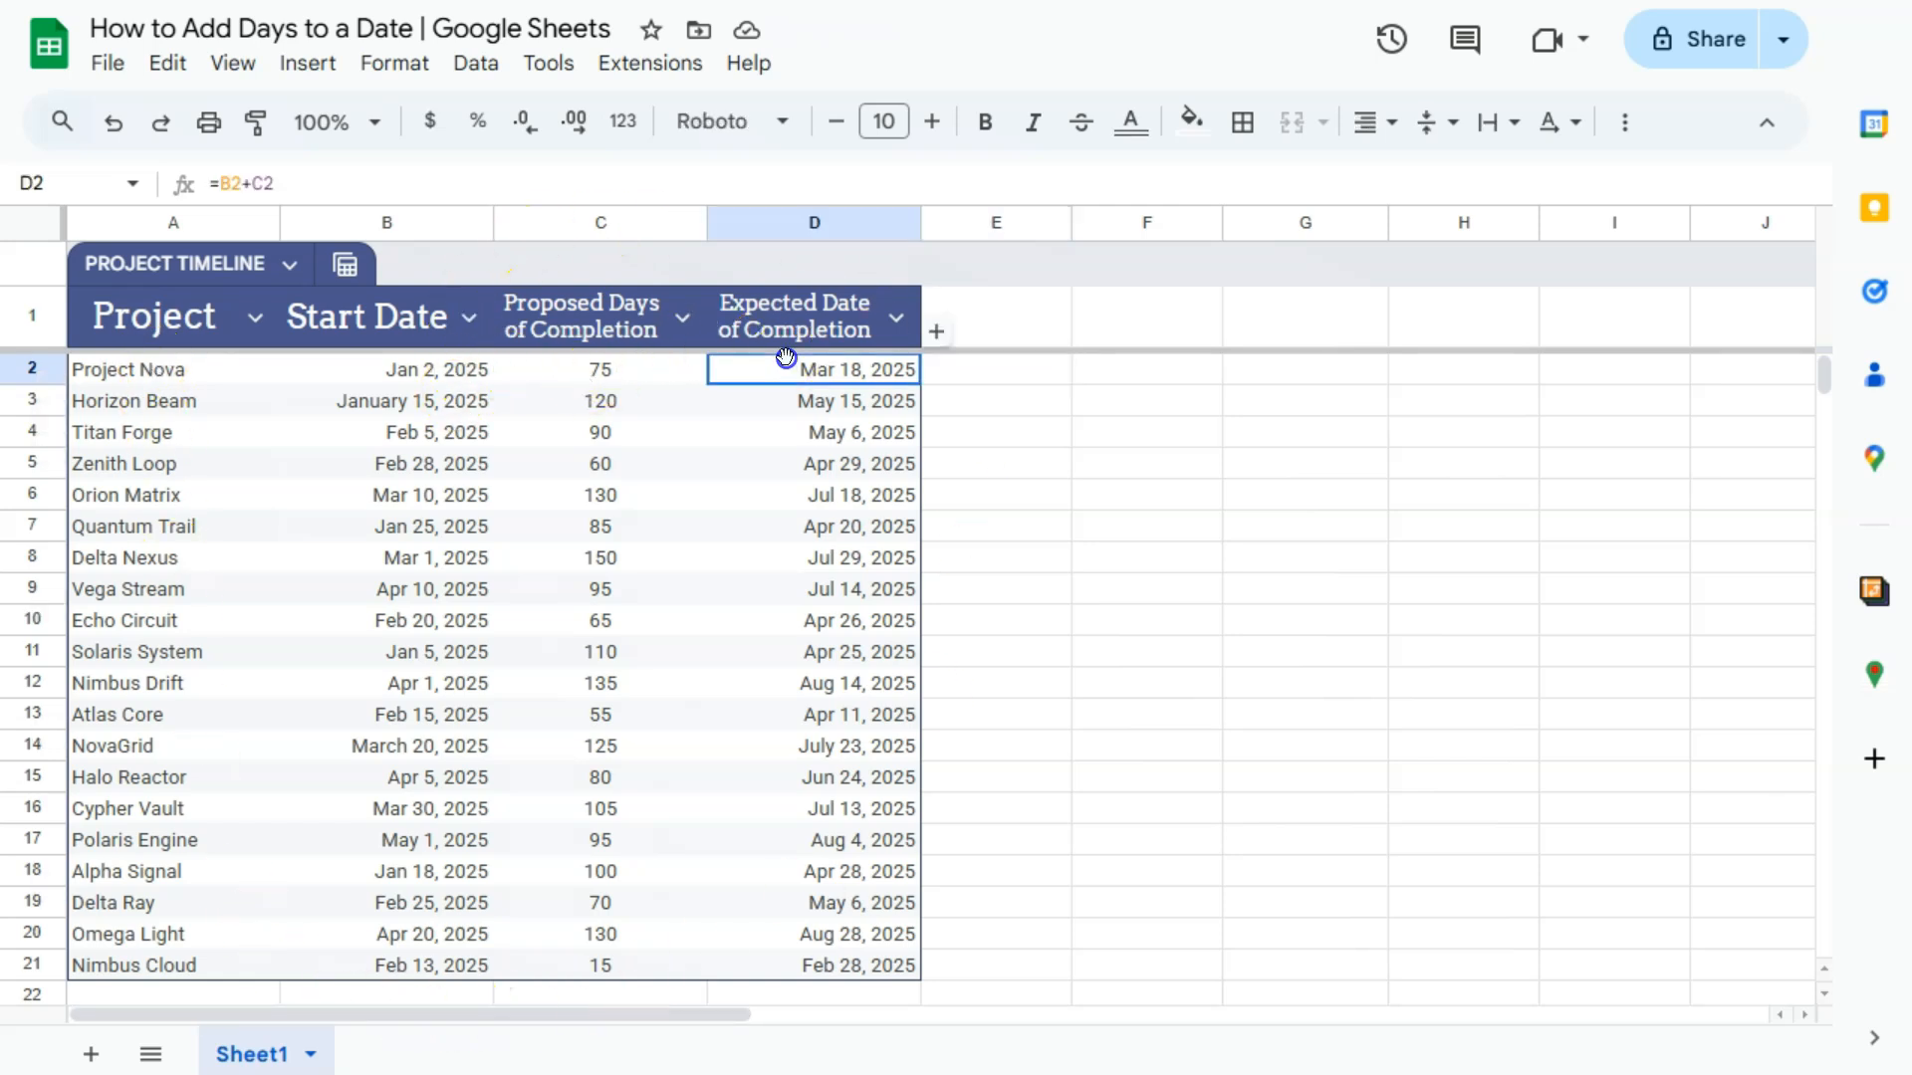